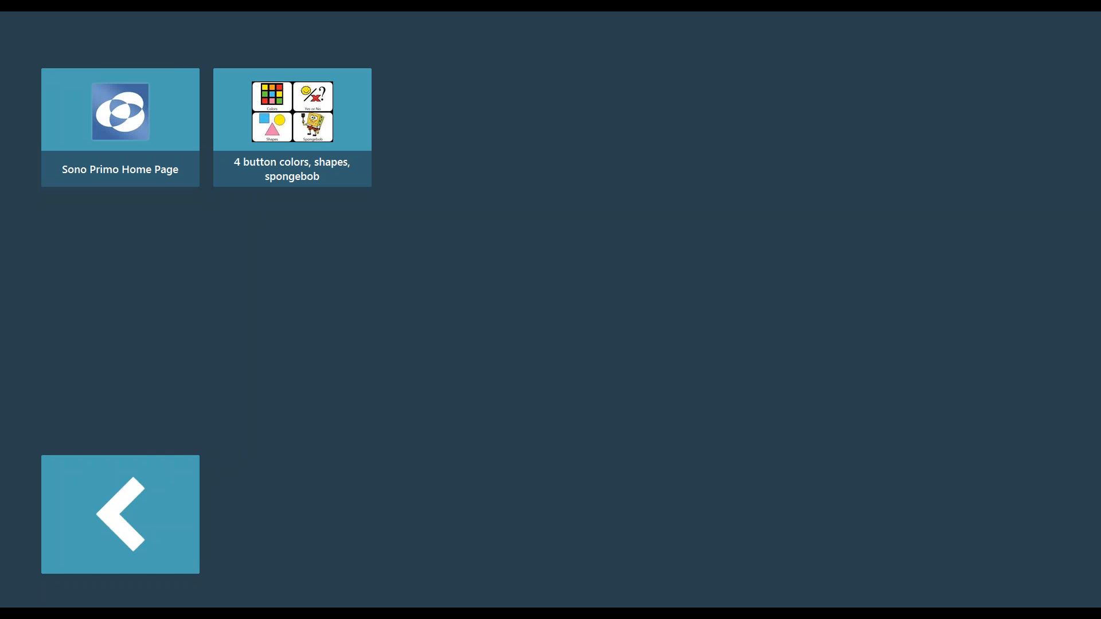
mouse_move(373, 102)
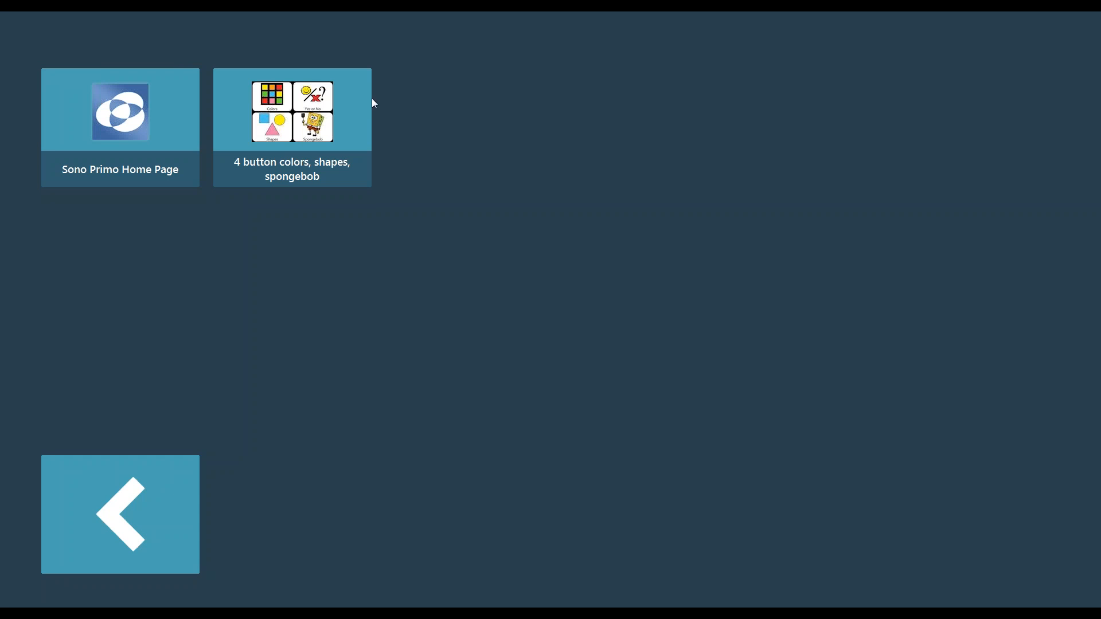
Open the '4 button colors, shapes, spongebob' page set to show the colors page
click(292, 110)
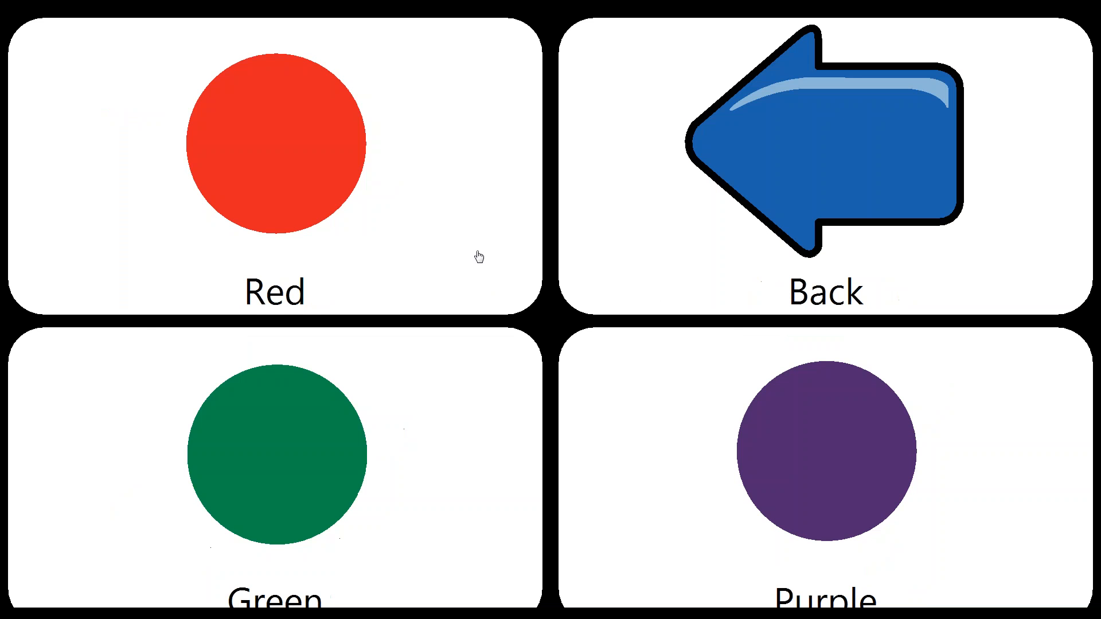
mouse_move(735, 422)
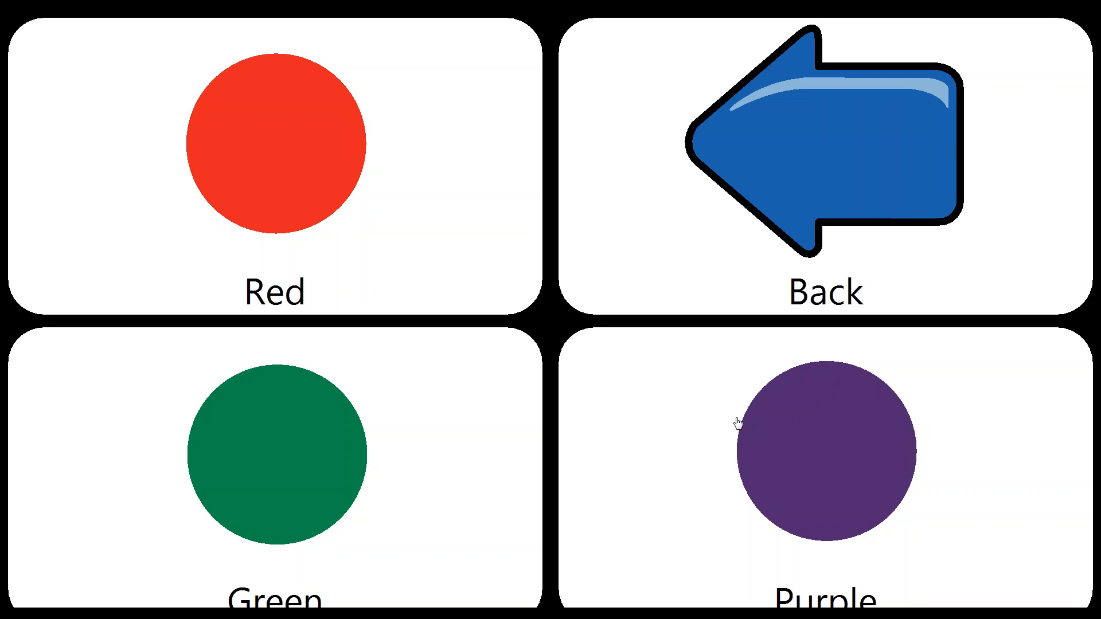
mouse_move(712, 260)
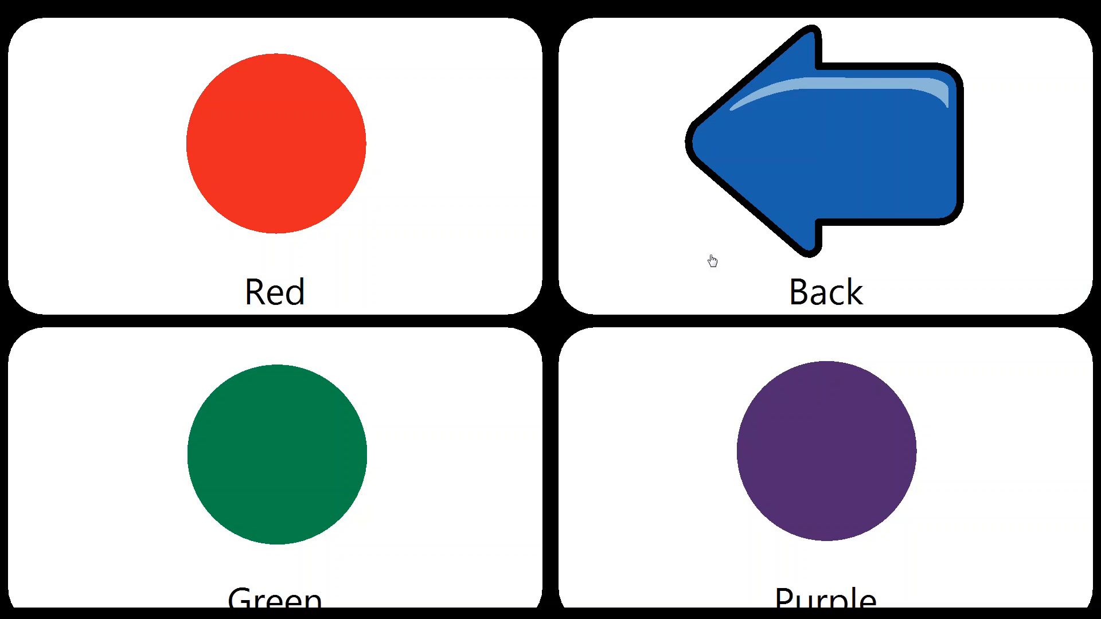
mouse_move(824, 147)
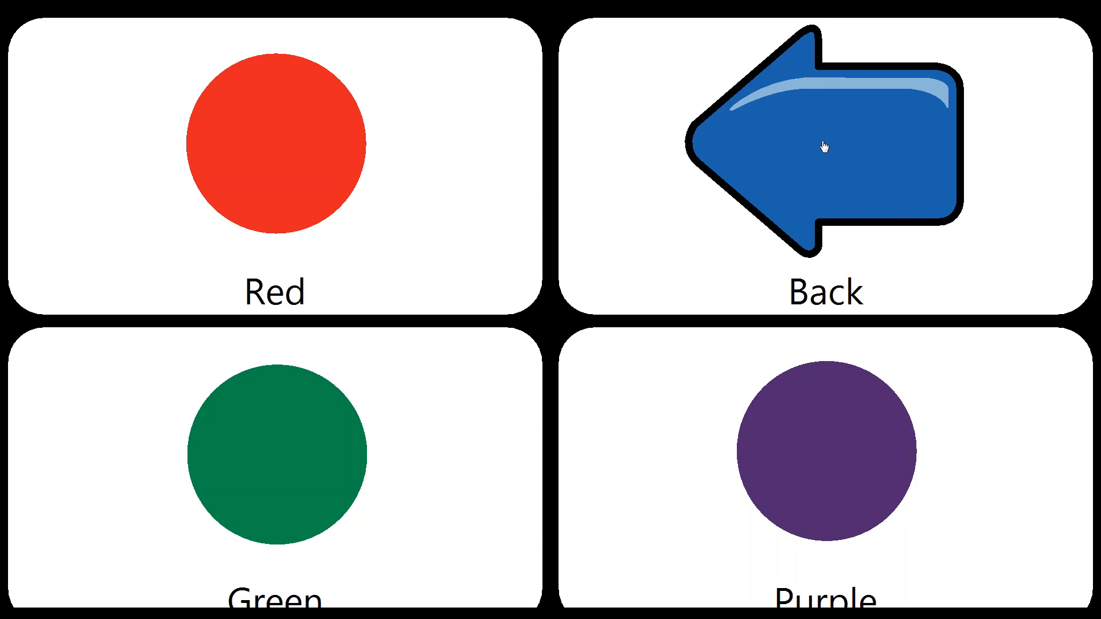
mouse_move(817, 148)
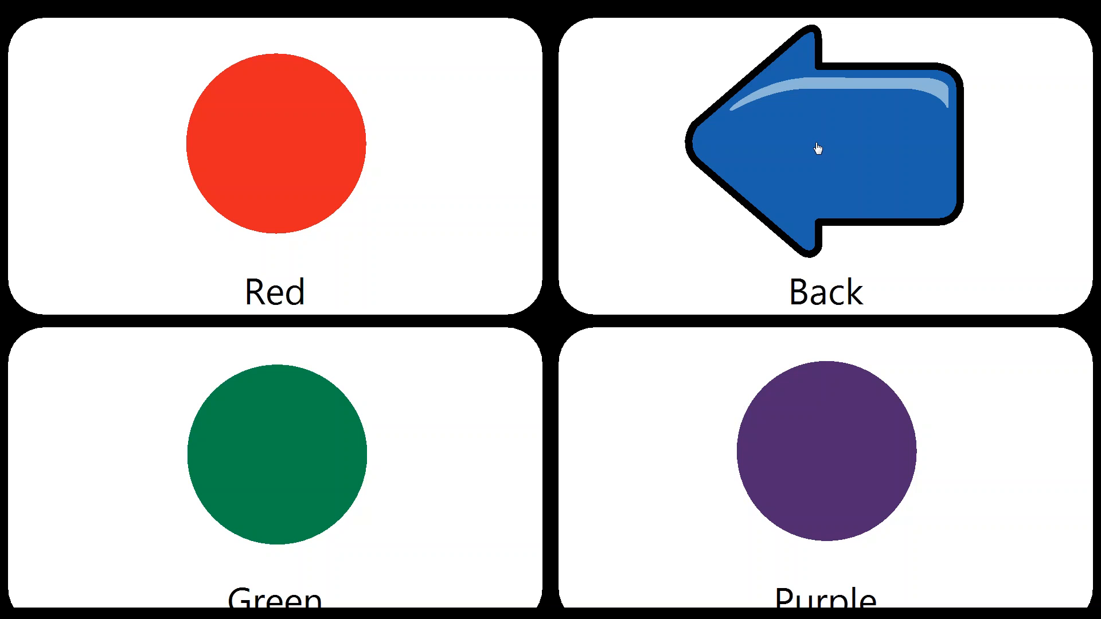
mouse_move(506, 195)
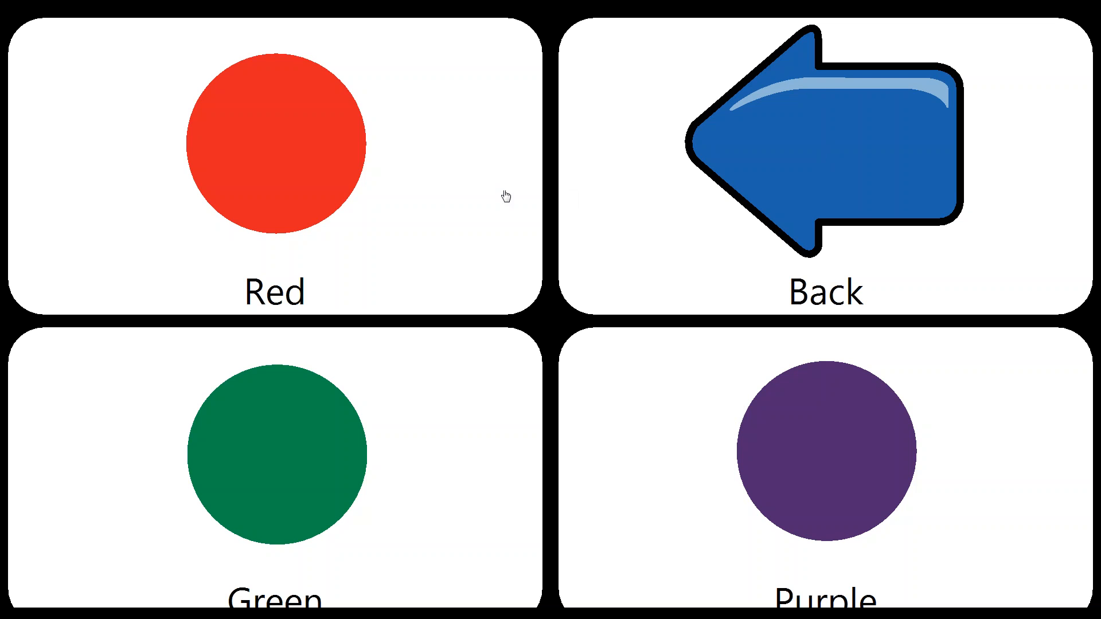
mouse_move(482, 204)
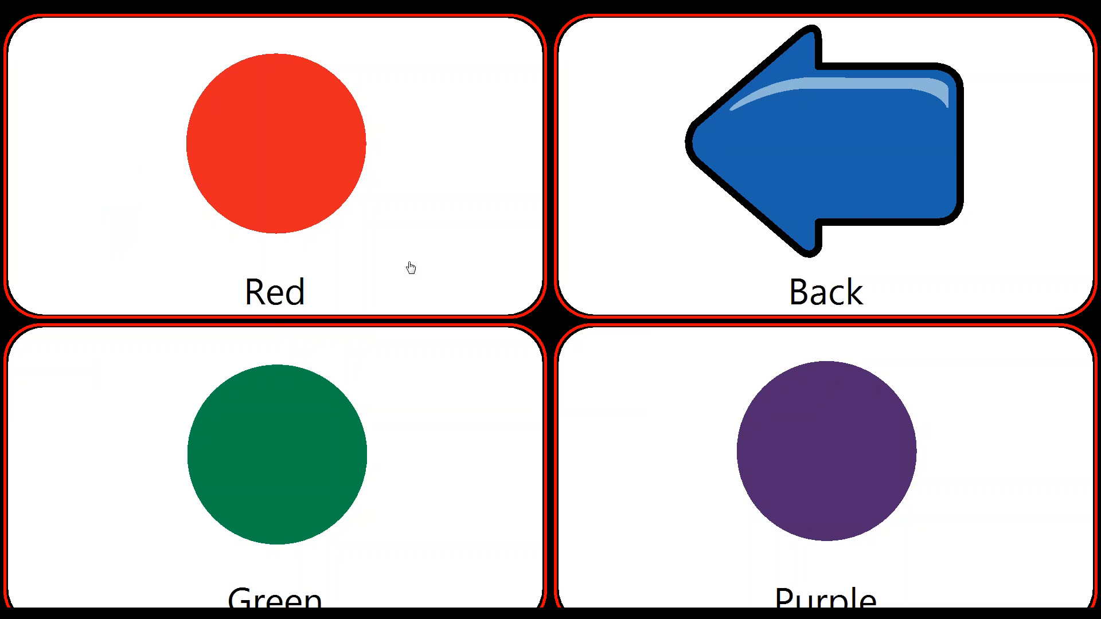
mouse_move(594, 397)
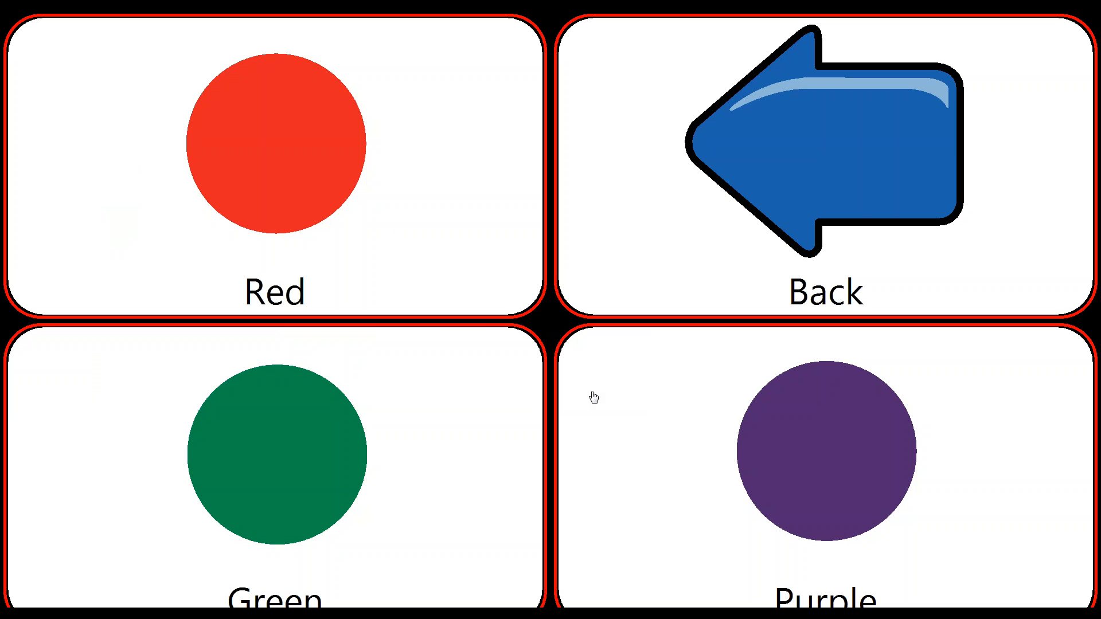
mouse_move(625, 393)
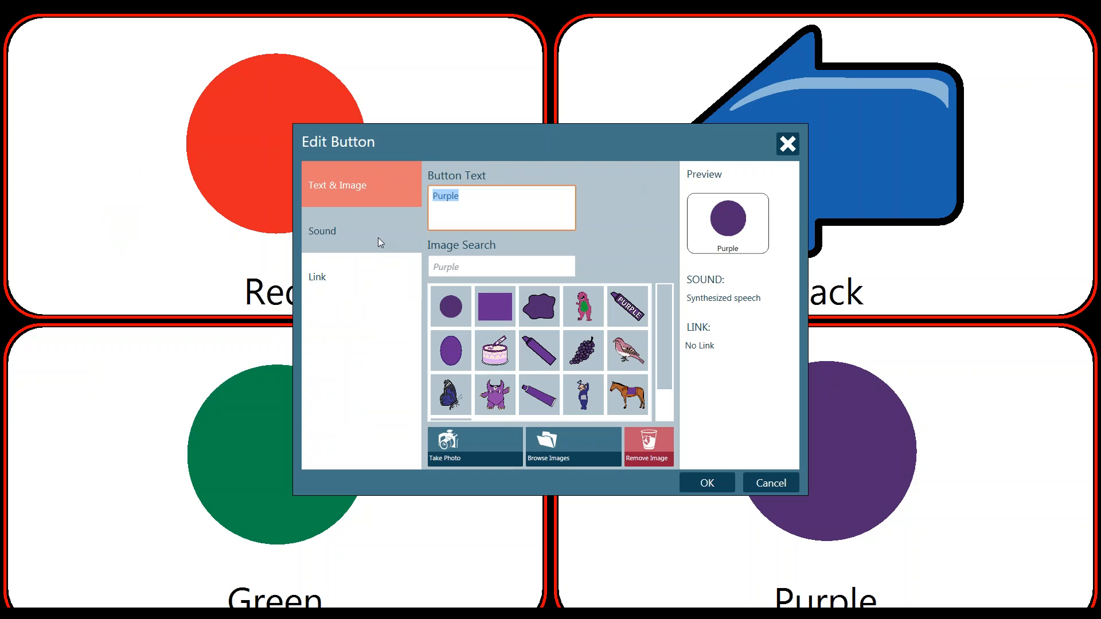
mouse_move(362, 185)
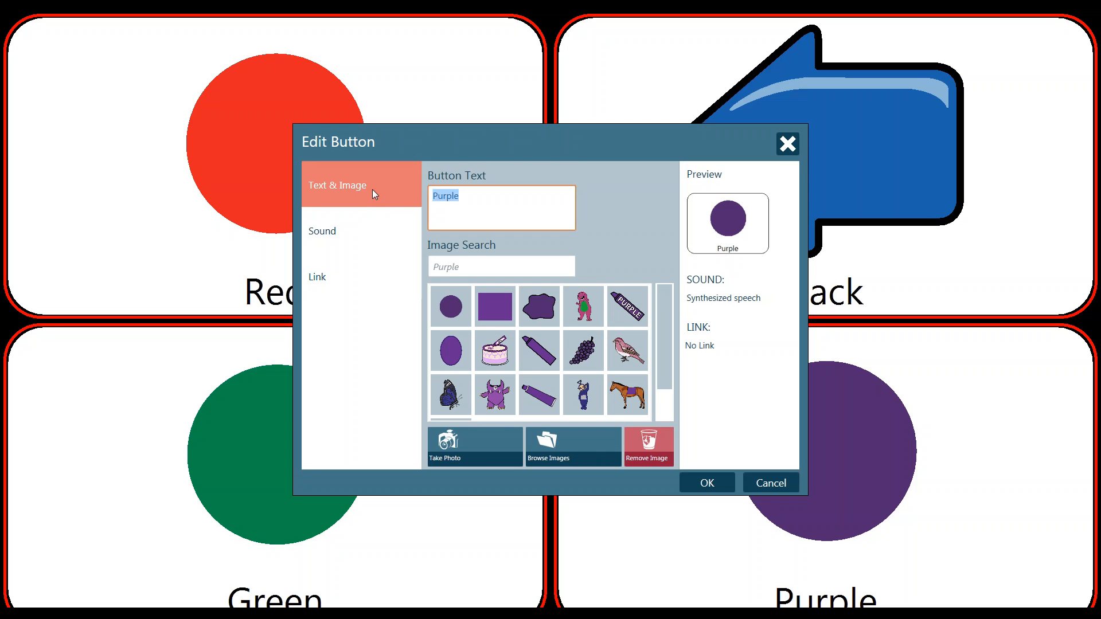
click(339, 230)
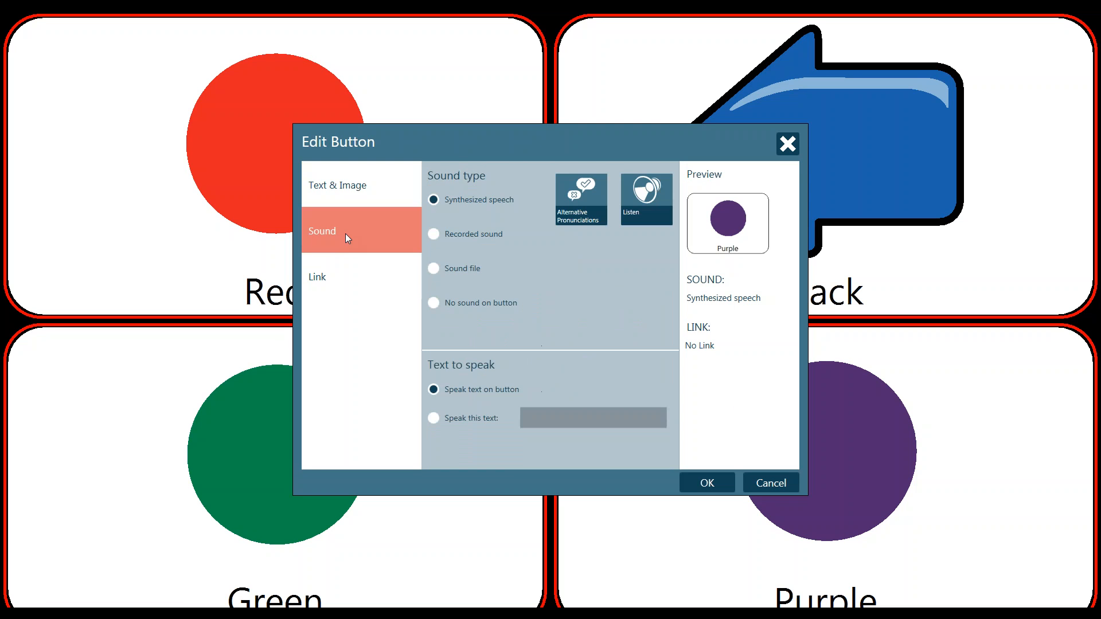
click(317, 275)
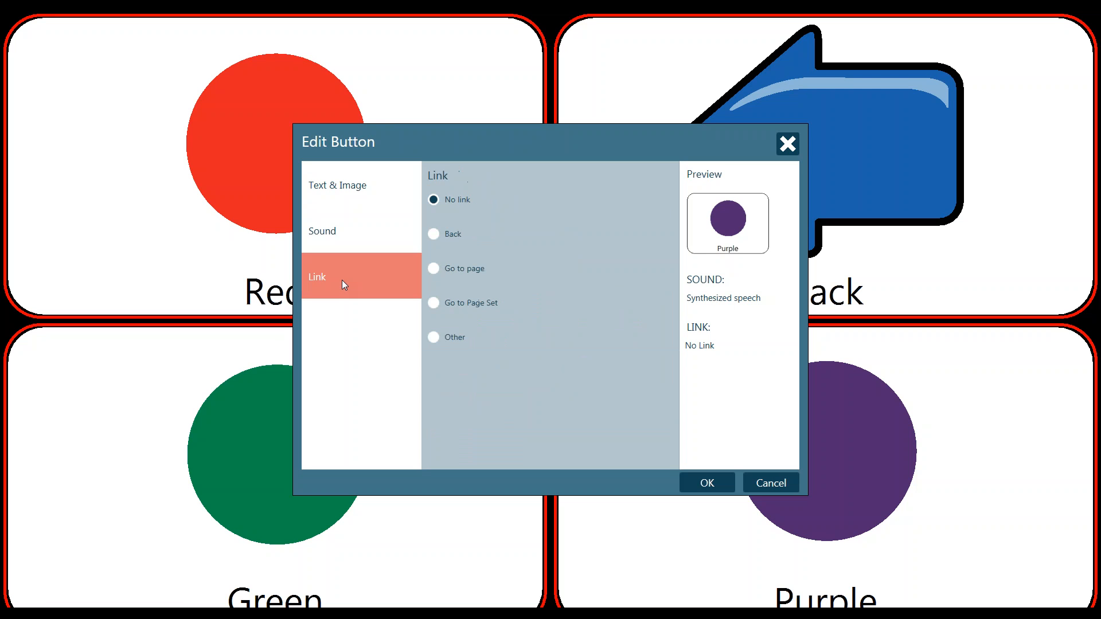
mouse_move(752, 233)
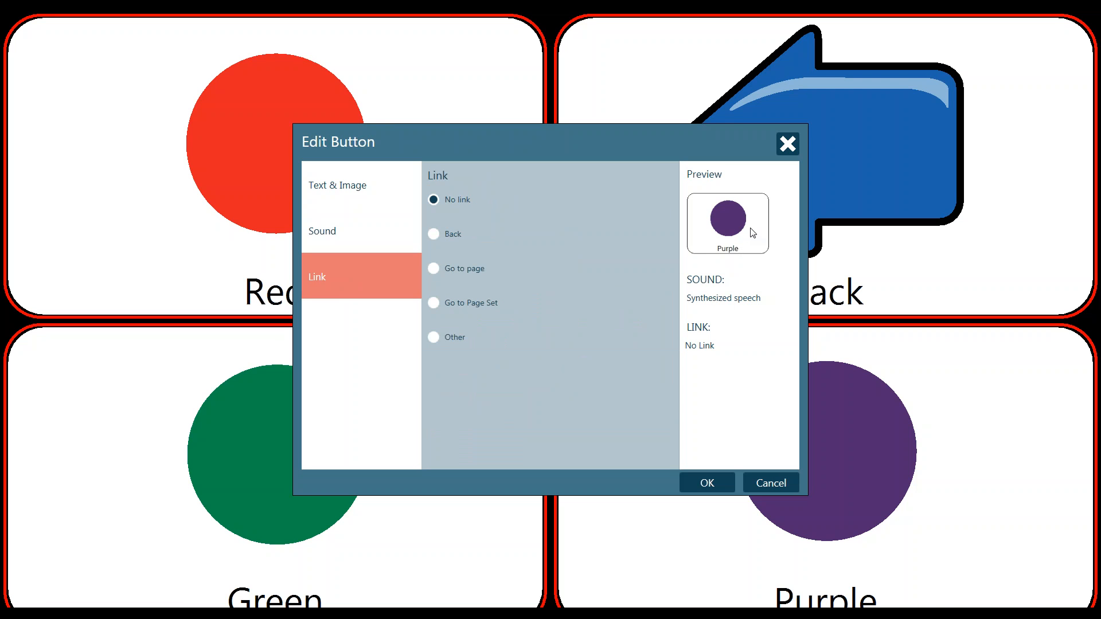
mouse_move(707, 191)
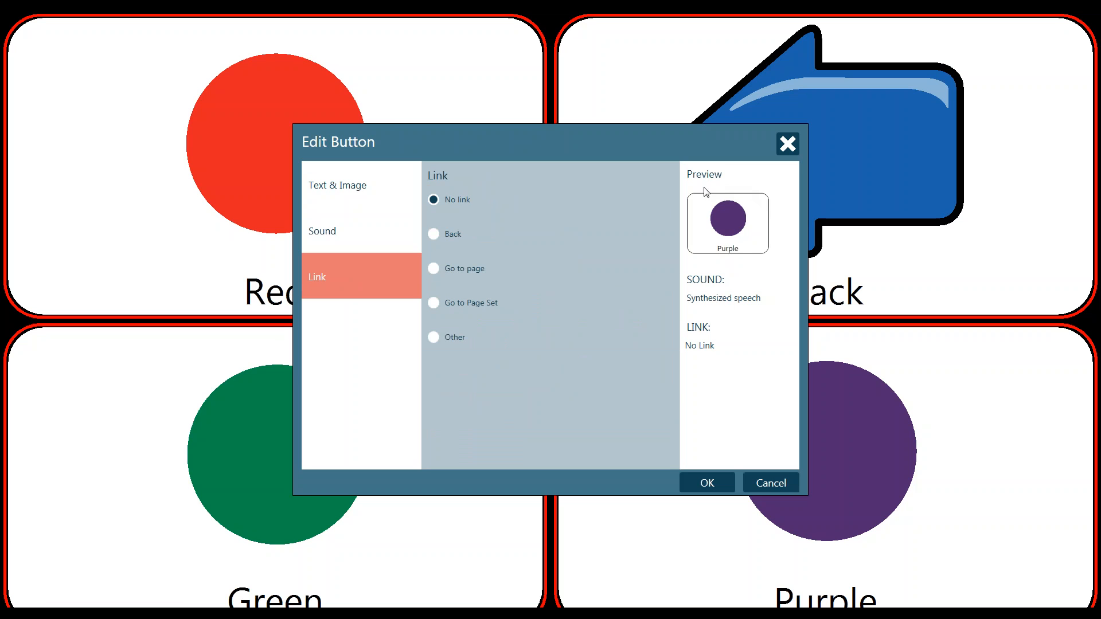
mouse_move(739, 255)
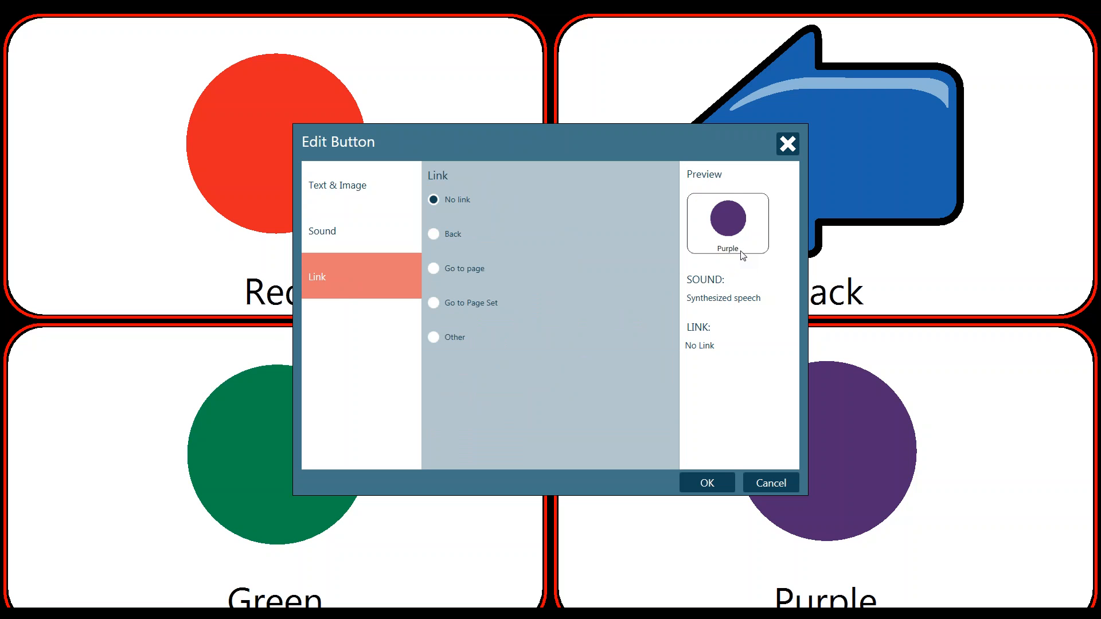
mouse_move(732, 256)
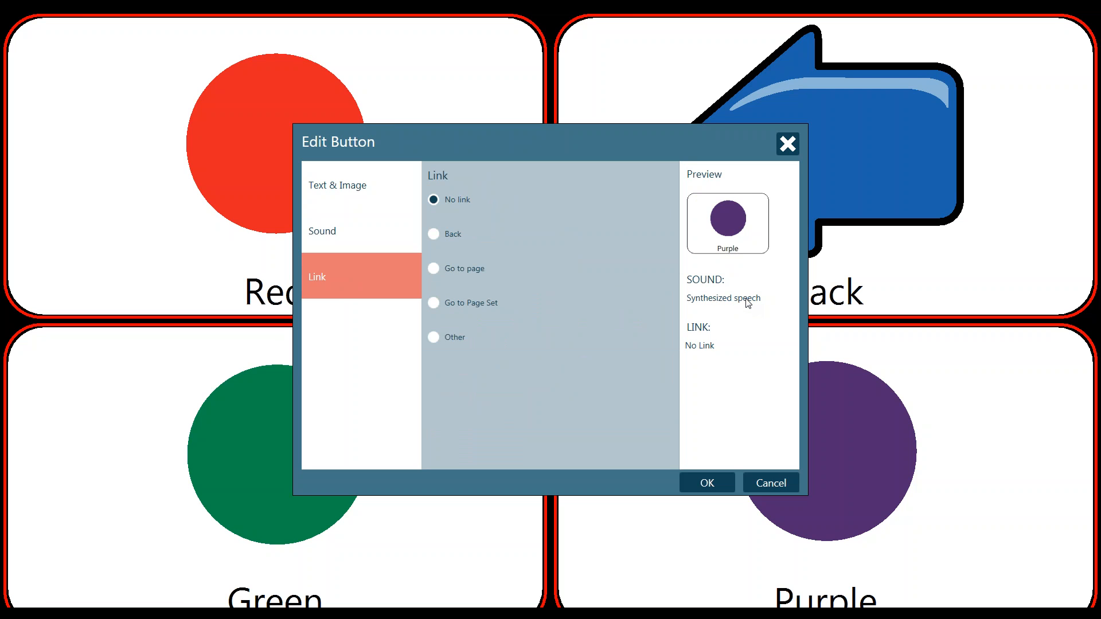
mouse_move(717, 350)
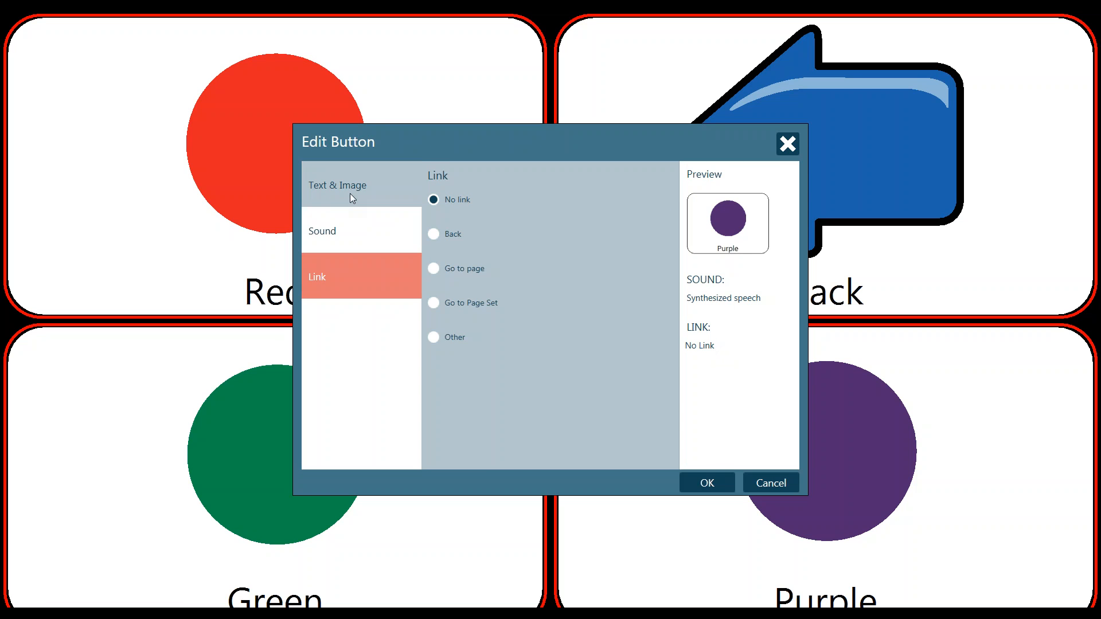
click(337, 185)
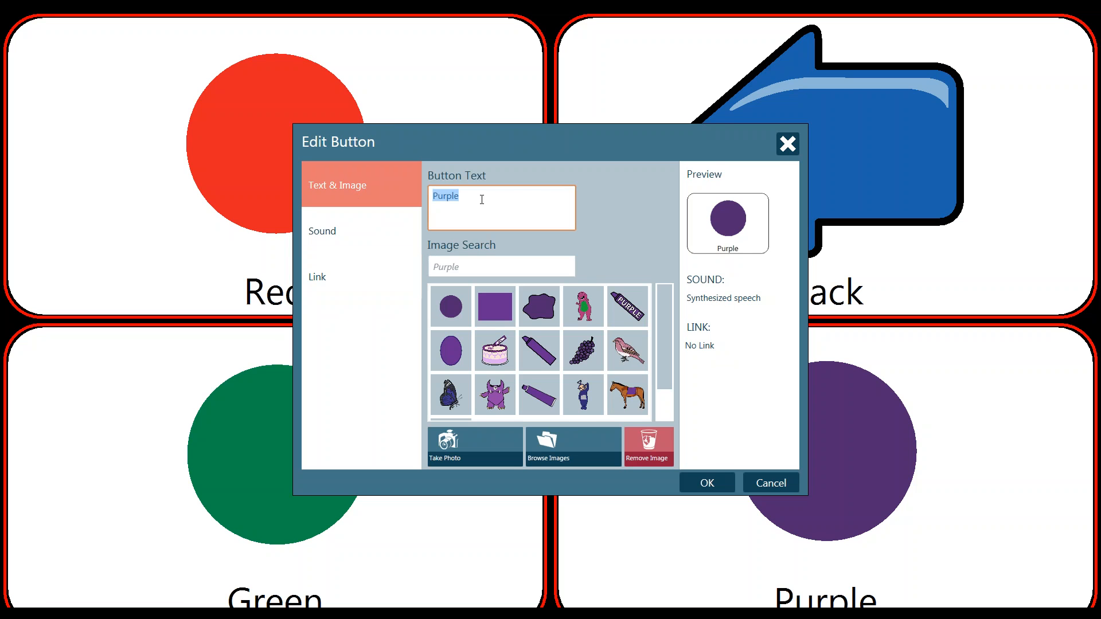
Change the button text from 'Purple' to 'Yellow' and pick the yellow circle image
text(Yel)
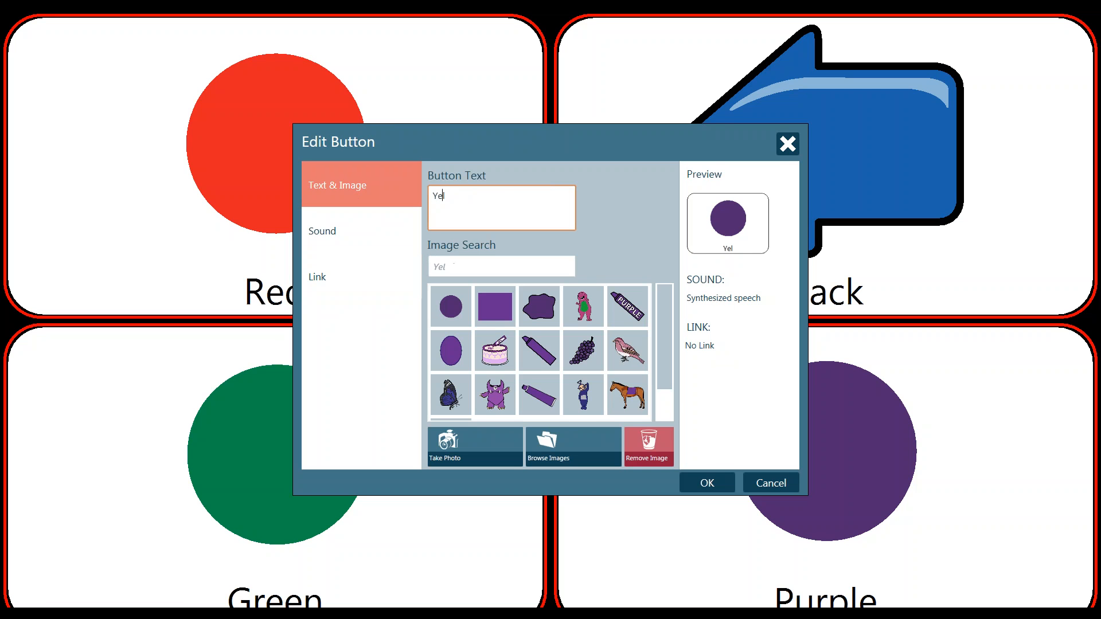
text(low)
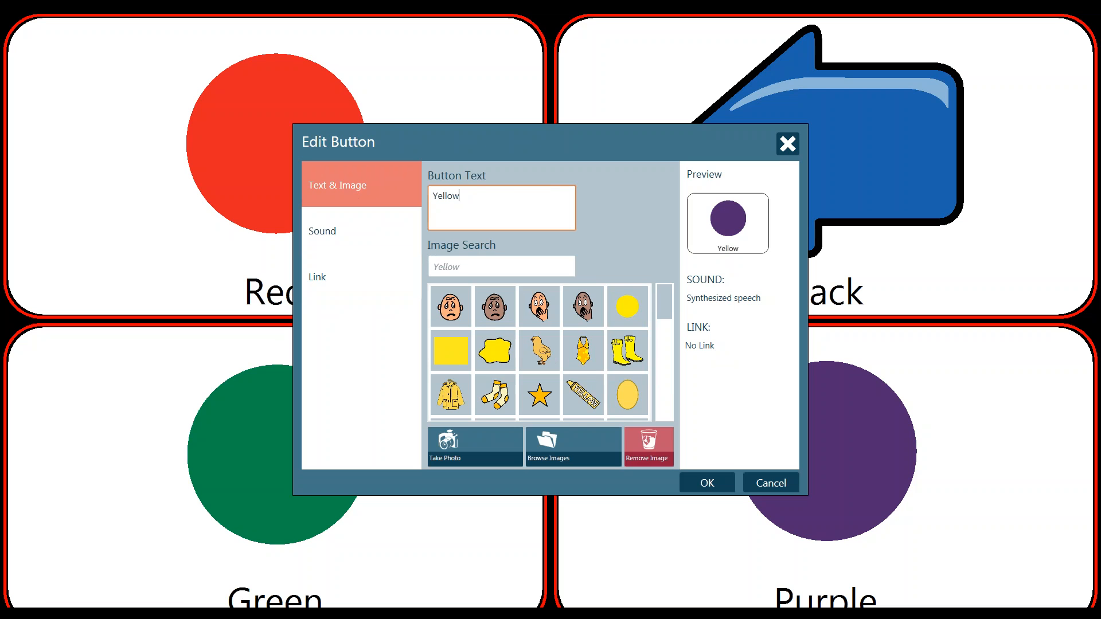
mouse_move(469, 273)
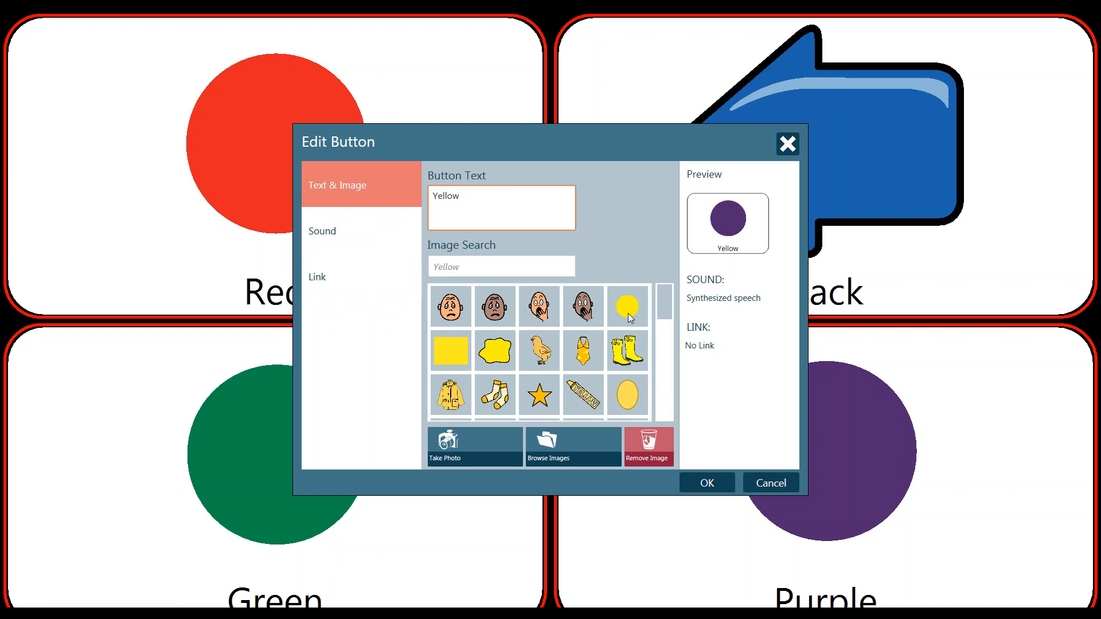
click(626, 307)
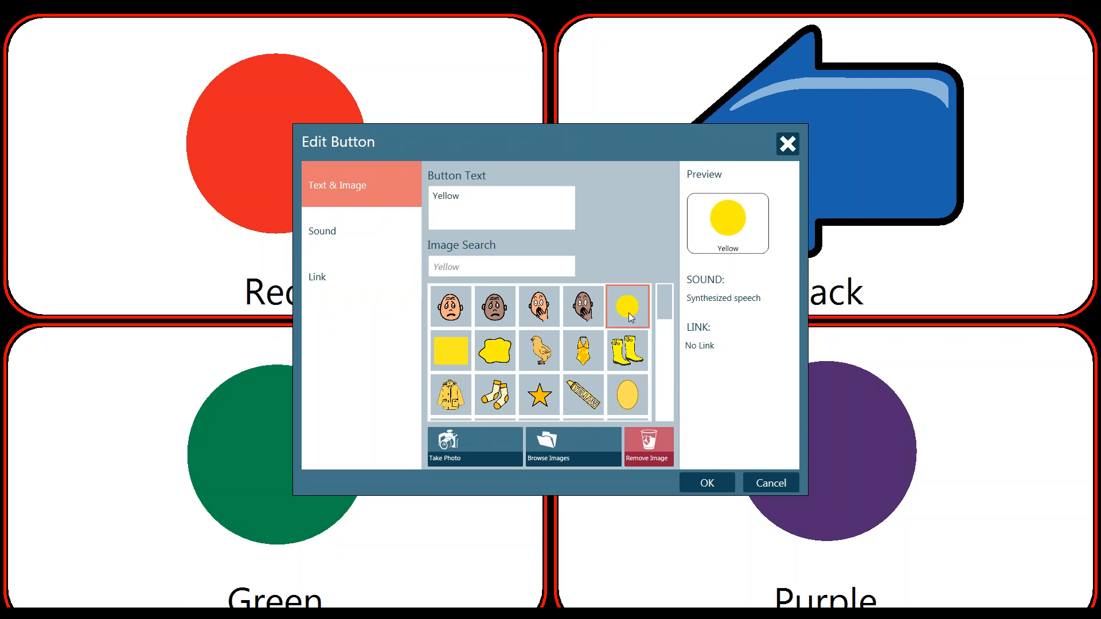
mouse_move(634, 316)
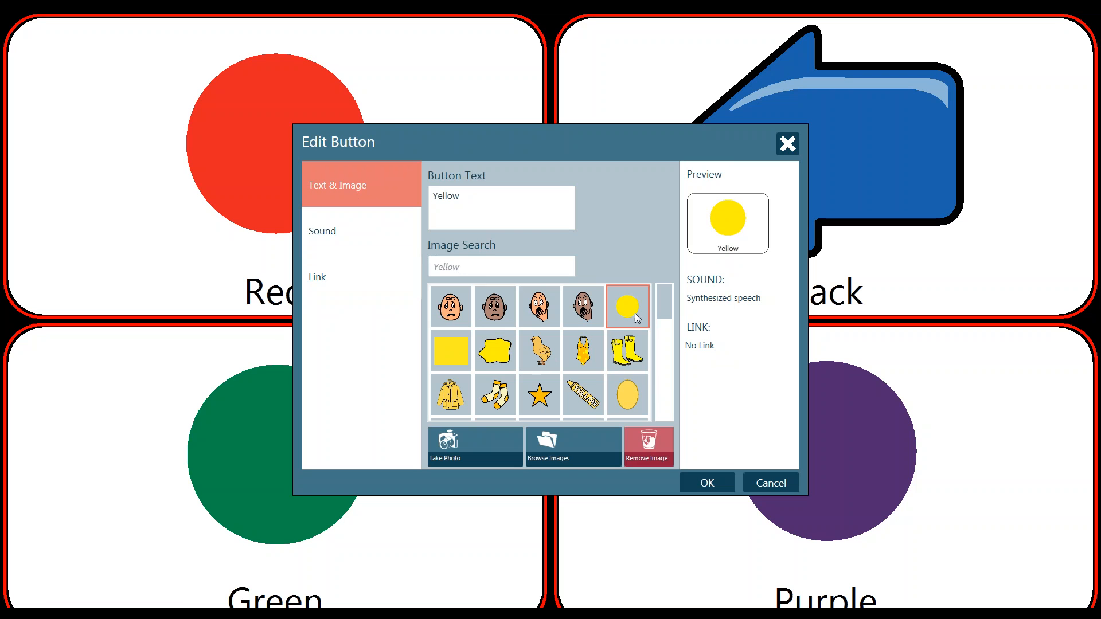
mouse_move(554, 384)
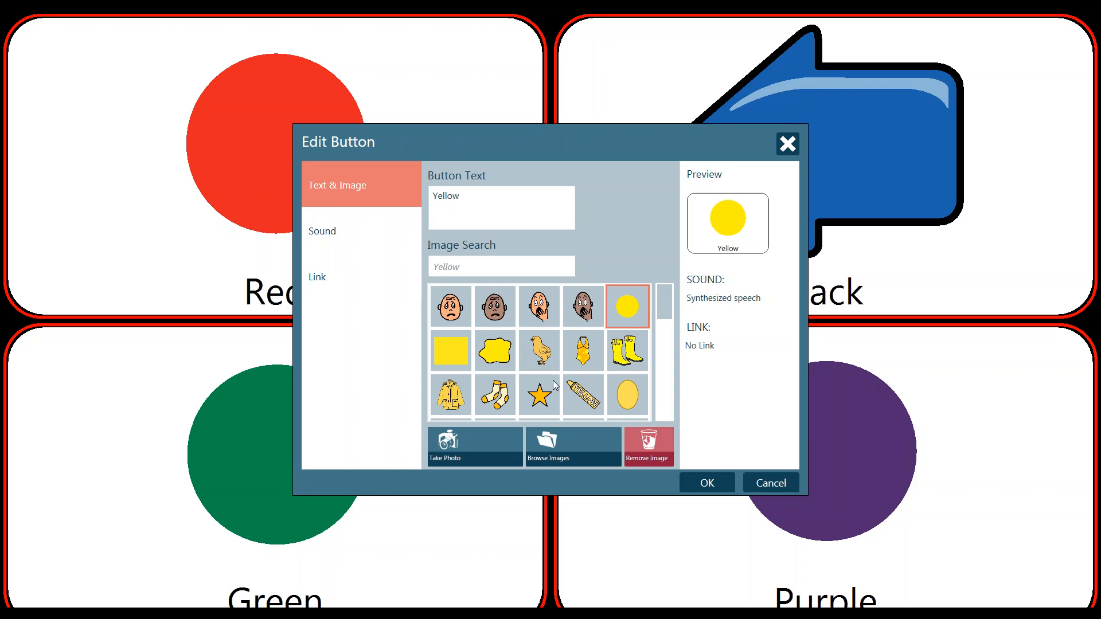
mouse_move(628, 413)
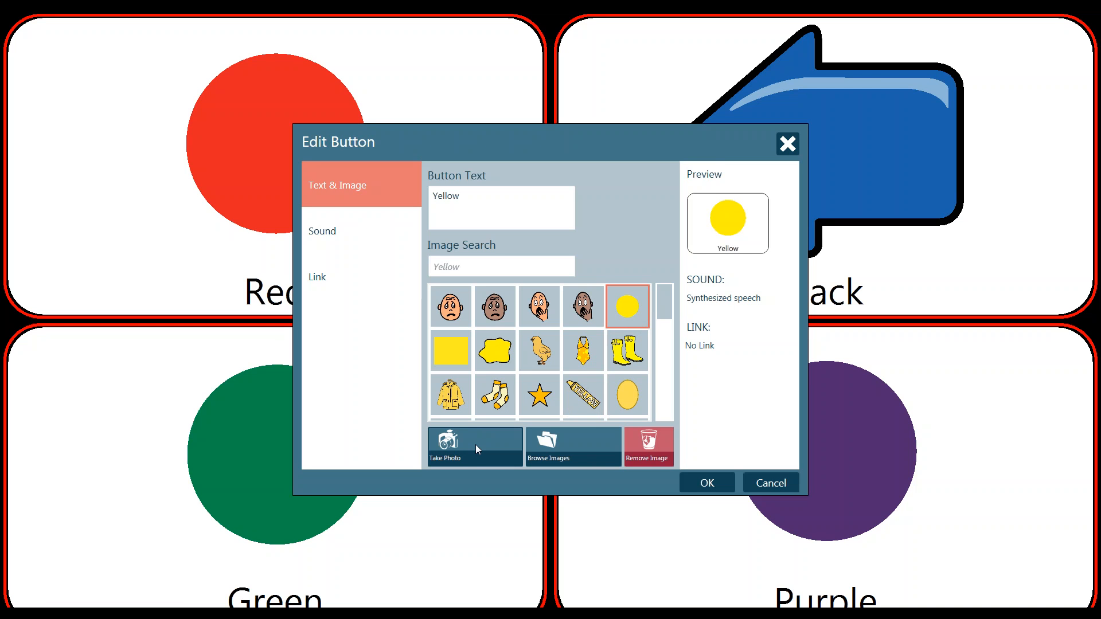
mouse_move(495, 444)
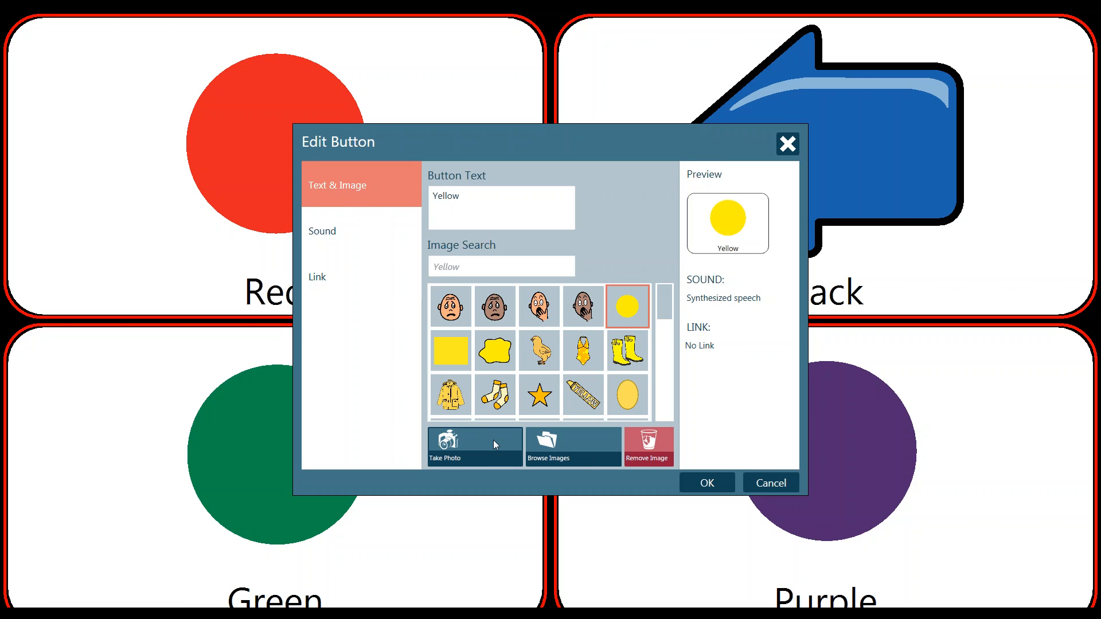
mouse_move(498, 449)
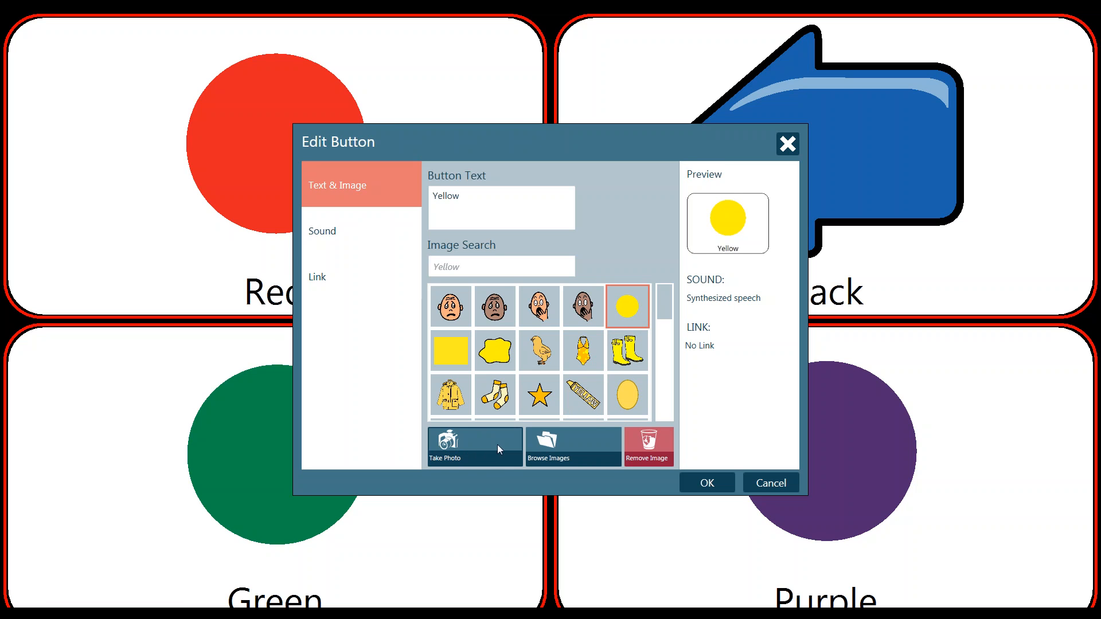
mouse_move(480, 450)
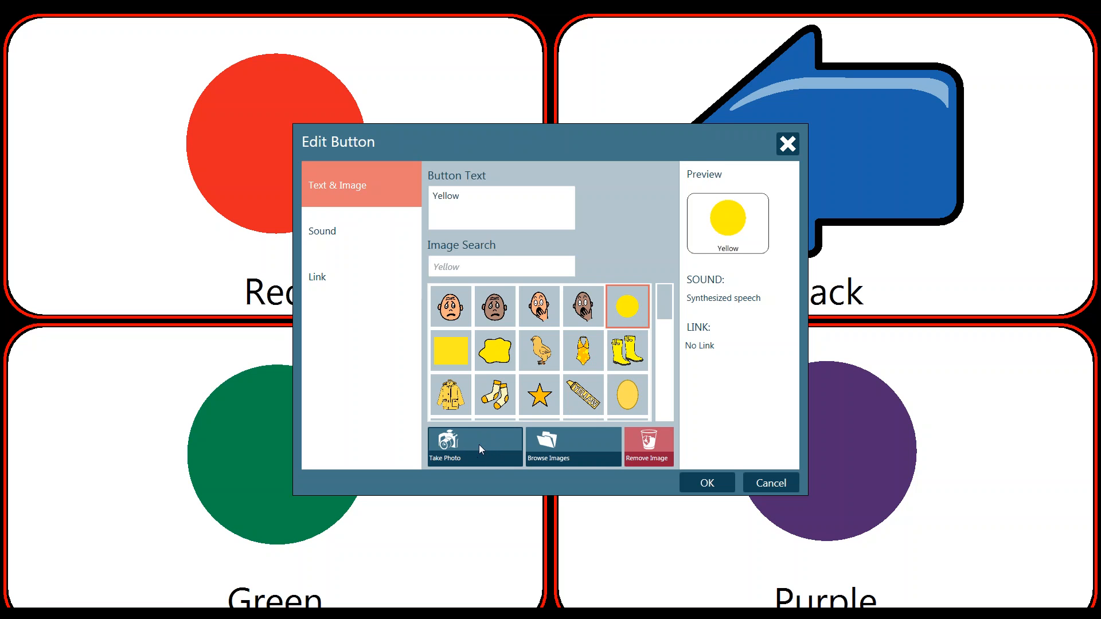
mouse_move(586, 457)
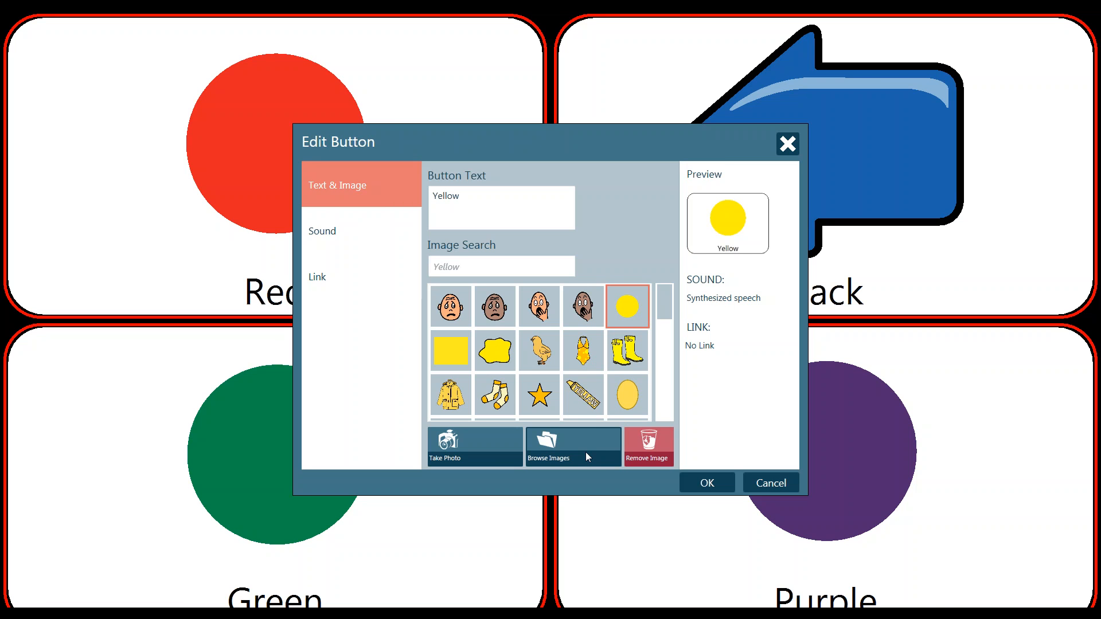
mouse_move(588, 447)
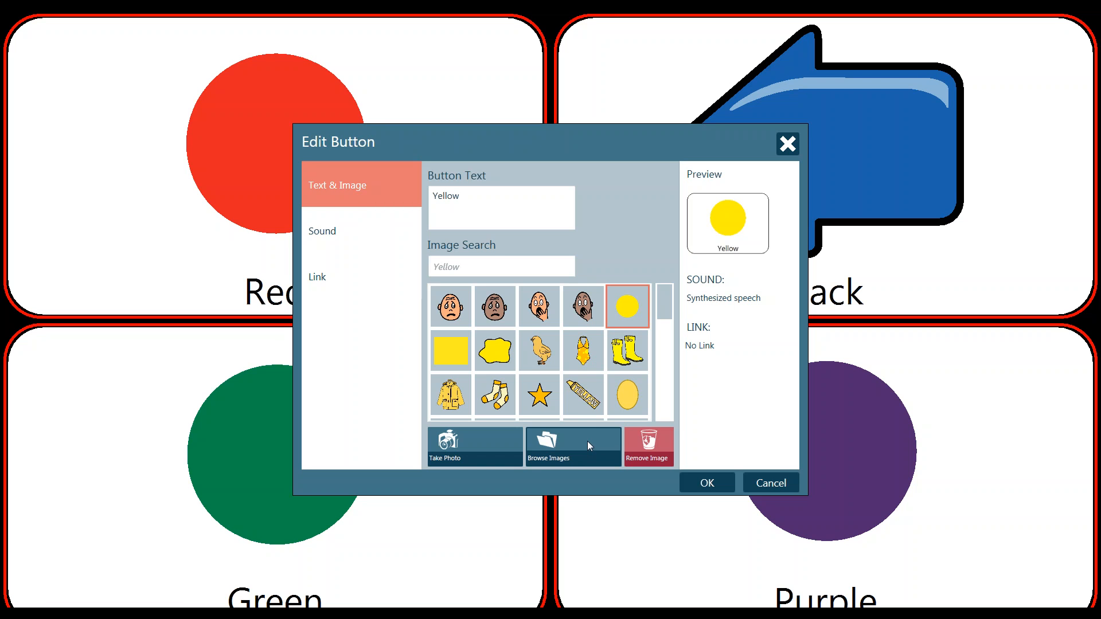
mouse_move(570, 442)
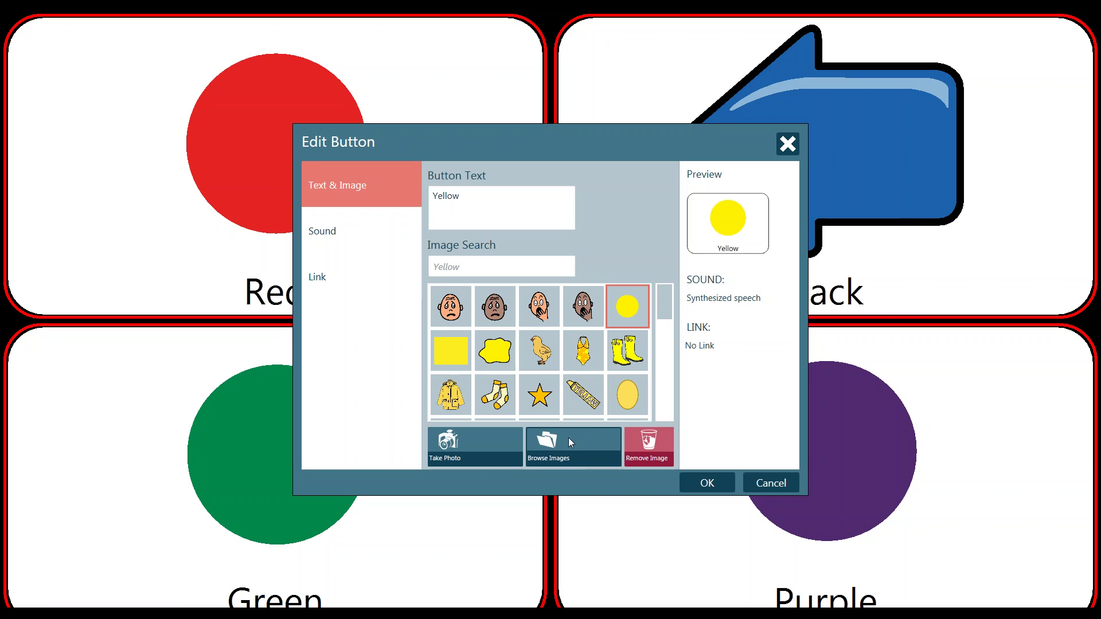
click(571, 445)
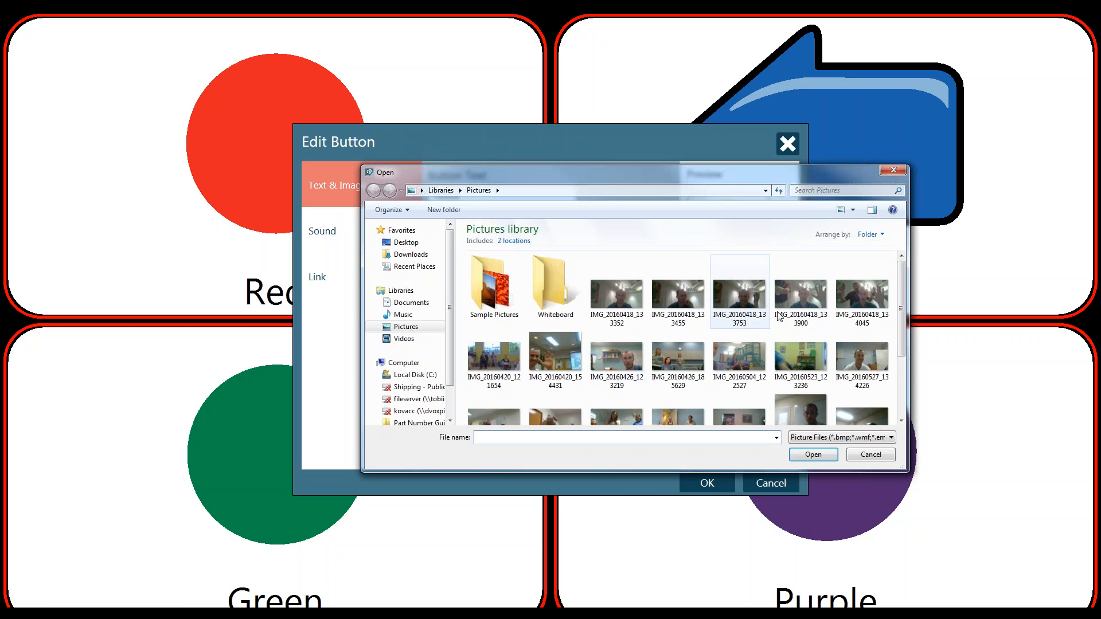
scroll(down, 3)
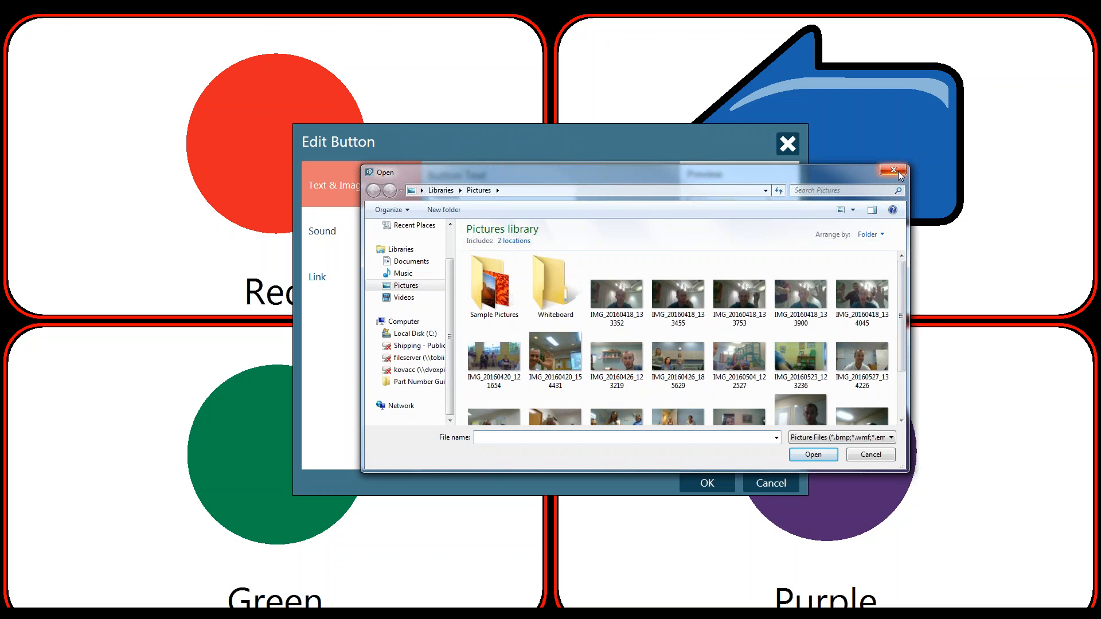
click(892, 171)
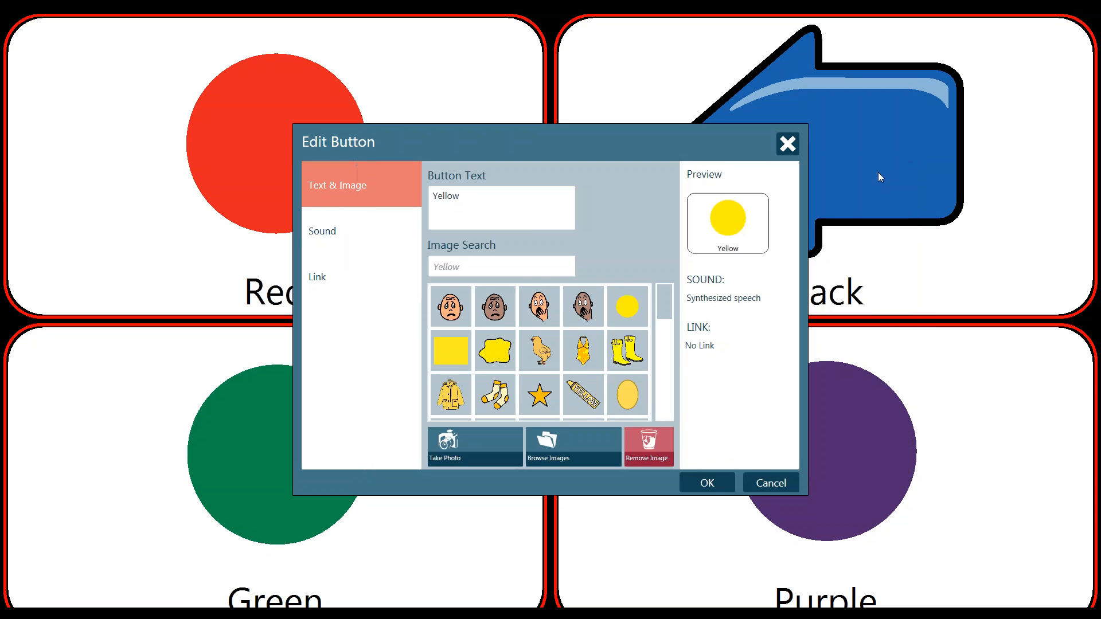
mouse_move(531, 223)
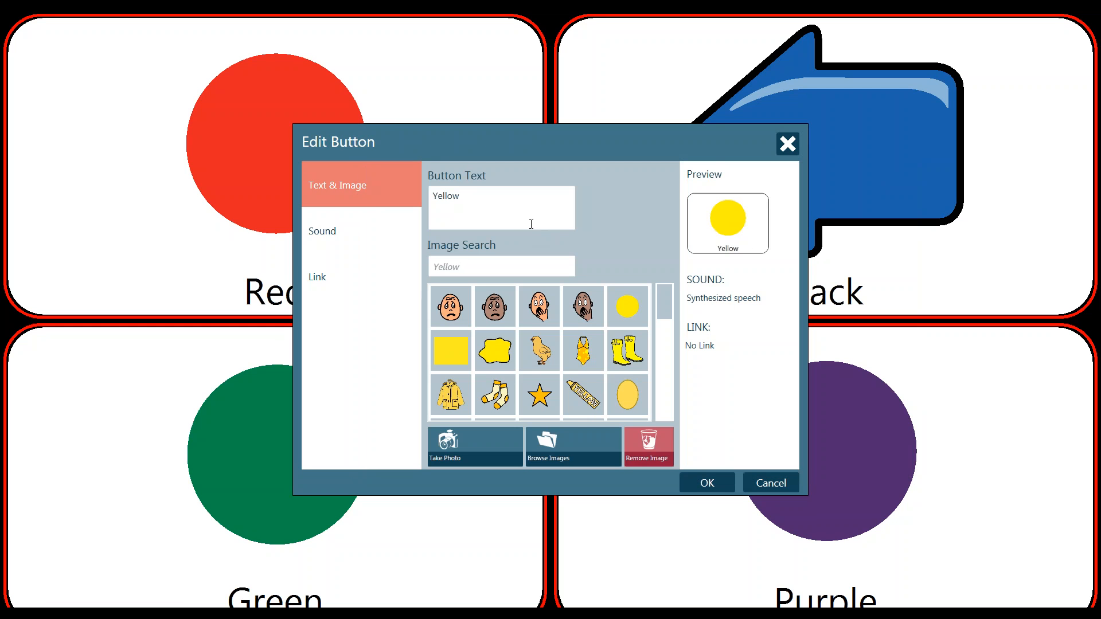
mouse_move(730, 256)
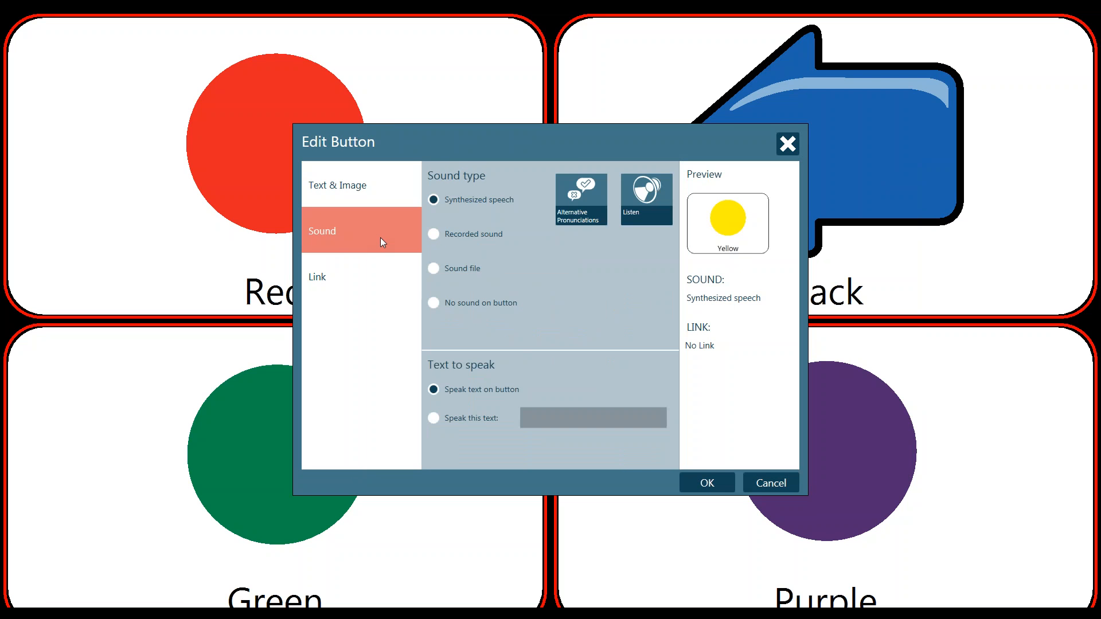
mouse_move(499, 205)
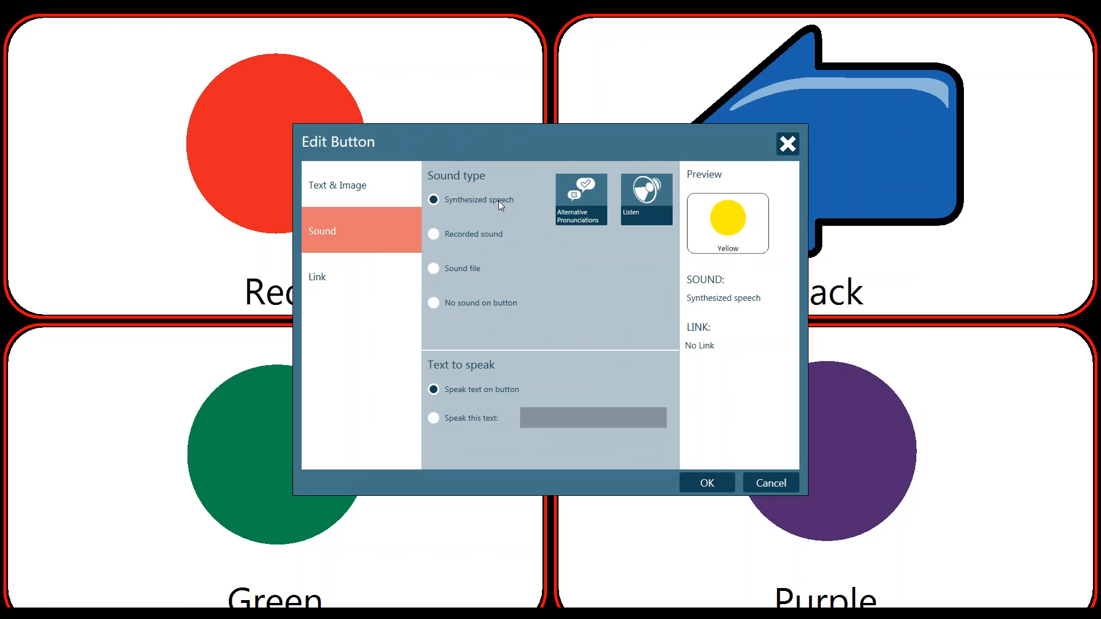
mouse_move(498, 241)
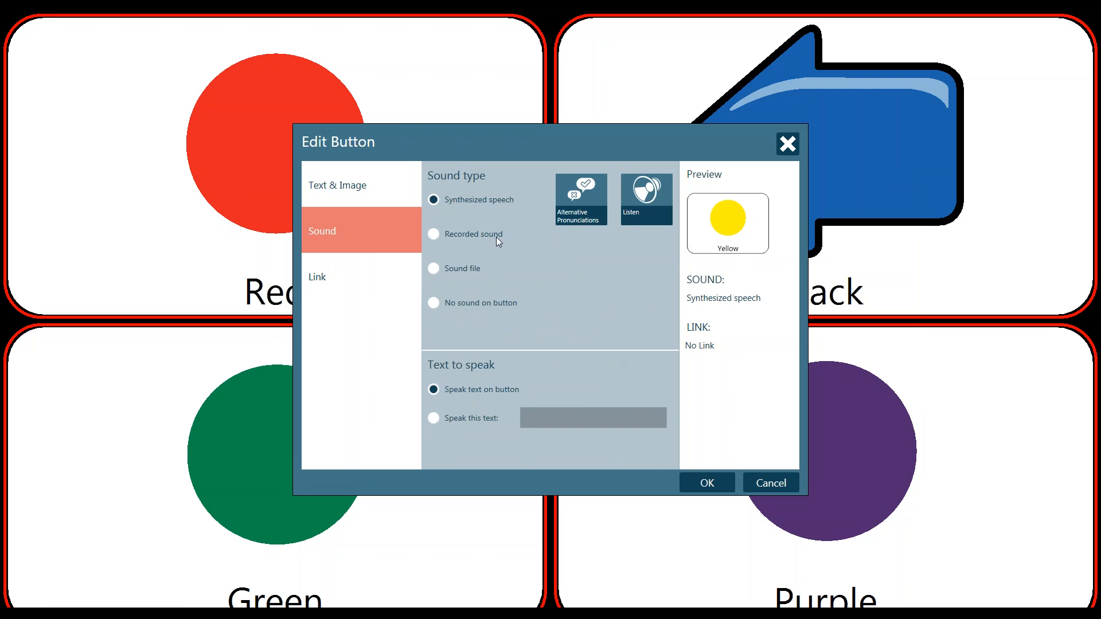
Try Recorded sound and Sound file, then settle on No sound for the button
click(434, 234)
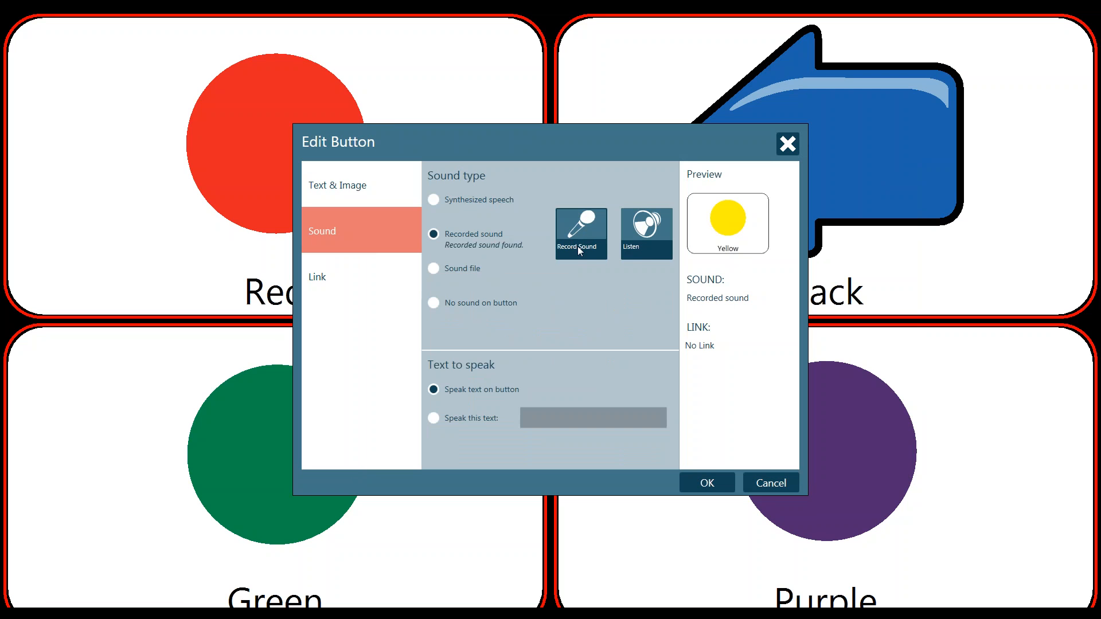
mouse_move(587, 257)
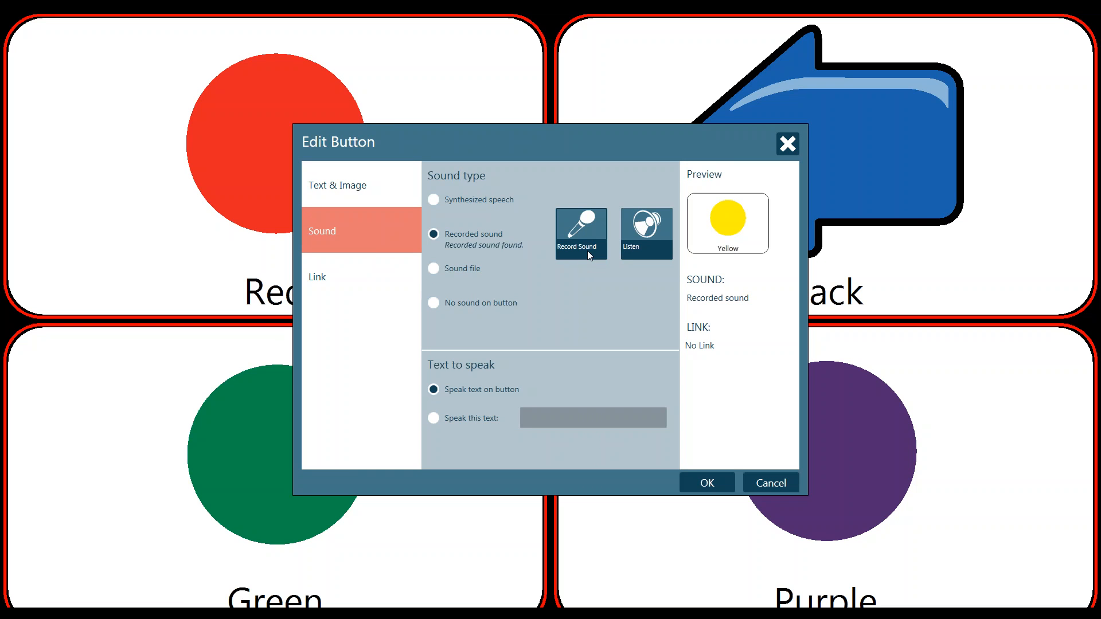
click(433, 268)
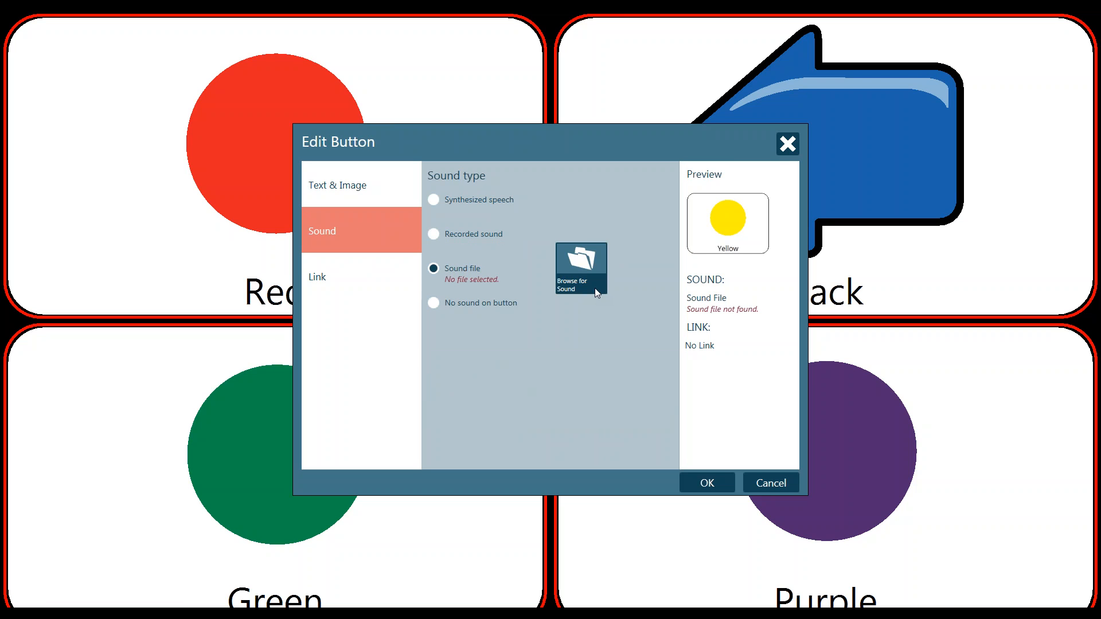
mouse_move(596, 268)
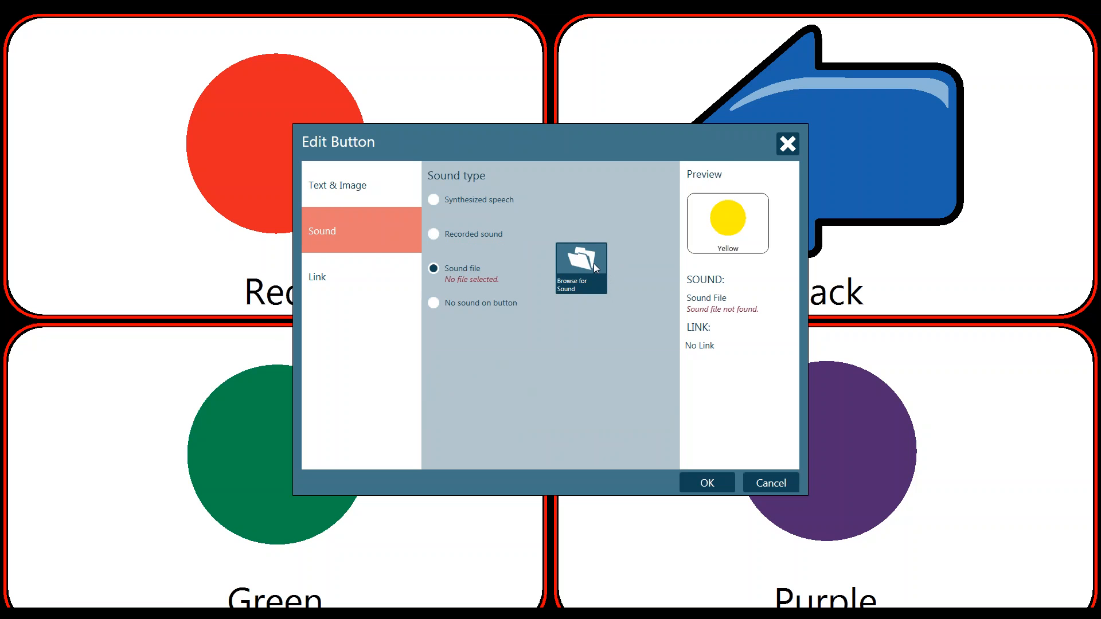
click(434, 303)
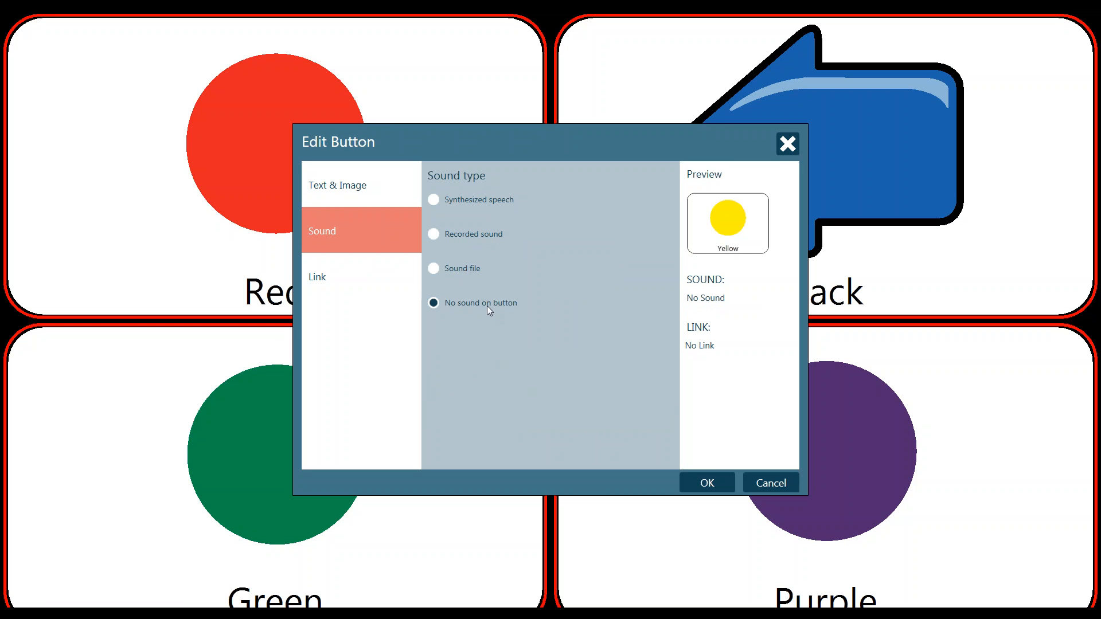
mouse_move(481, 204)
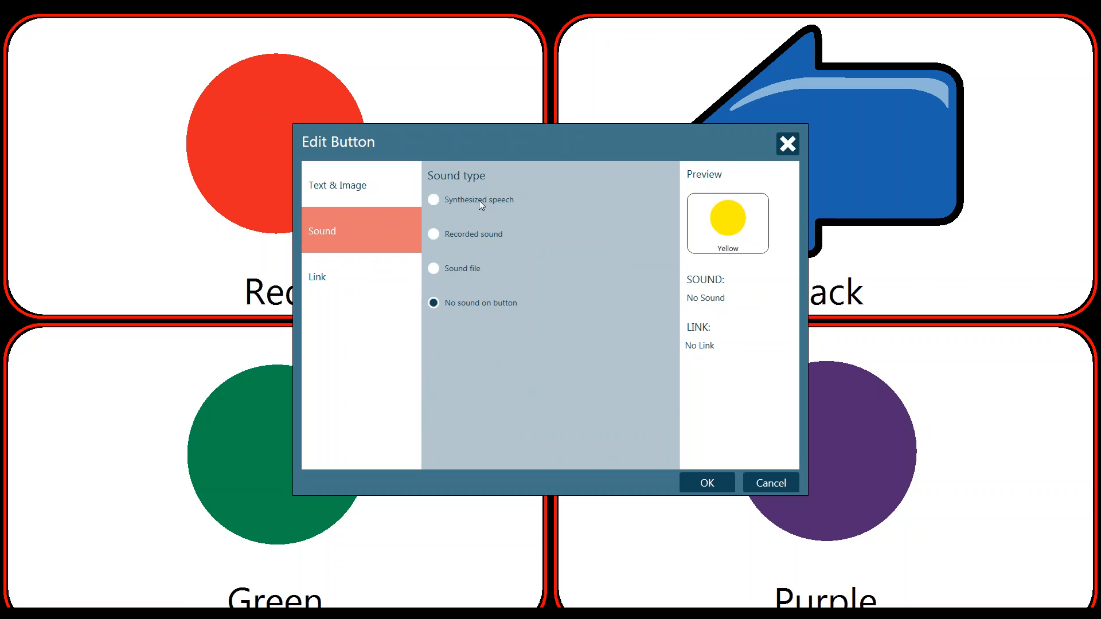
Switch the Yellow button's sound back to Synthesized speech
click(434, 199)
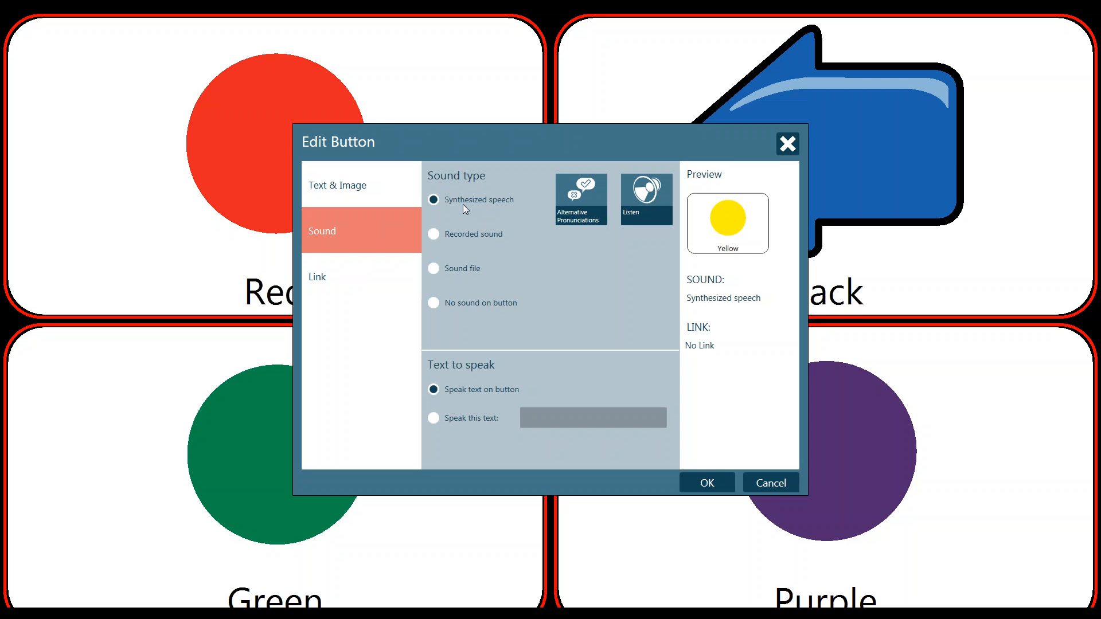
mouse_move(450, 205)
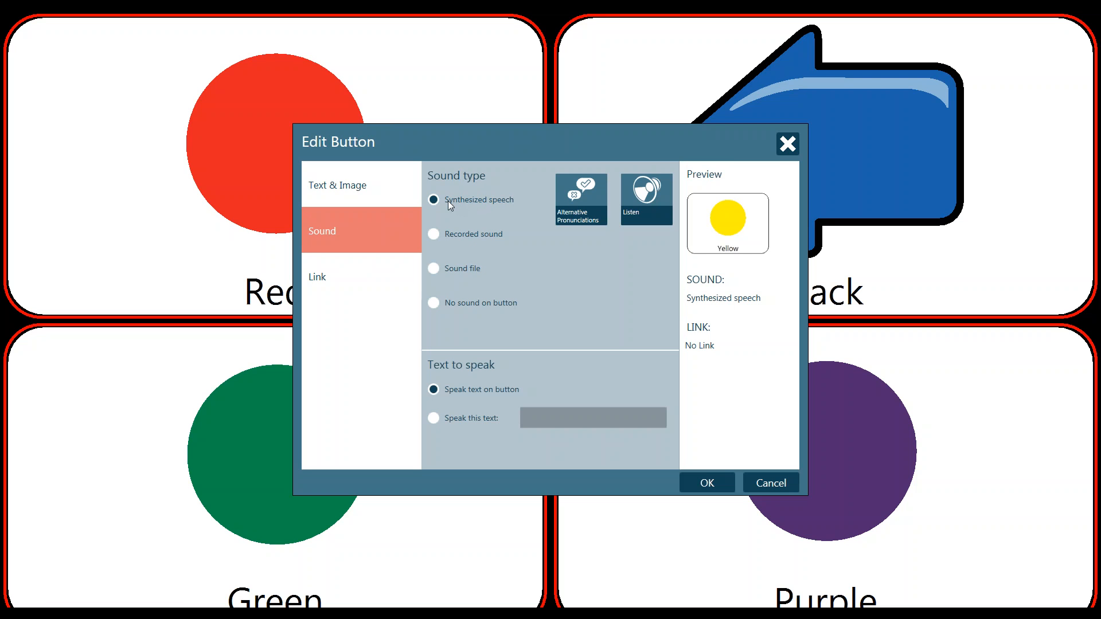
mouse_move(455, 397)
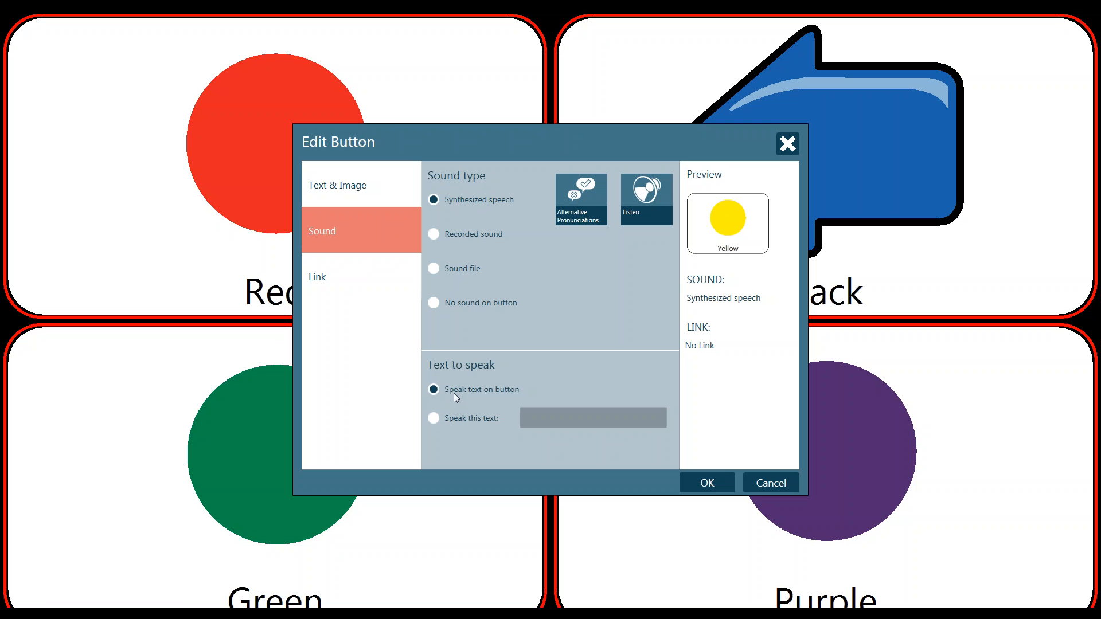
mouse_move(476, 396)
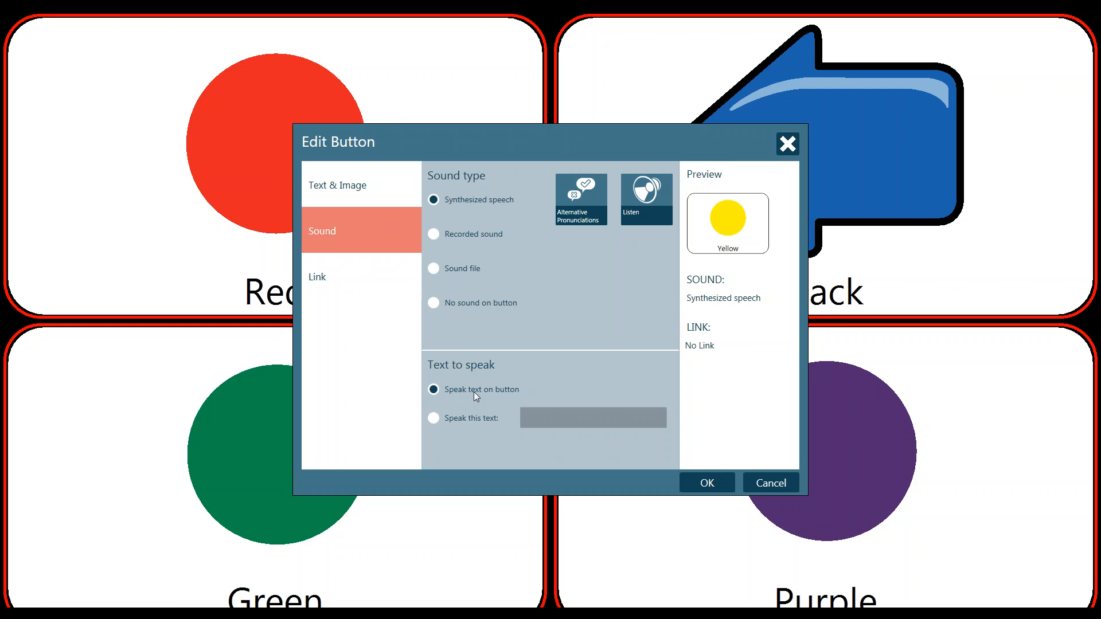
mouse_move(485, 425)
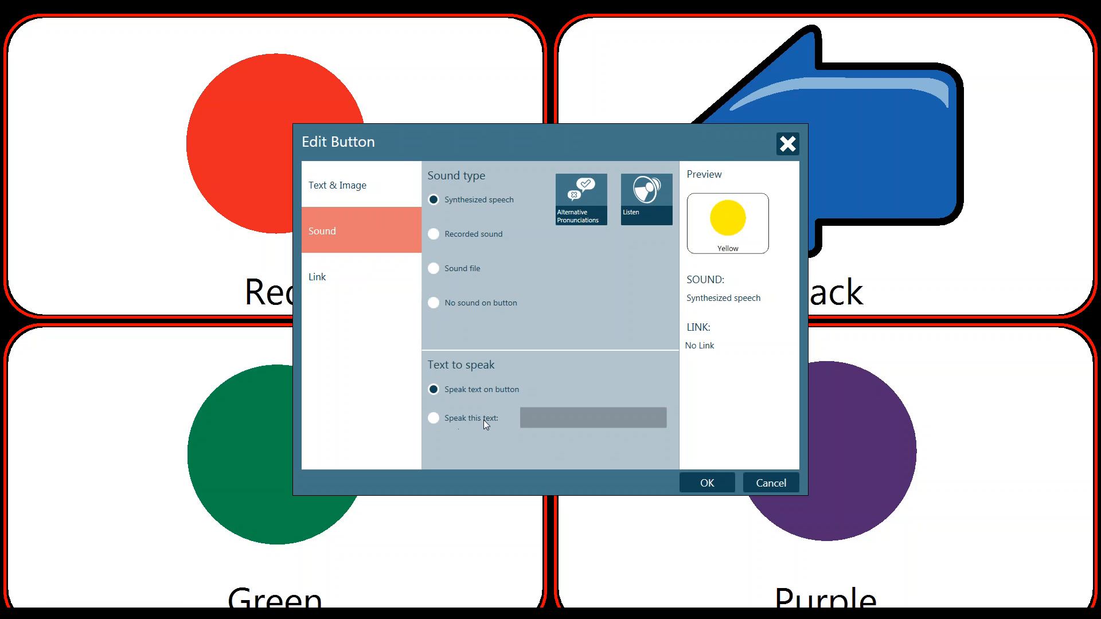
mouse_move(505, 397)
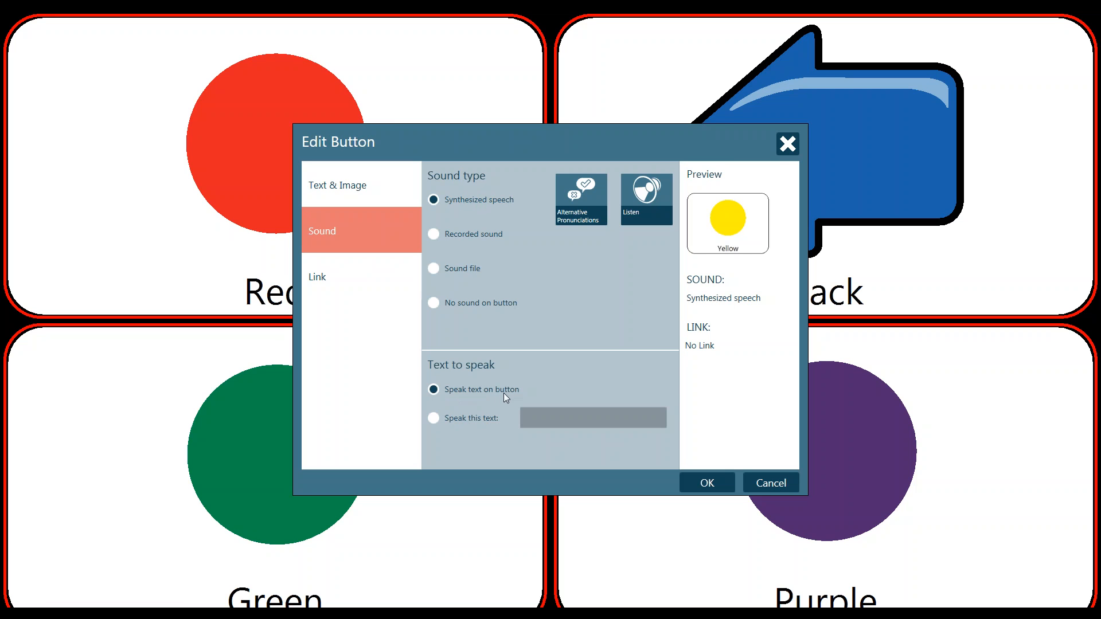
mouse_move(745, 254)
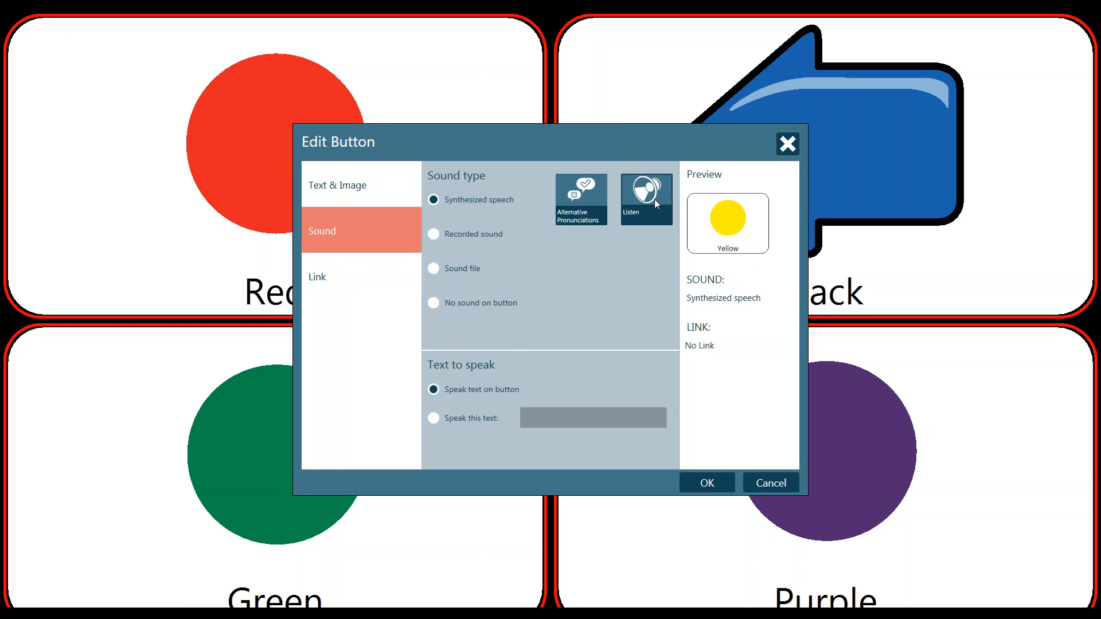
mouse_move(510, 354)
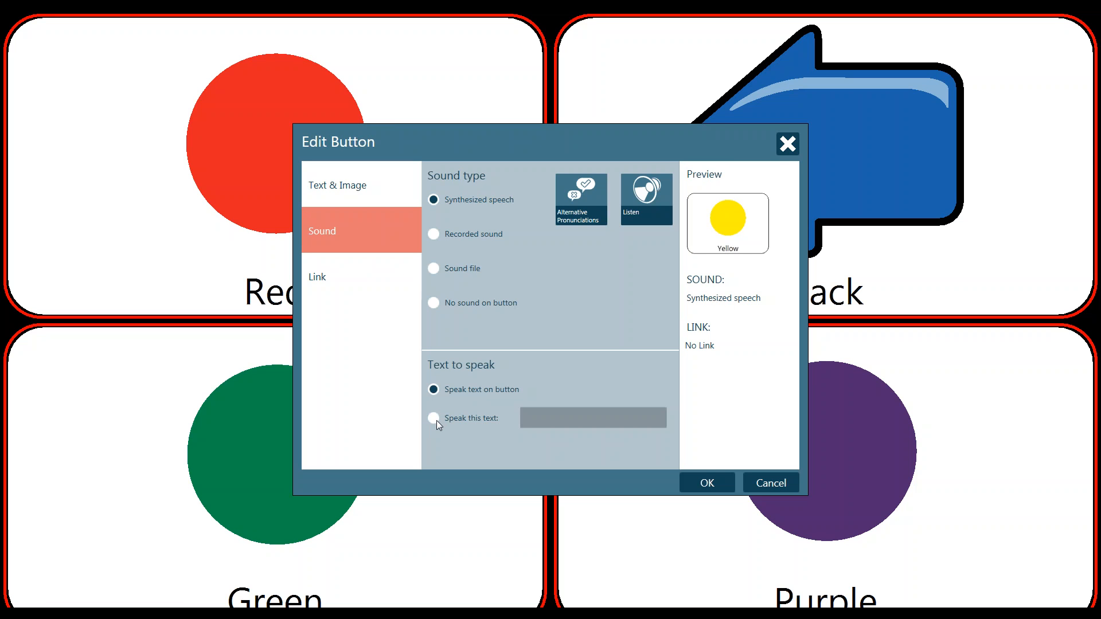
Enter 'I like the color yellow' as custom speech, then revert to speaking the button text
click(434, 418)
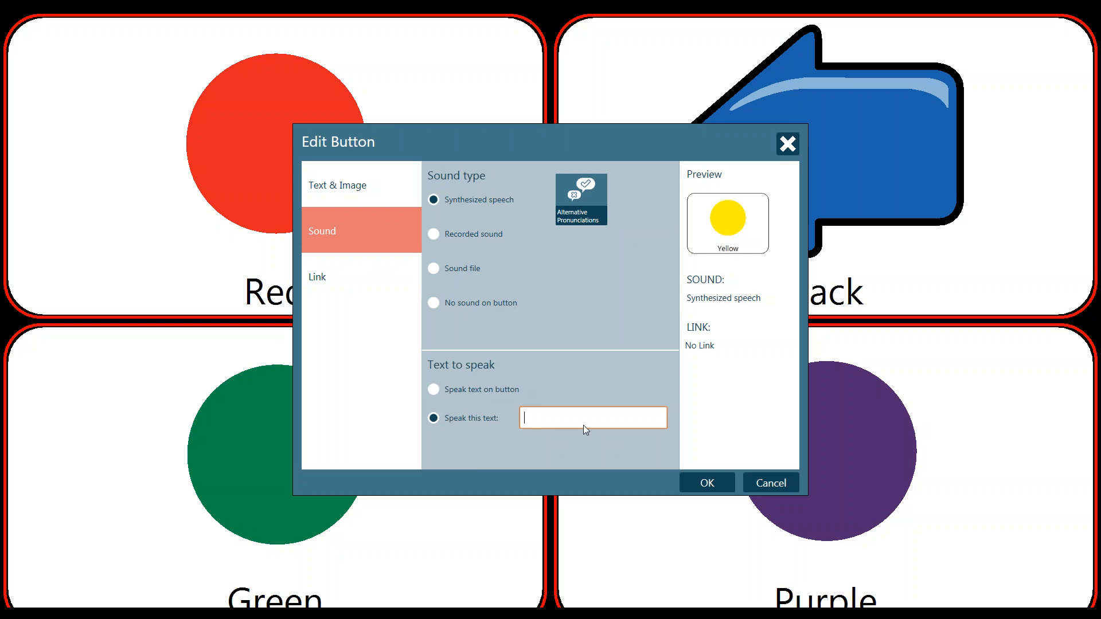
text(I like)
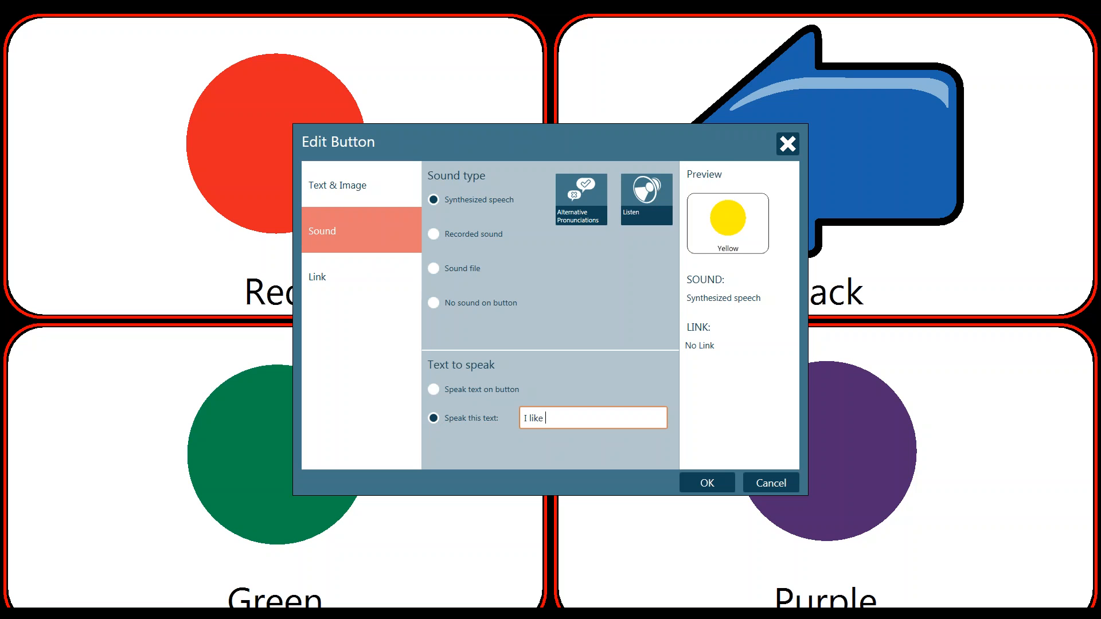
text(the color ye)
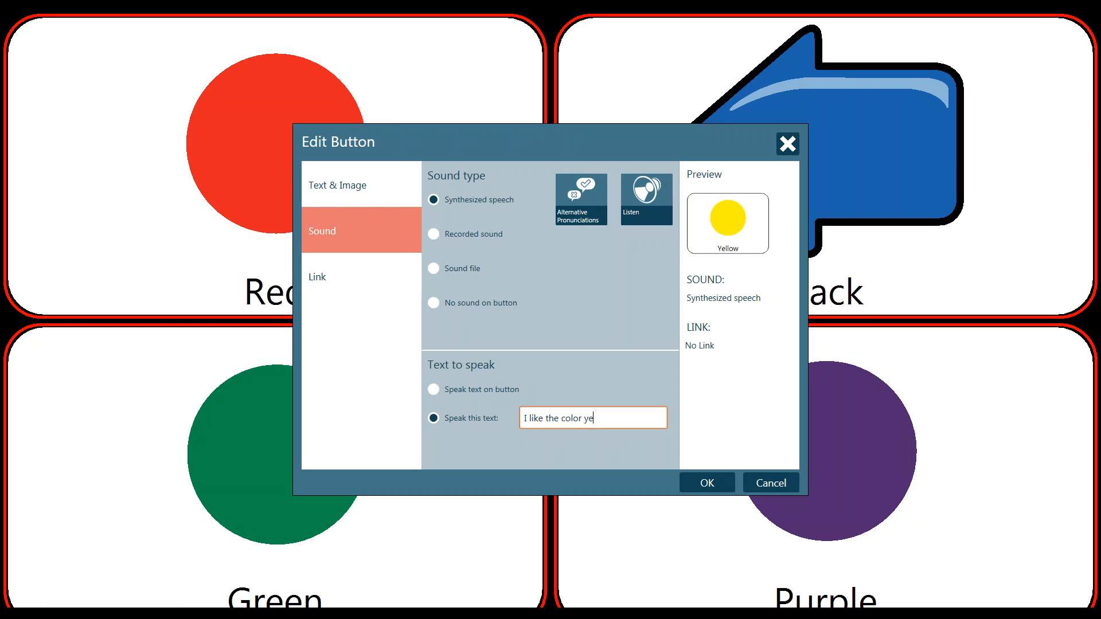
text(llow)
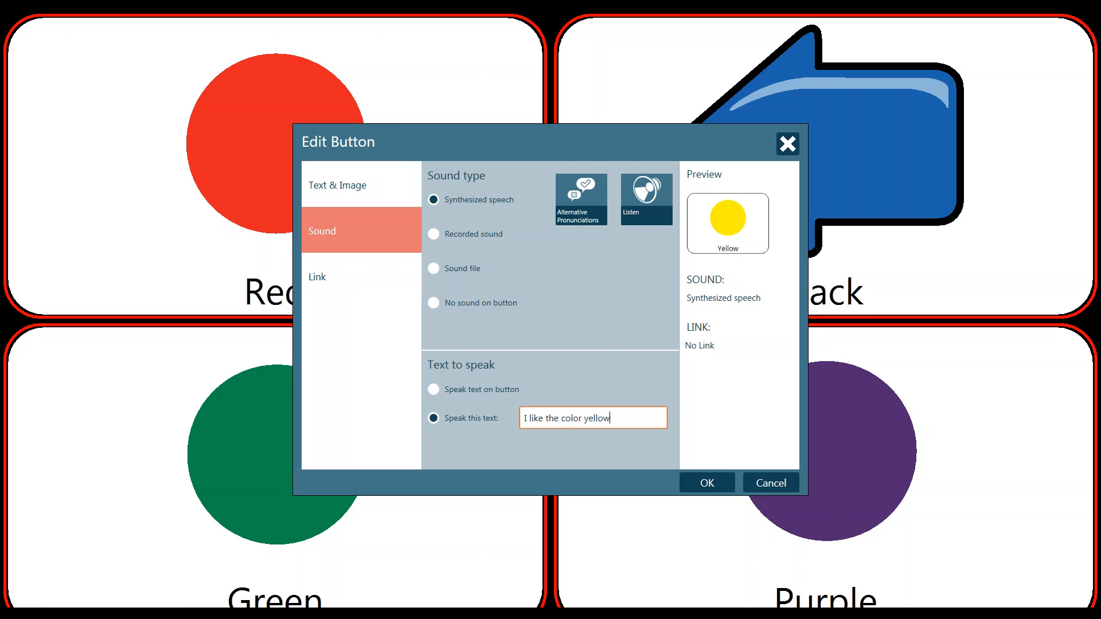
click(644, 197)
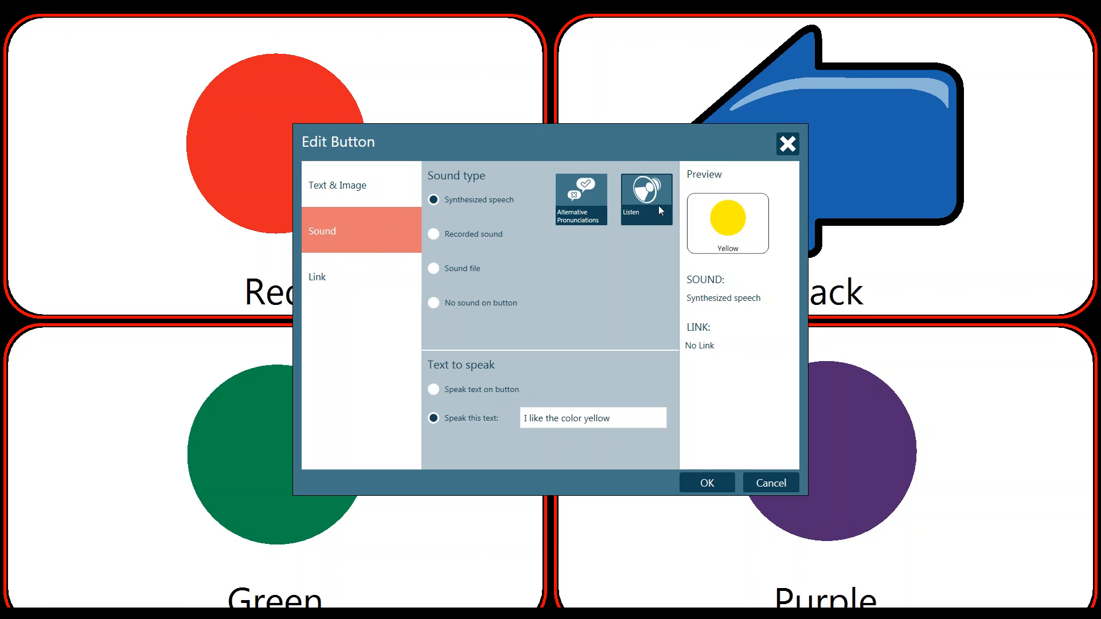
mouse_move(631, 218)
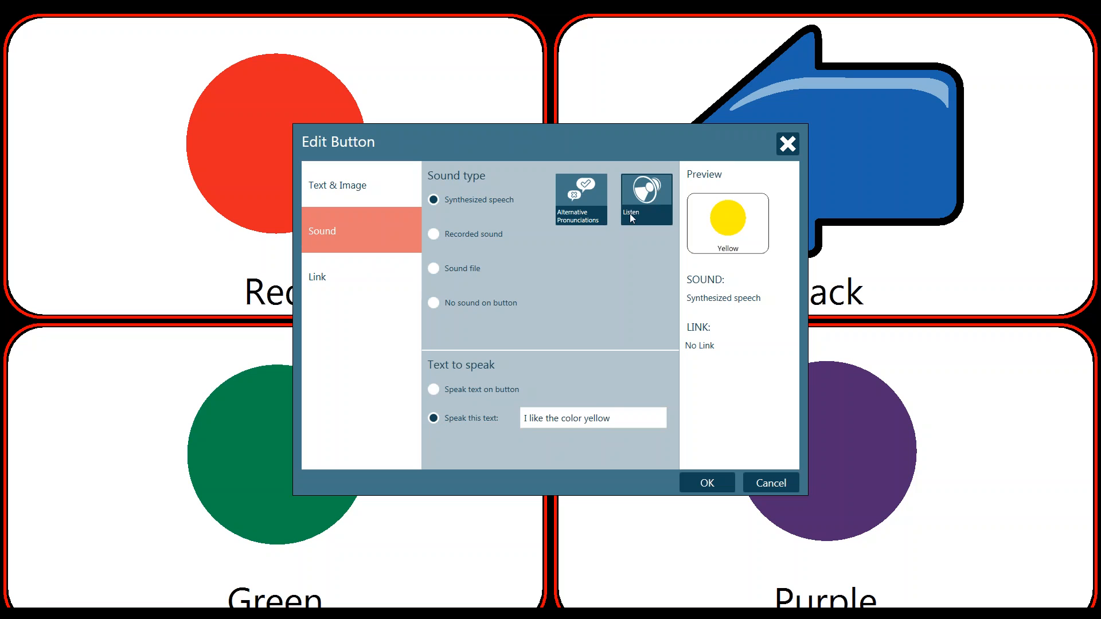
mouse_move(632, 222)
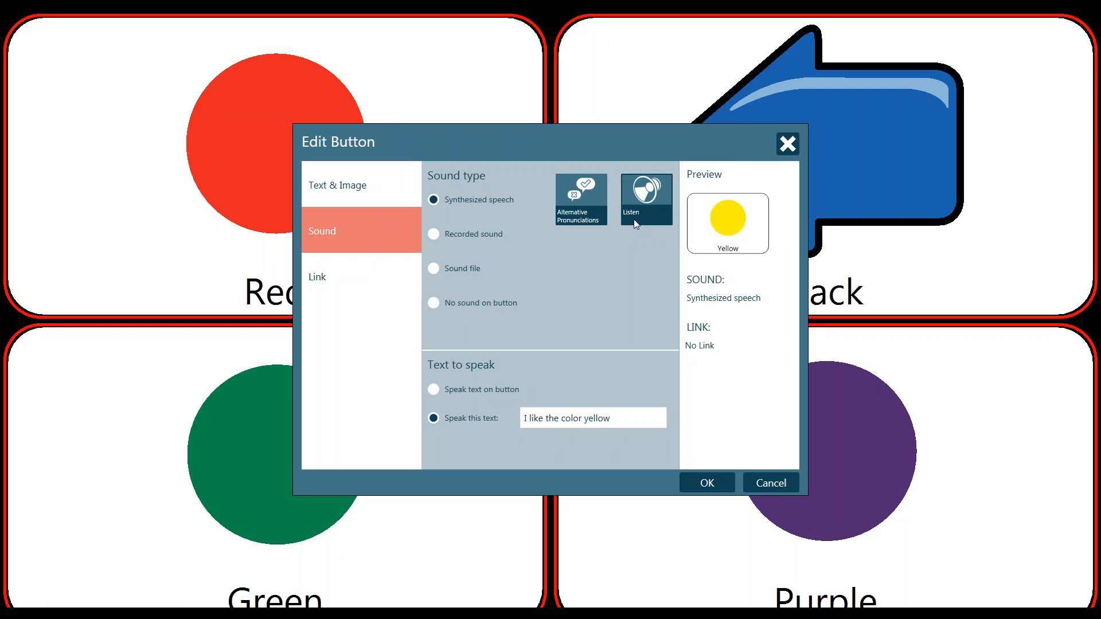
mouse_move(554, 321)
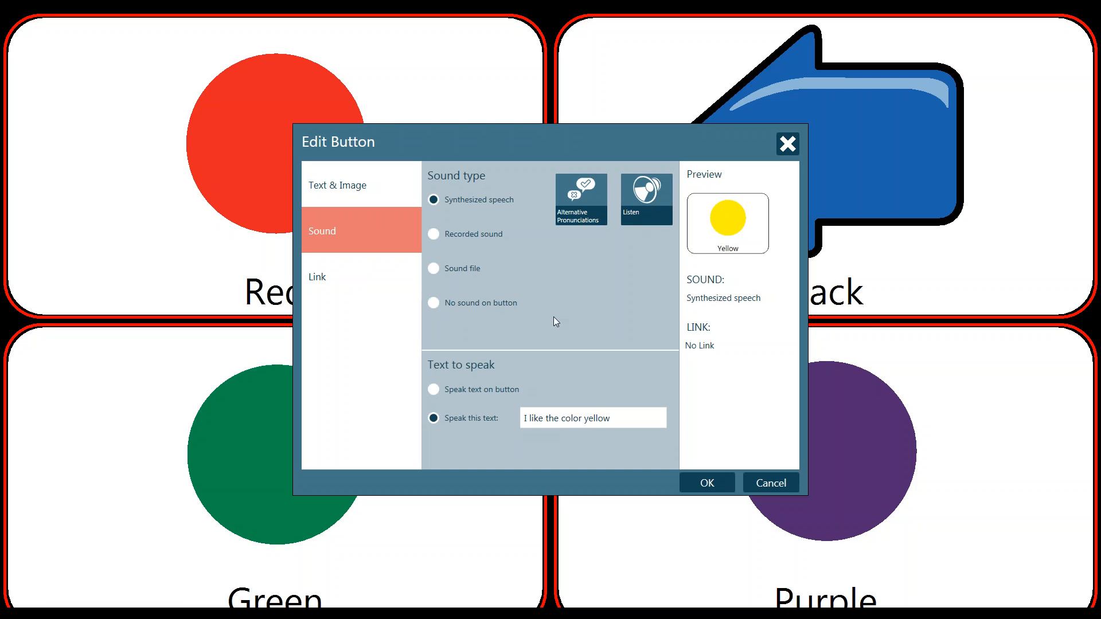
click(434, 389)
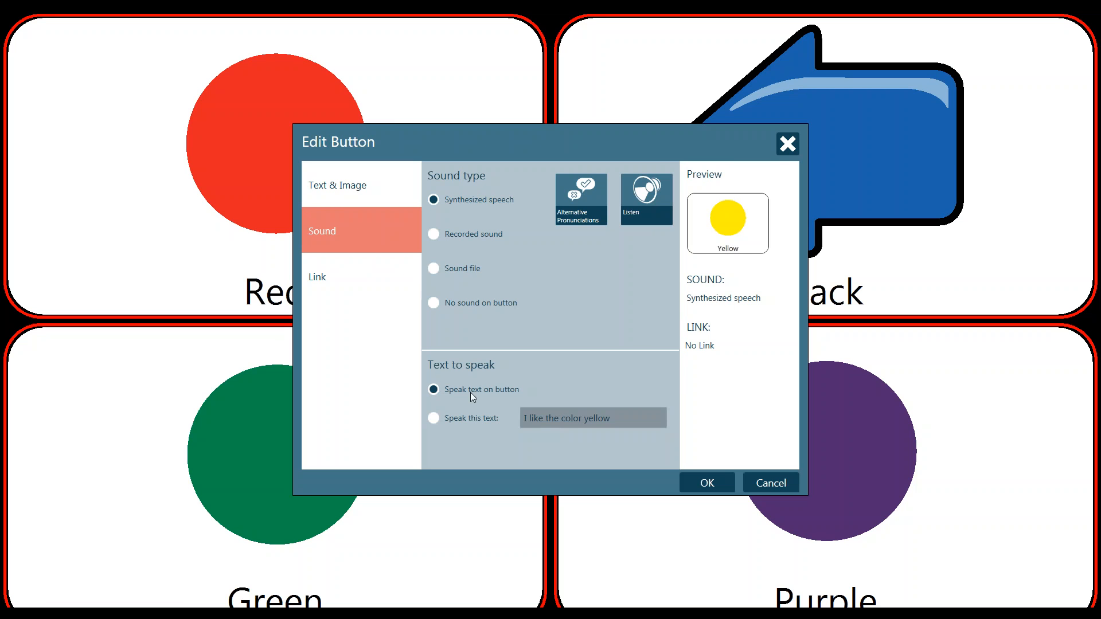
click(644, 198)
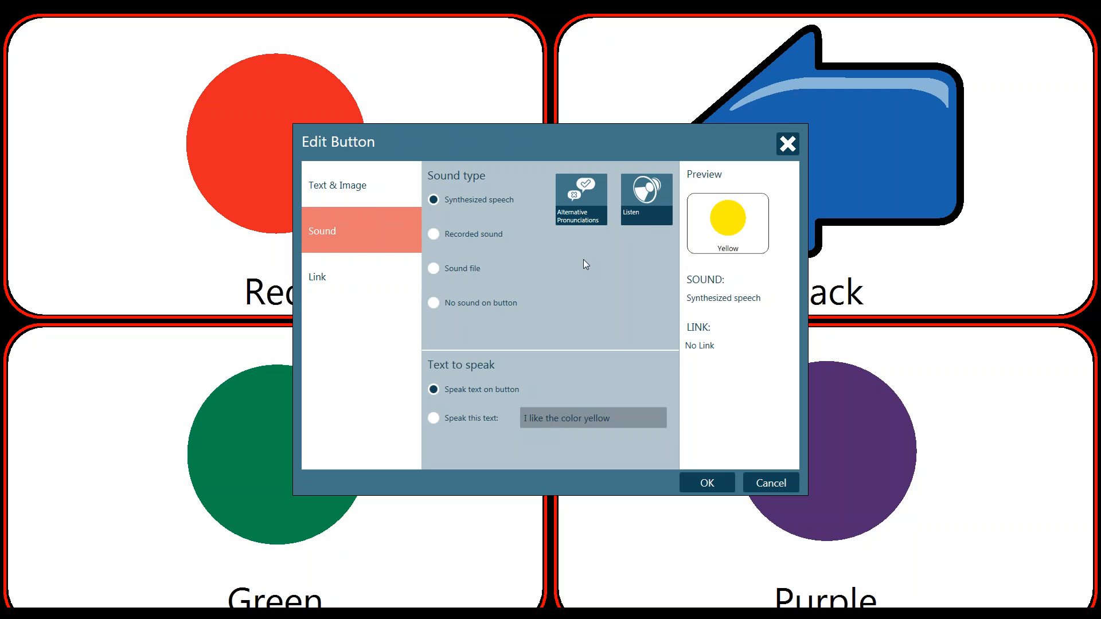
Show the Yellow button's Link settings, left at 'No link'
click(316, 276)
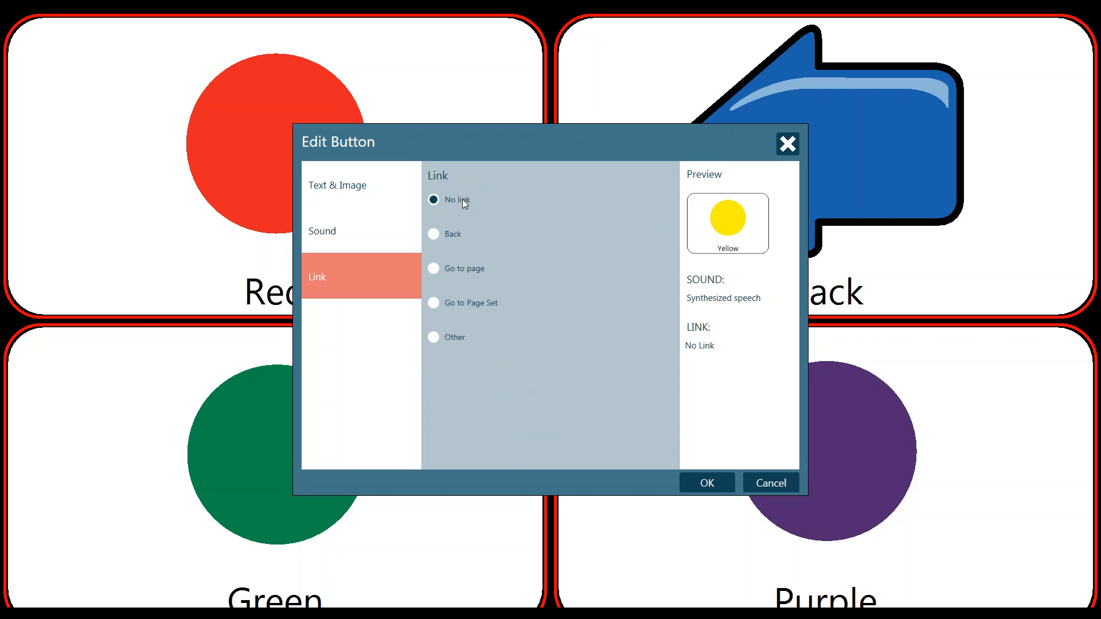
mouse_move(448, 207)
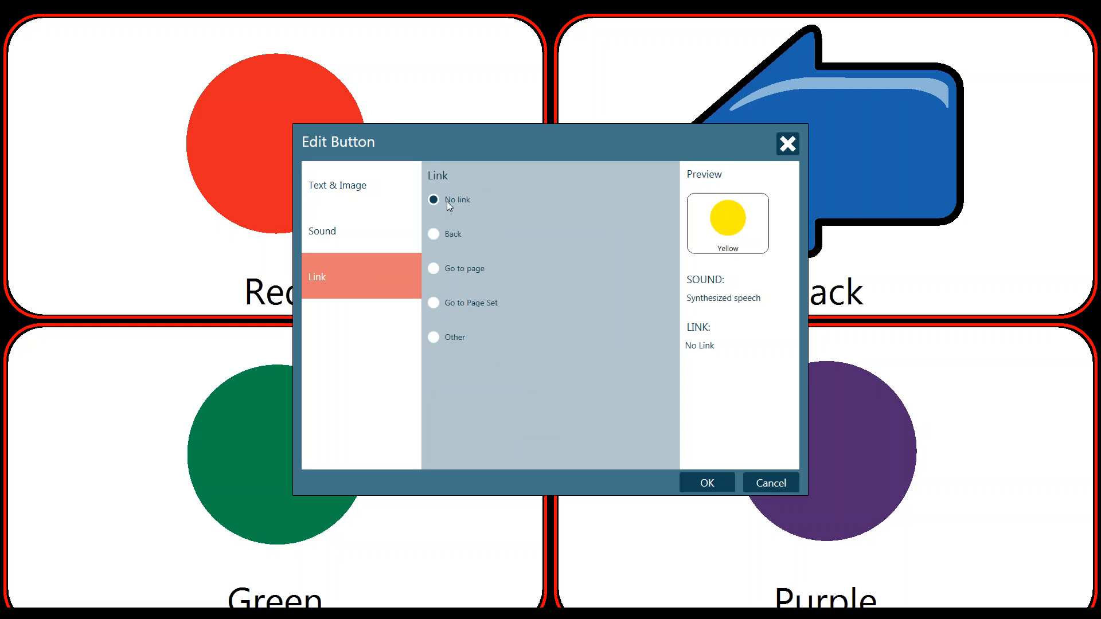
mouse_move(443, 207)
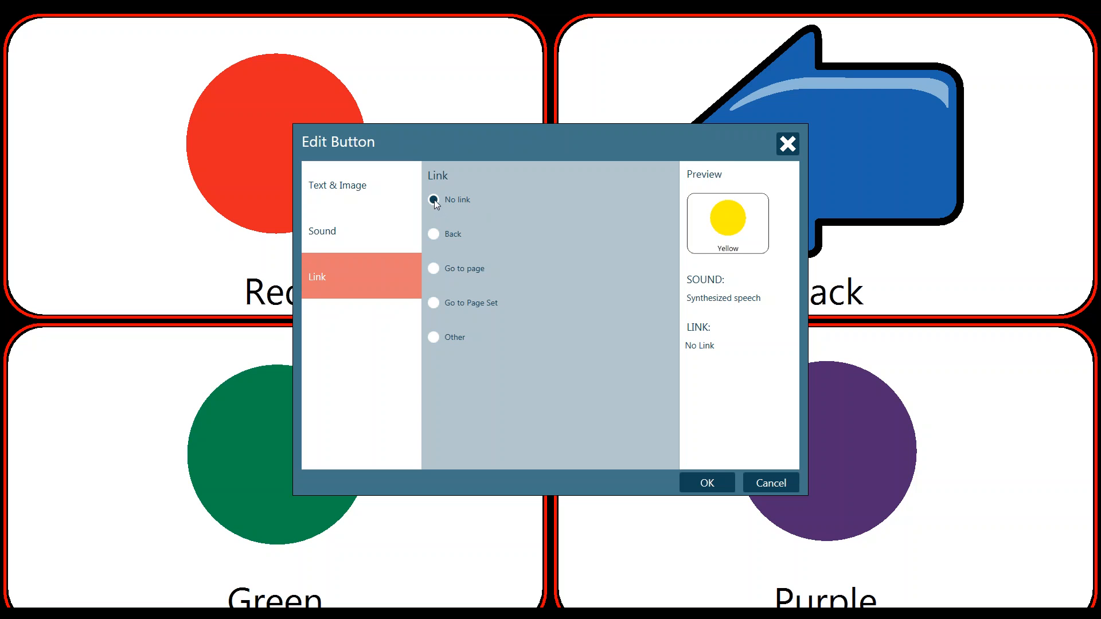
mouse_move(447, 272)
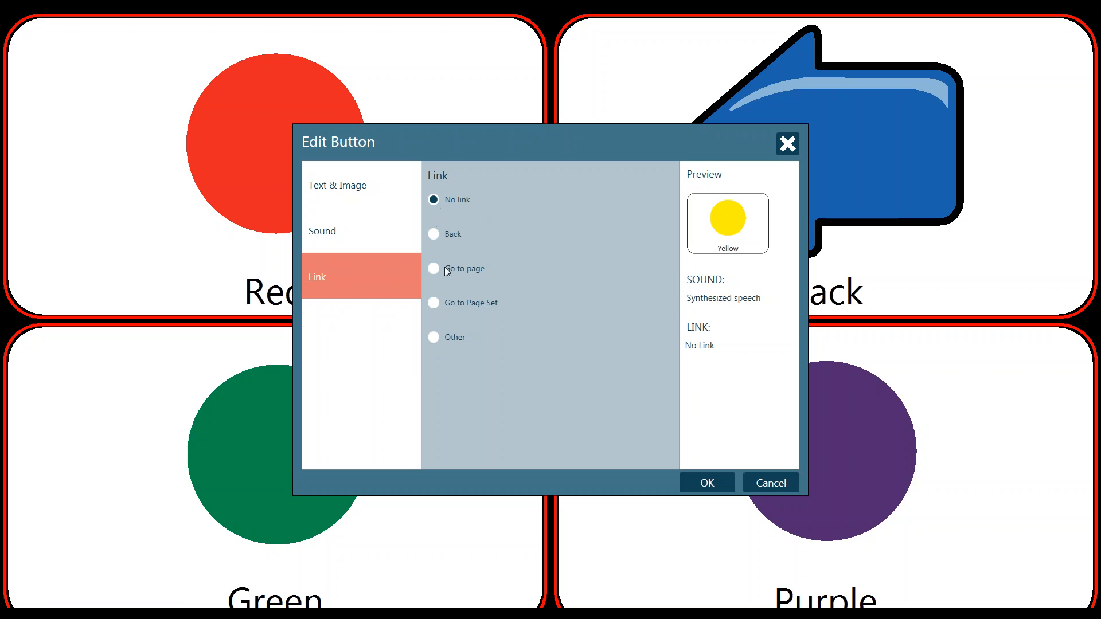
mouse_move(922, 167)
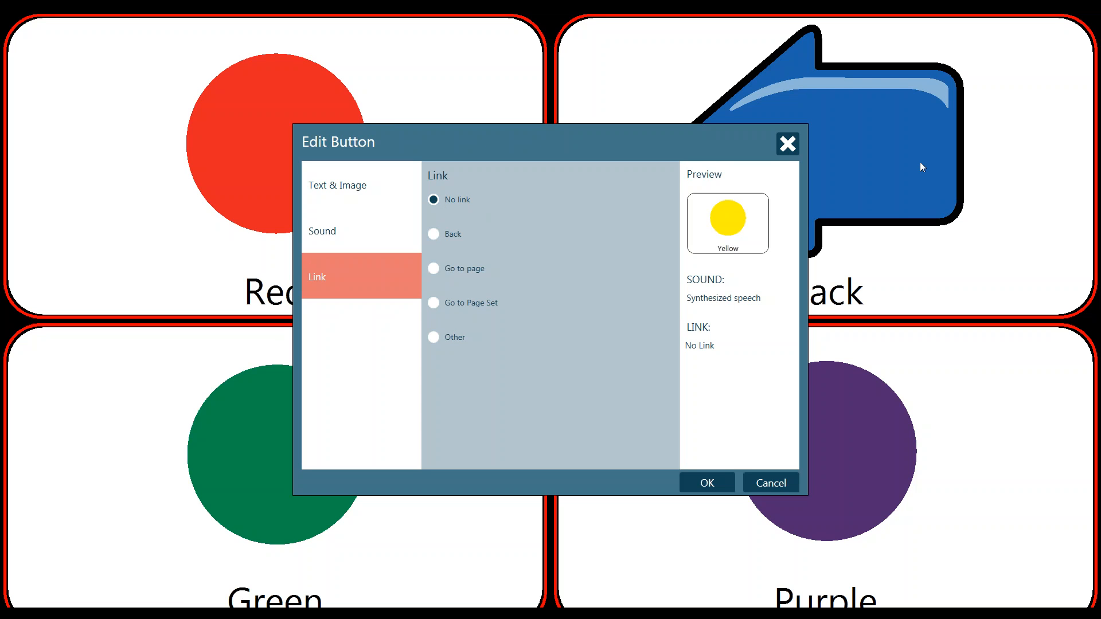
mouse_move(644, 370)
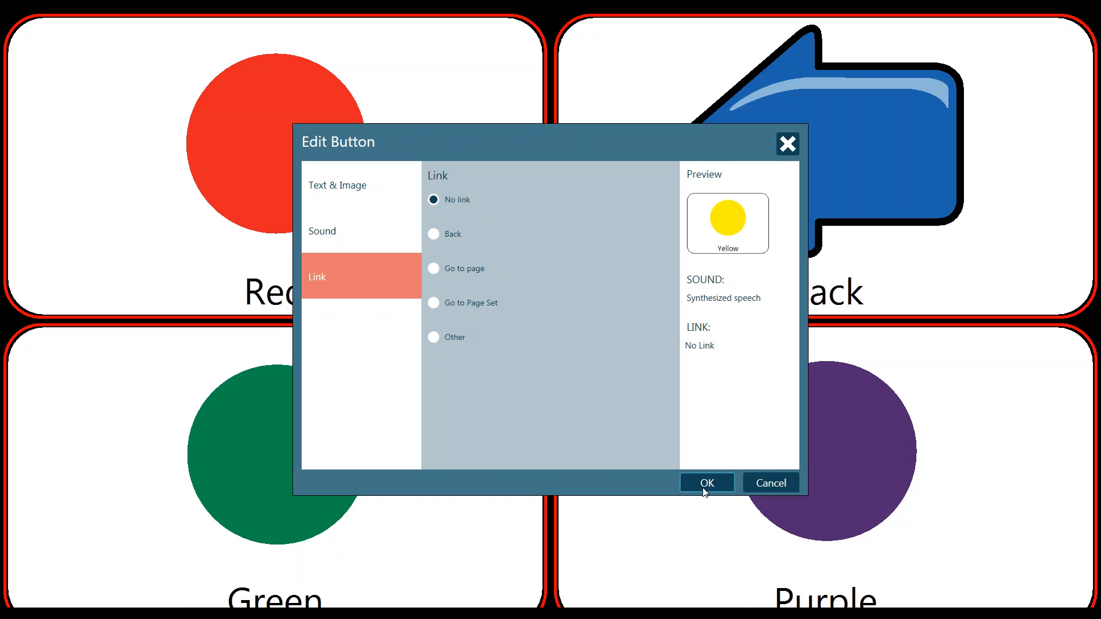
Confirm the Yellow button edits with OK, replacing Purple on the colors page
click(706, 483)
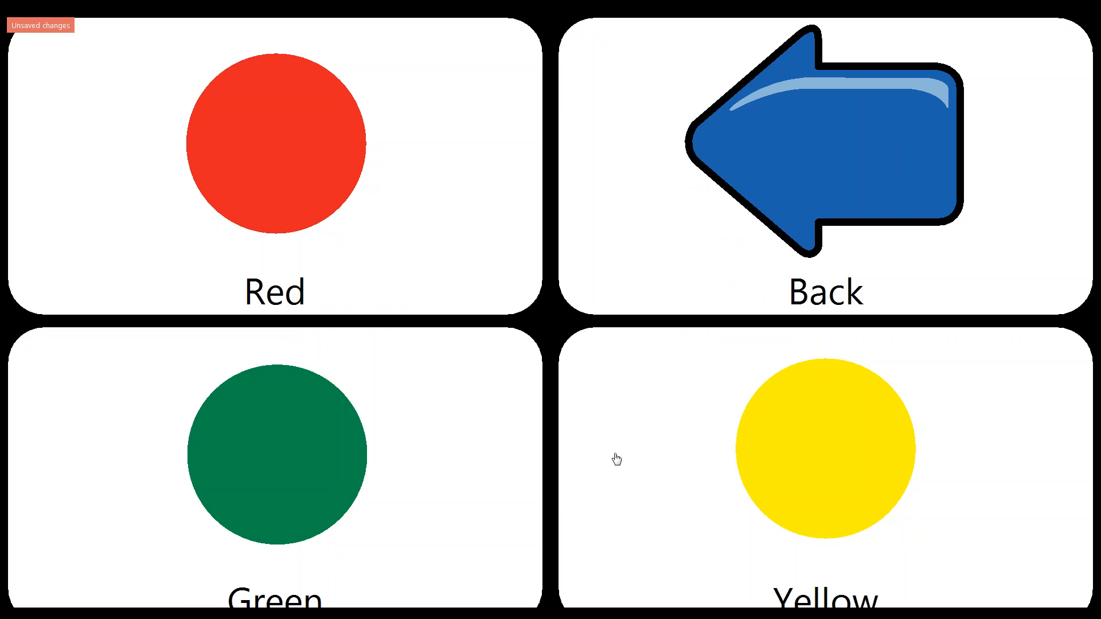
mouse_move(655, 413)
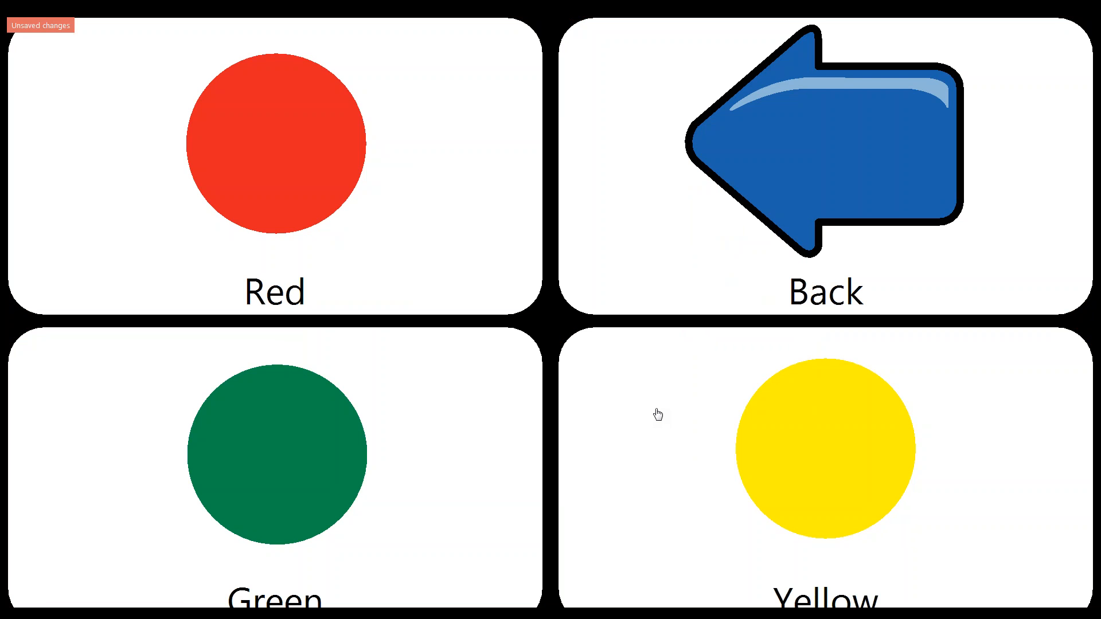
mouse_move(3, 19)
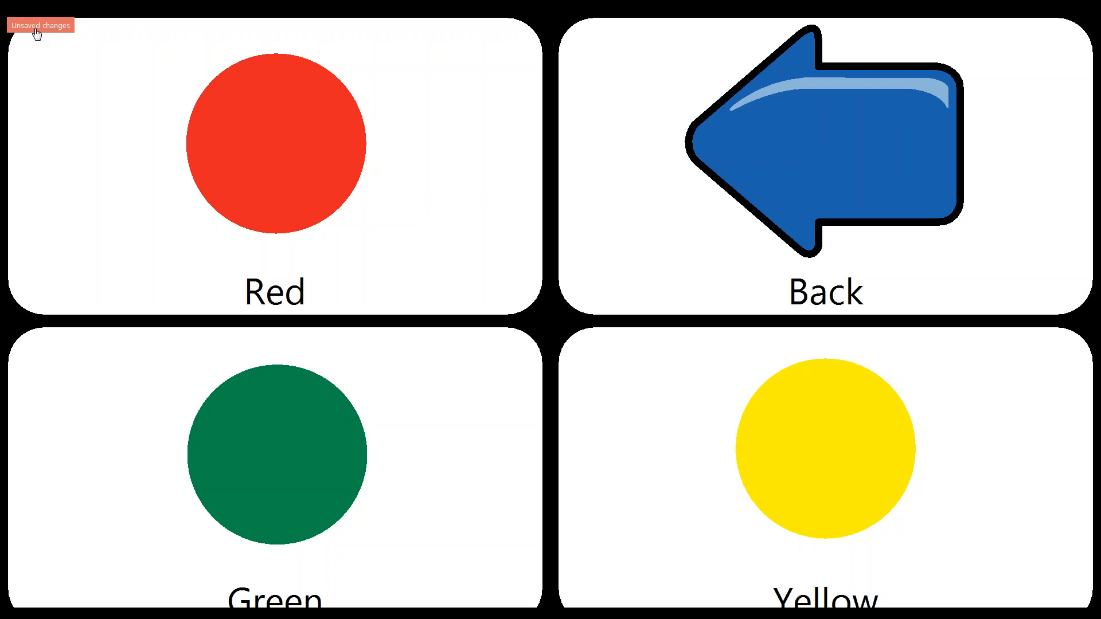
mouse_move(209, 128)
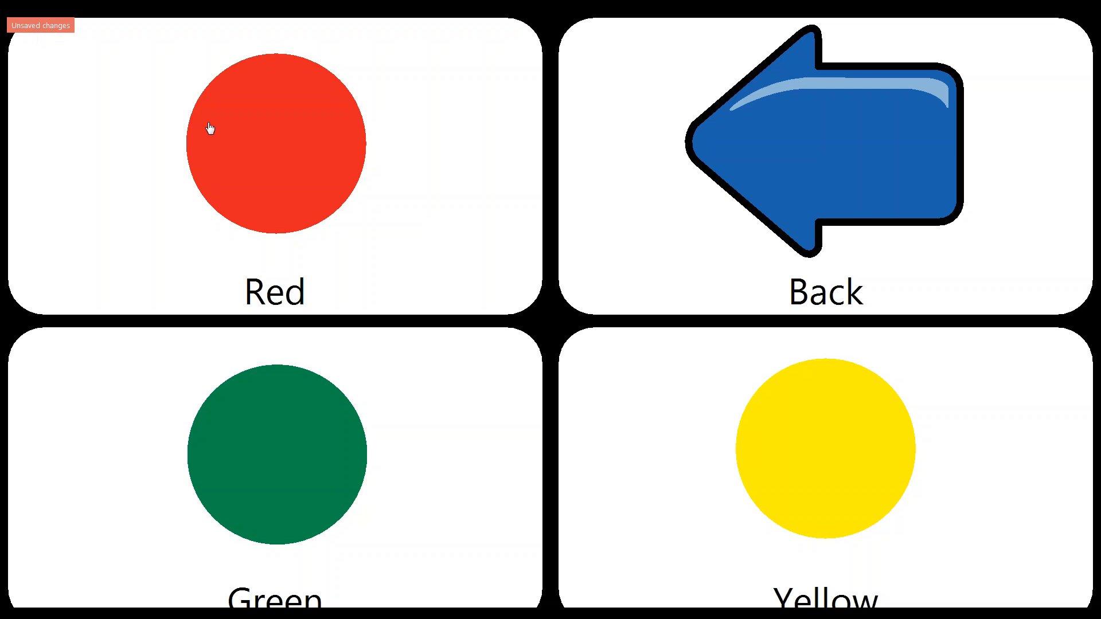
mouse_move(613, 235)
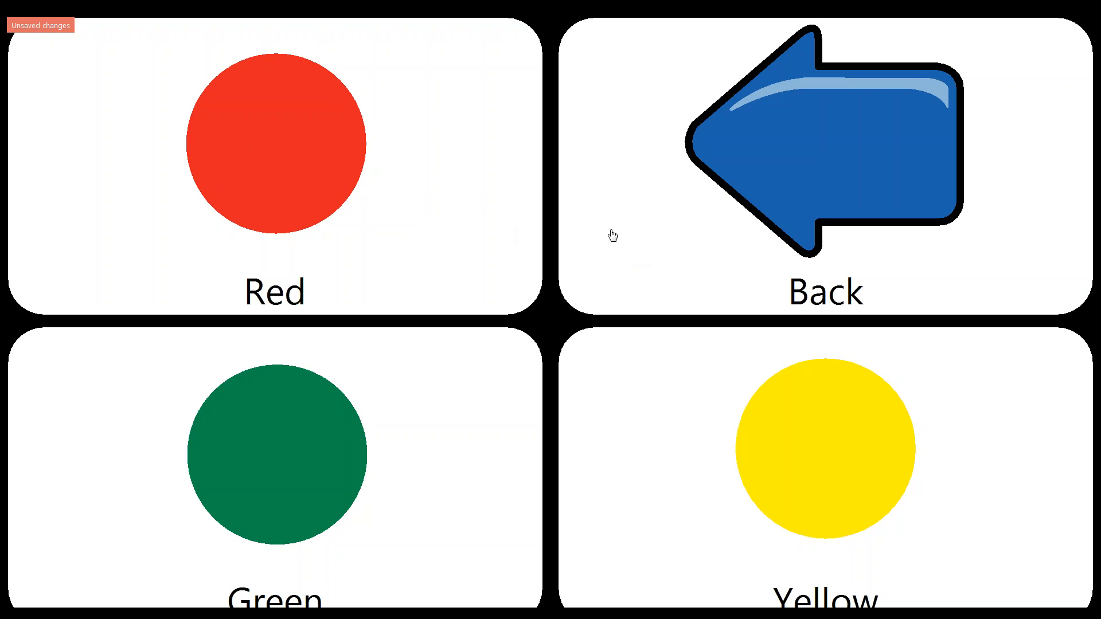
mouse_move(788, 175)
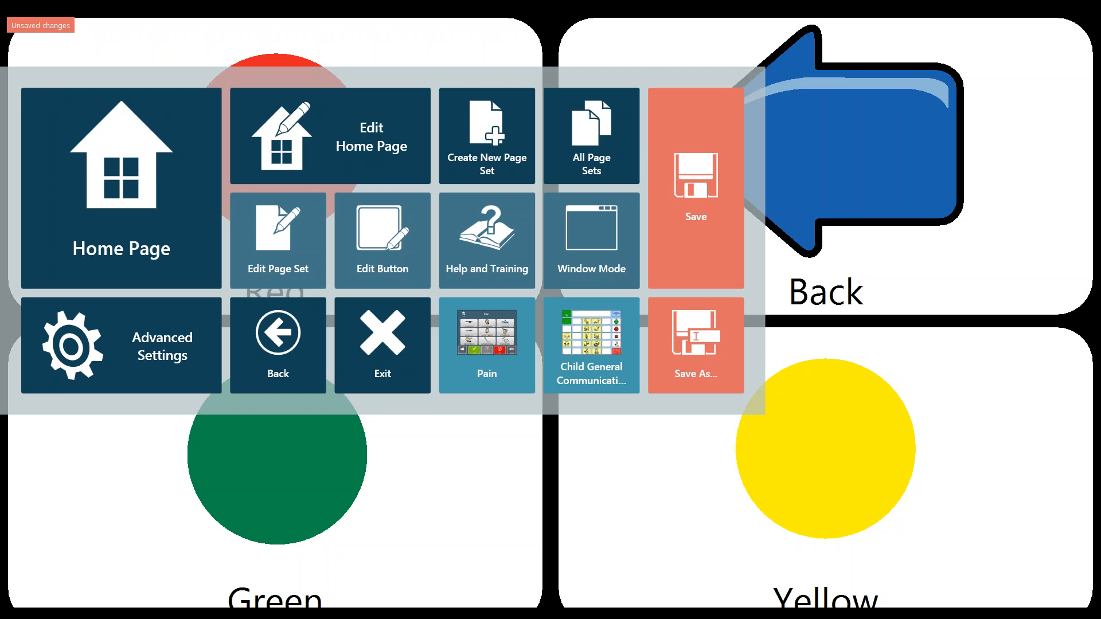
mouse_move(393, 231)
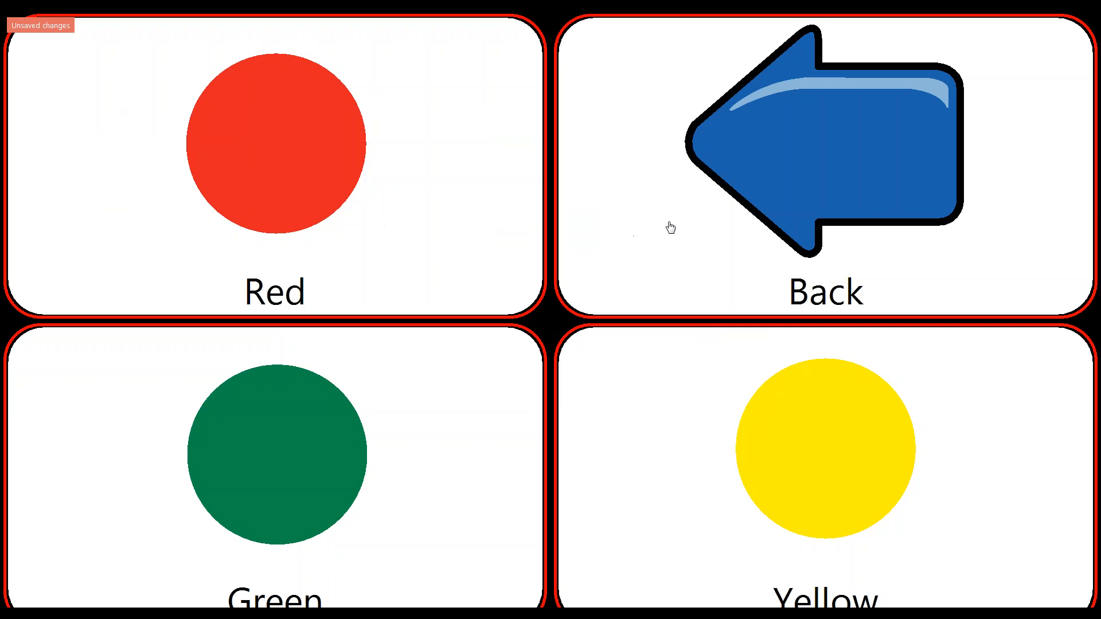
Open the Back button's edit settings and view its Sound options
double_click(827, 141)
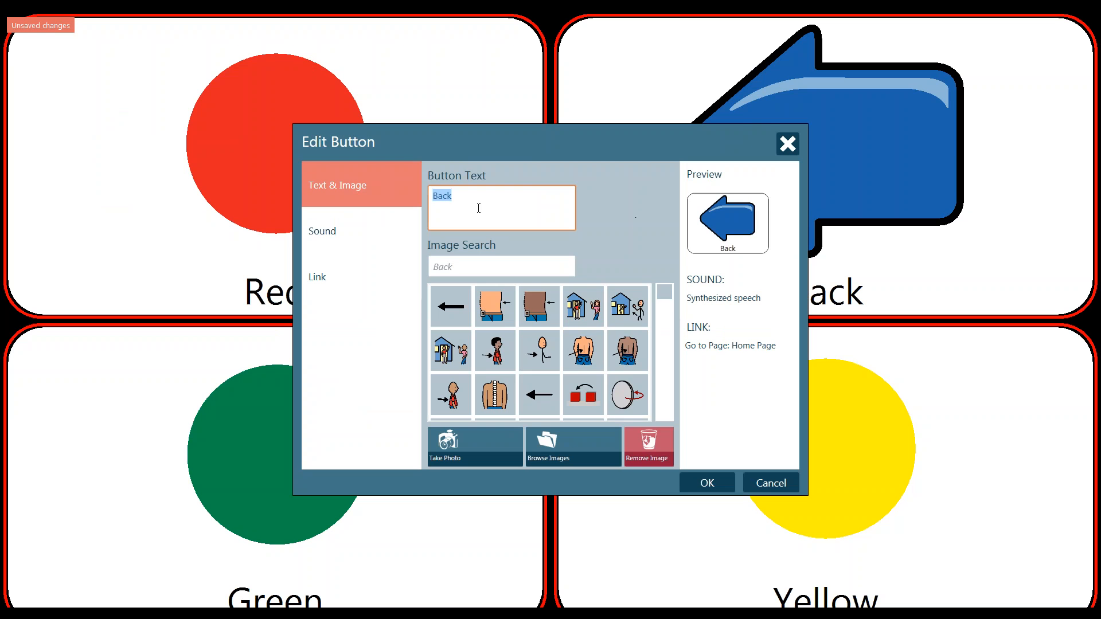
click(360, 230)
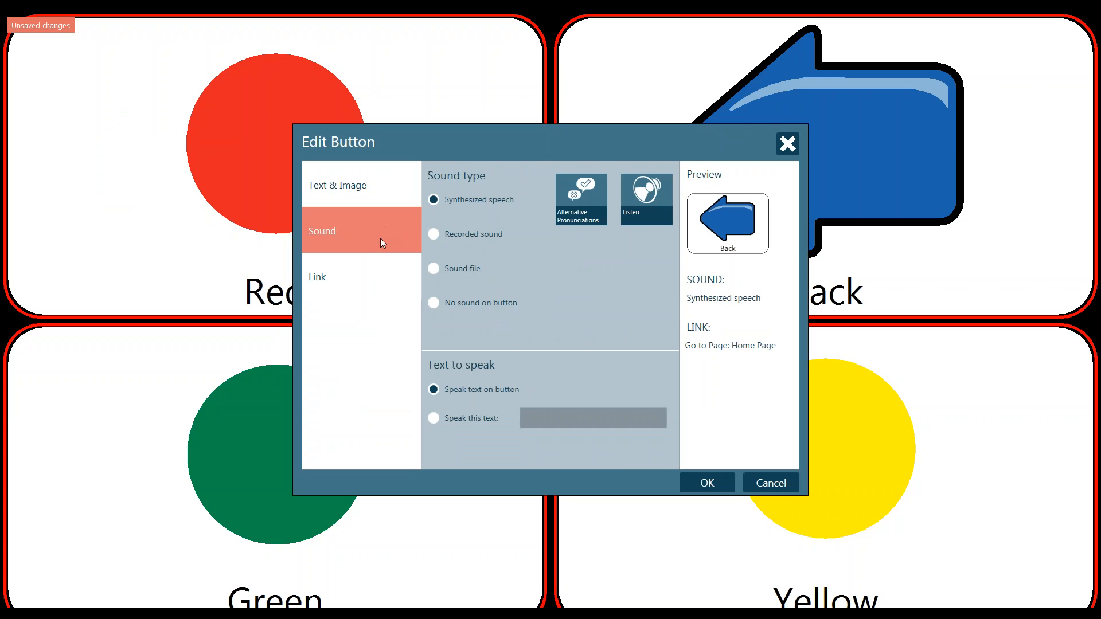
mouse_move(365, 281)
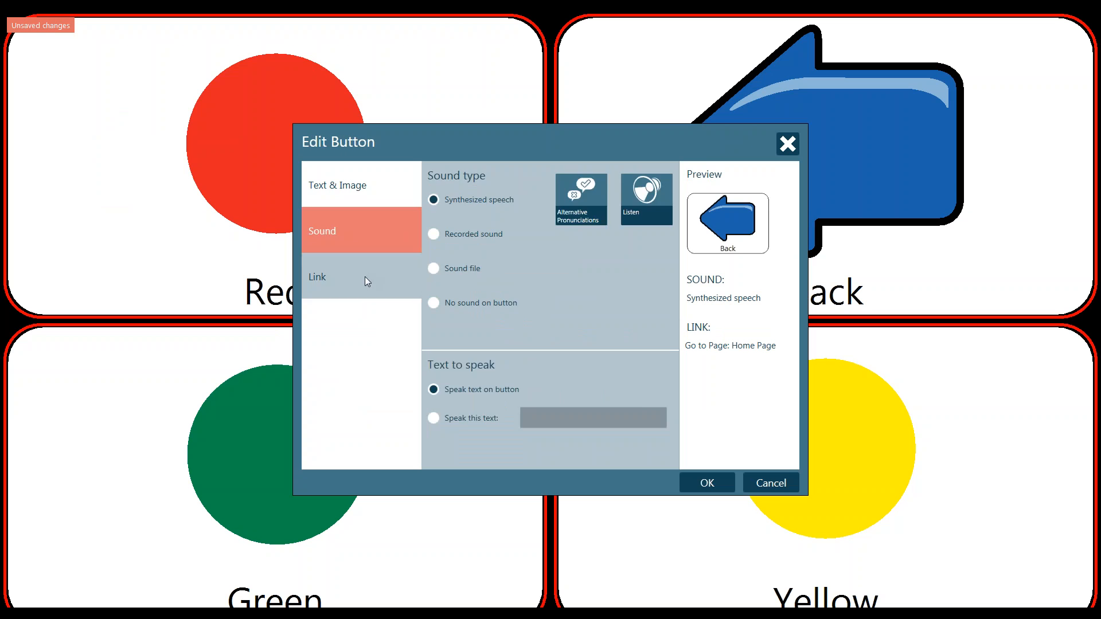
View the Back button's Link settings, which point to the Home Page
click(317, 277)
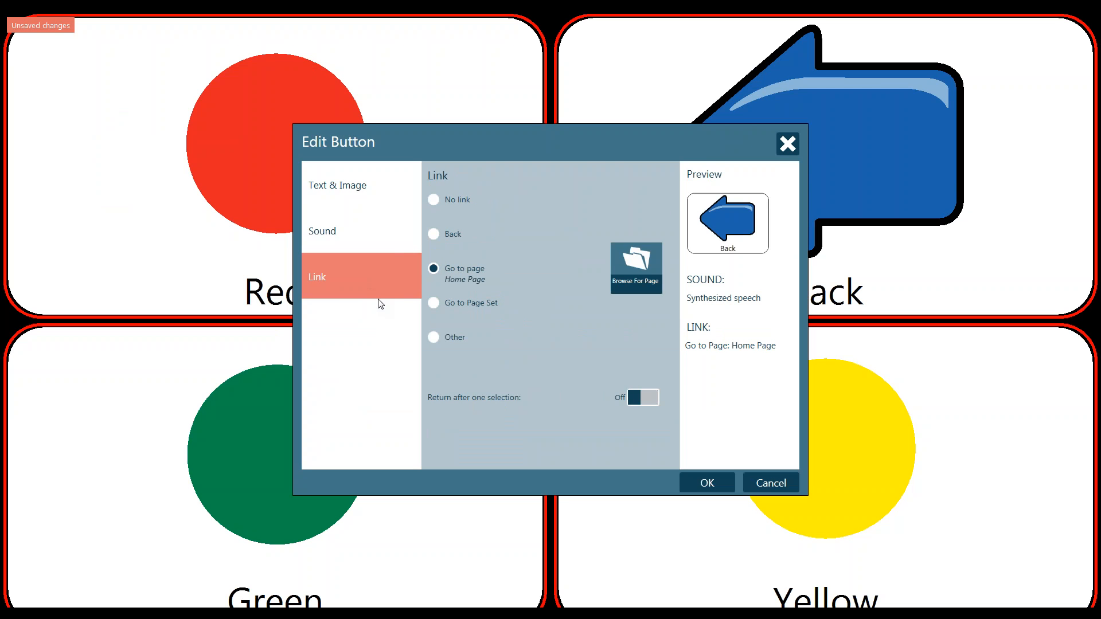
mouse_move(388, 293)
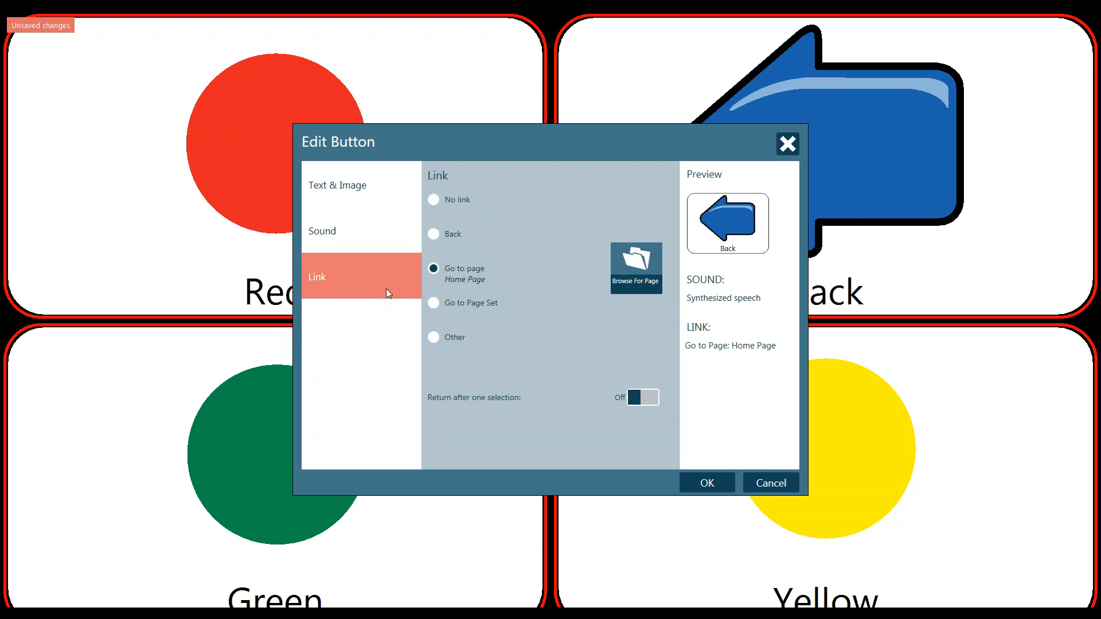
mouse_move(461, 278)
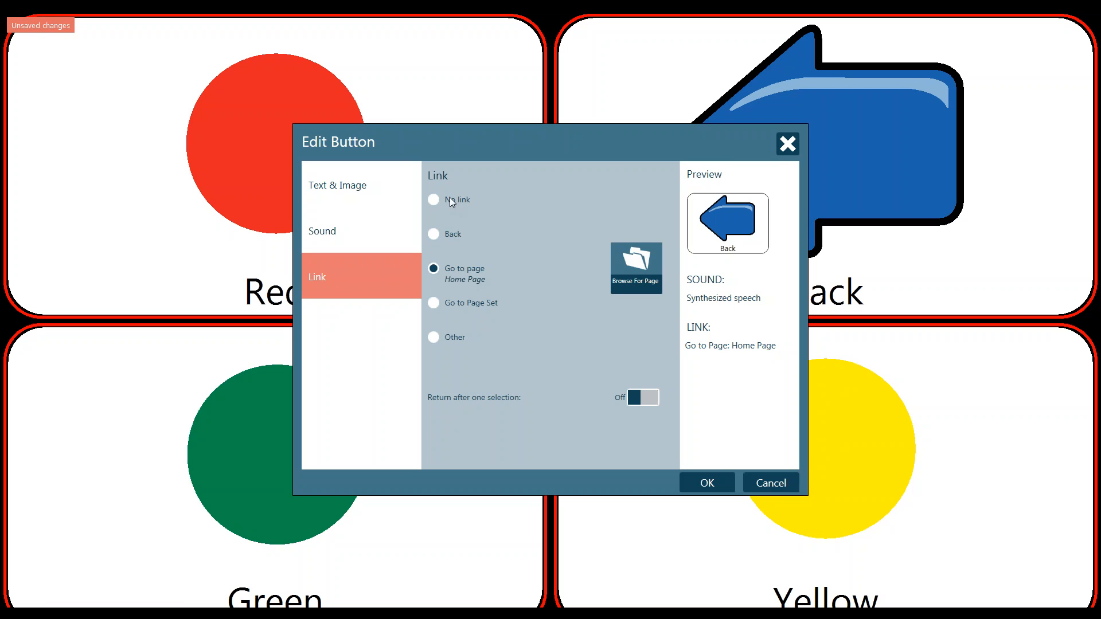
mouse_move(447, 238)
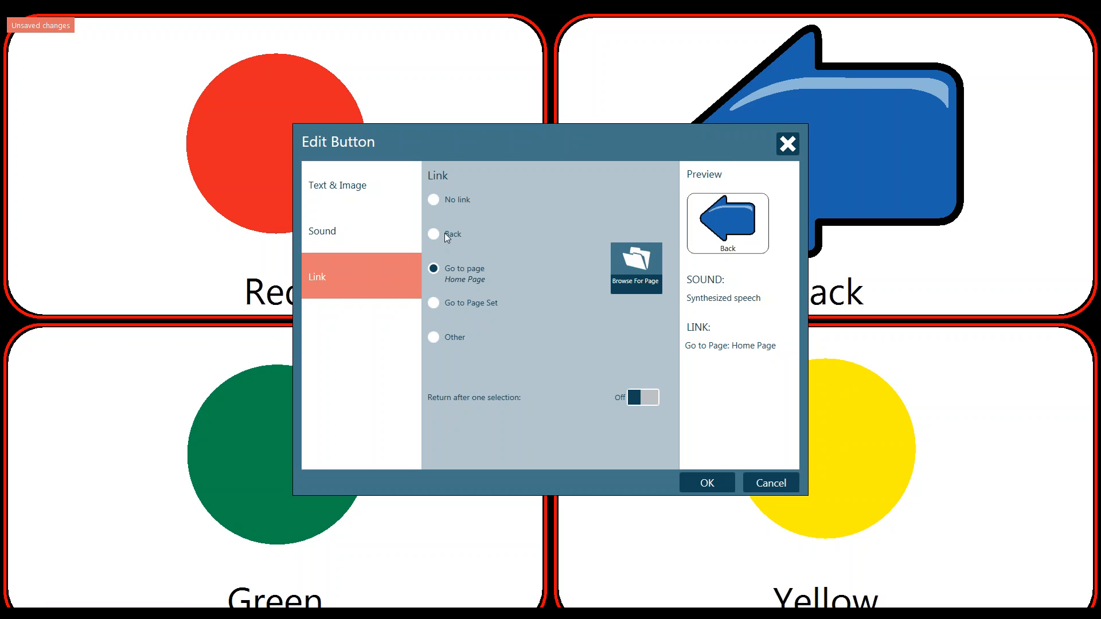
mouse_move(441, 241)
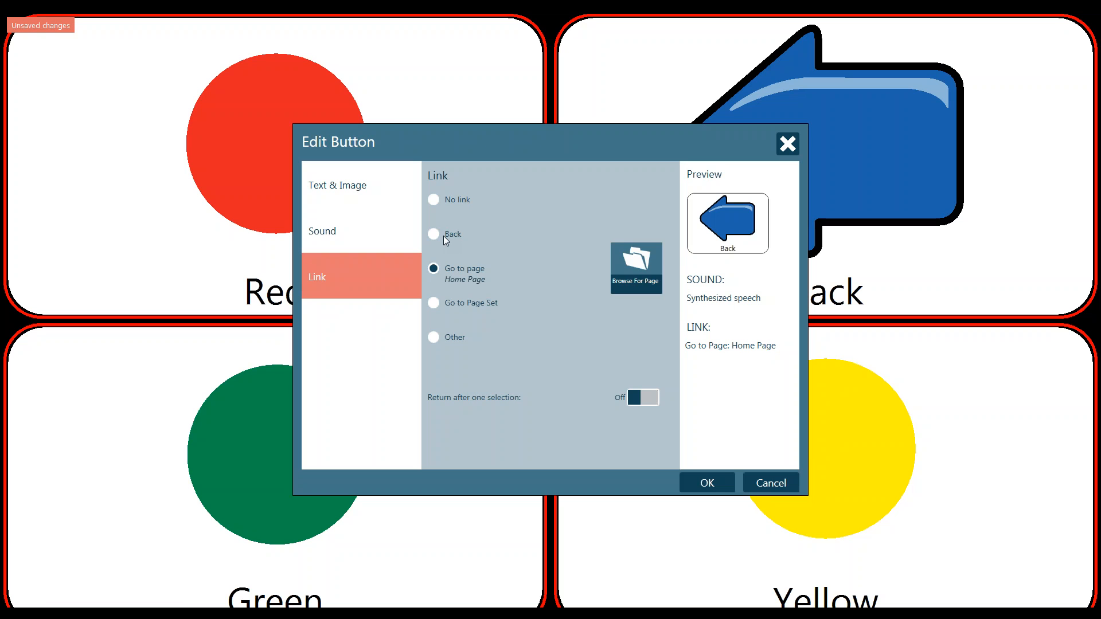
mouse_move(456, 278)
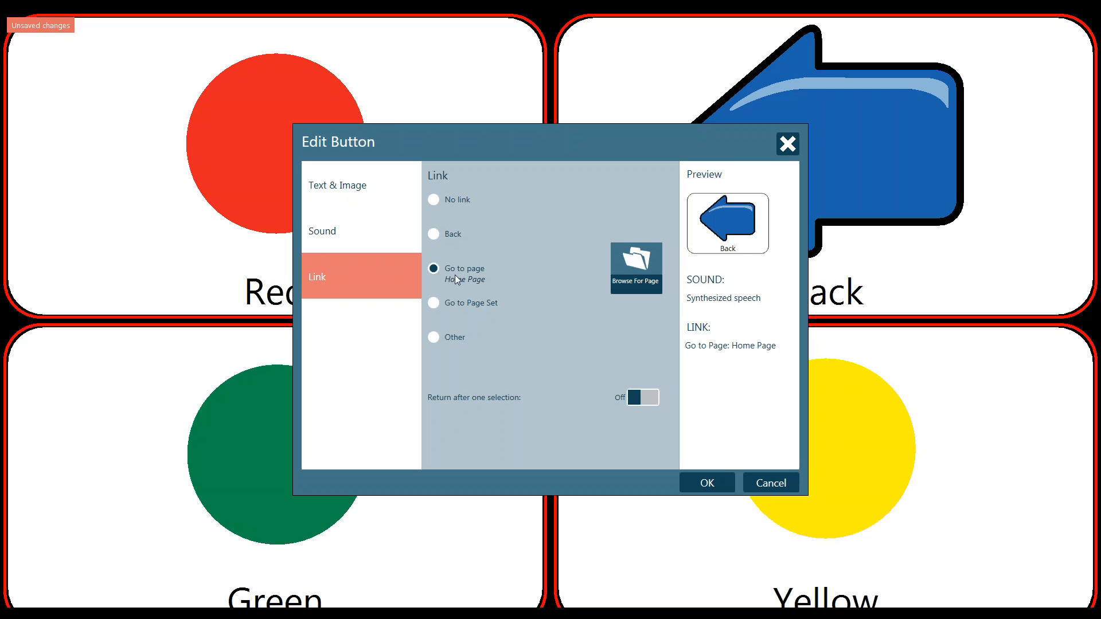
mouse_move(466, 285)
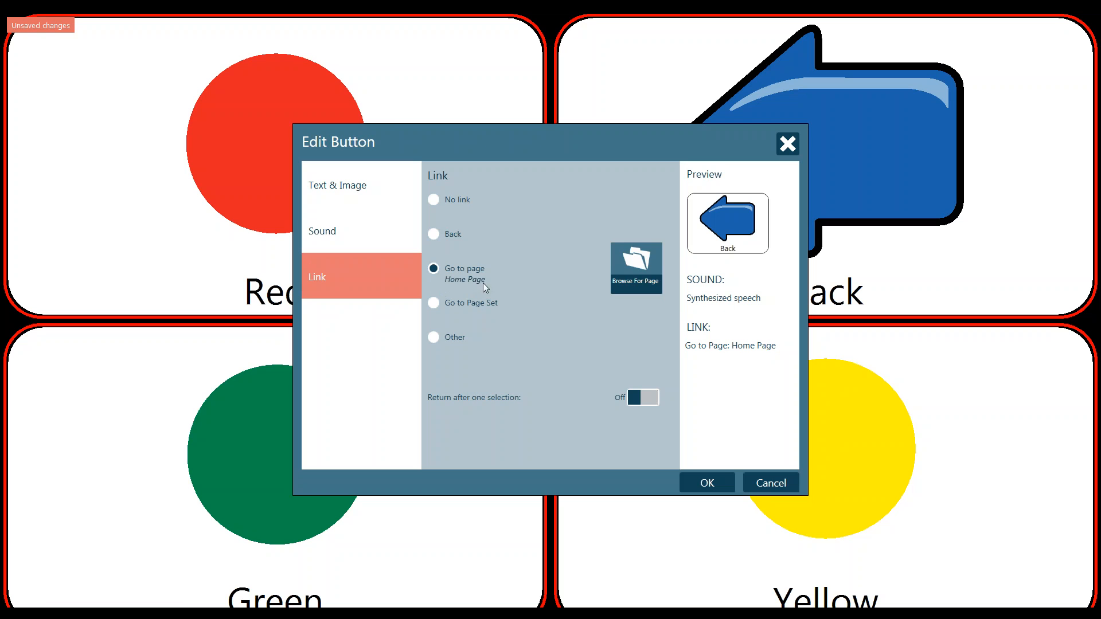
mouse_move(467, 278)
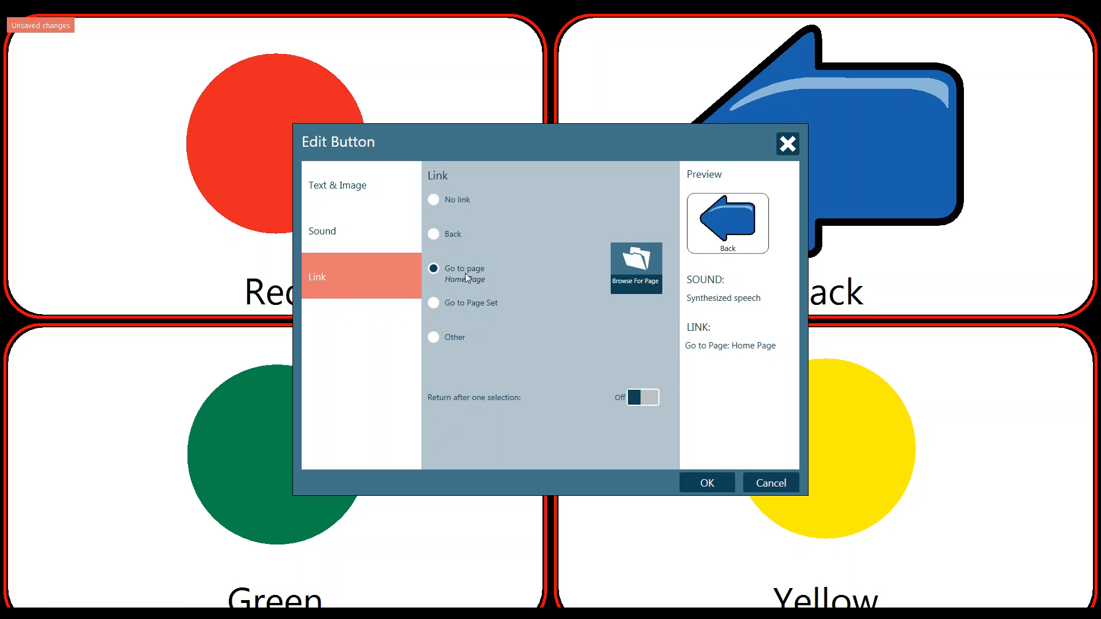
mouse_move(484, 282)
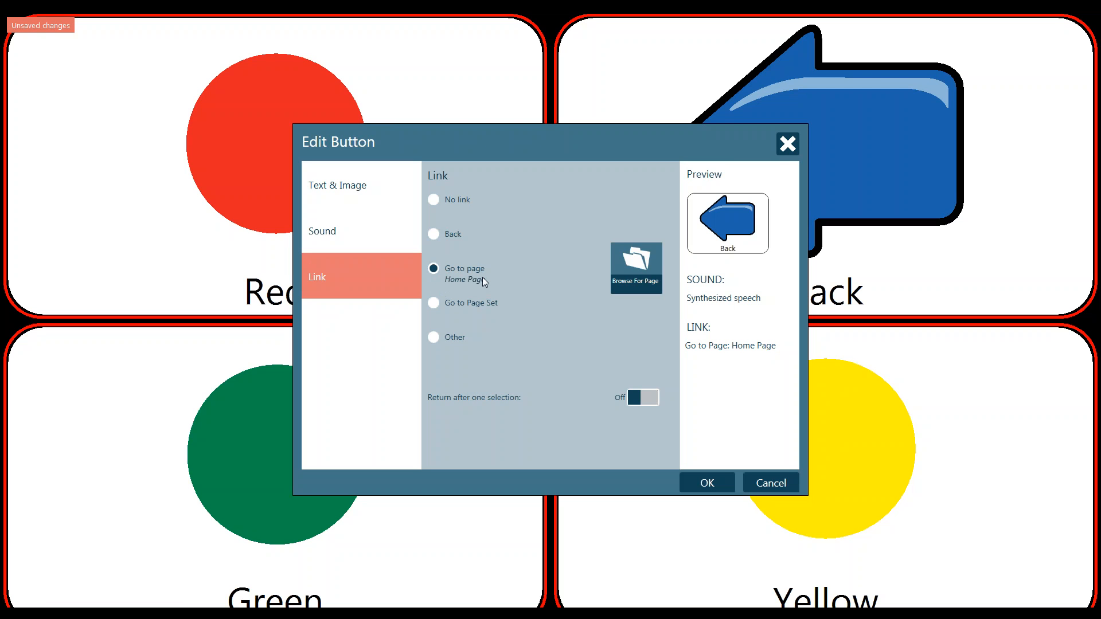
mouse_move(635, 272)
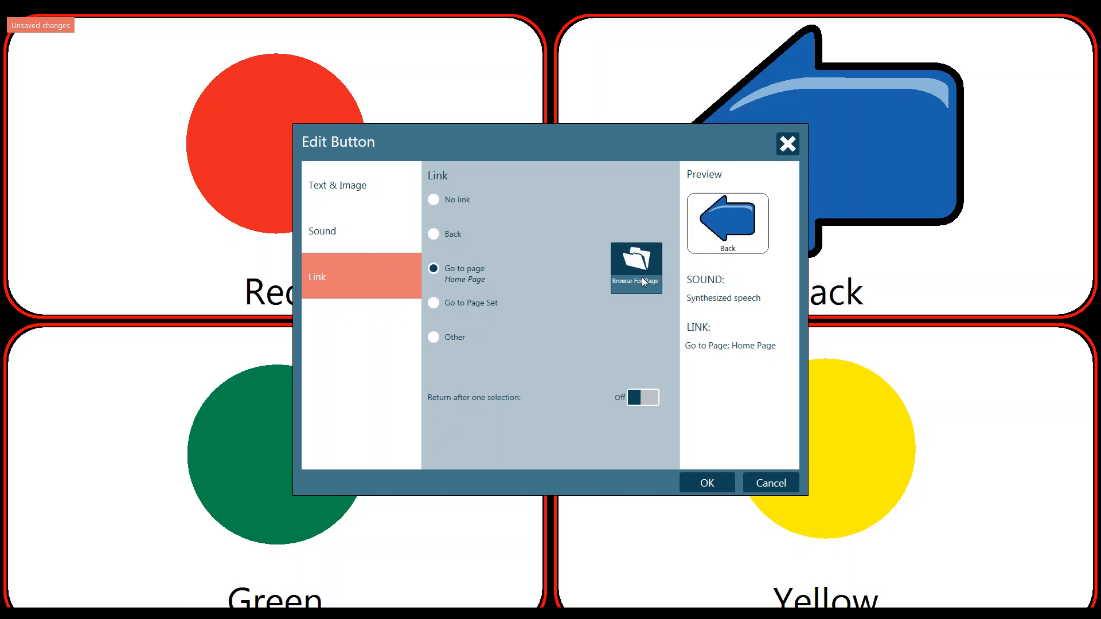
click(634, 267)
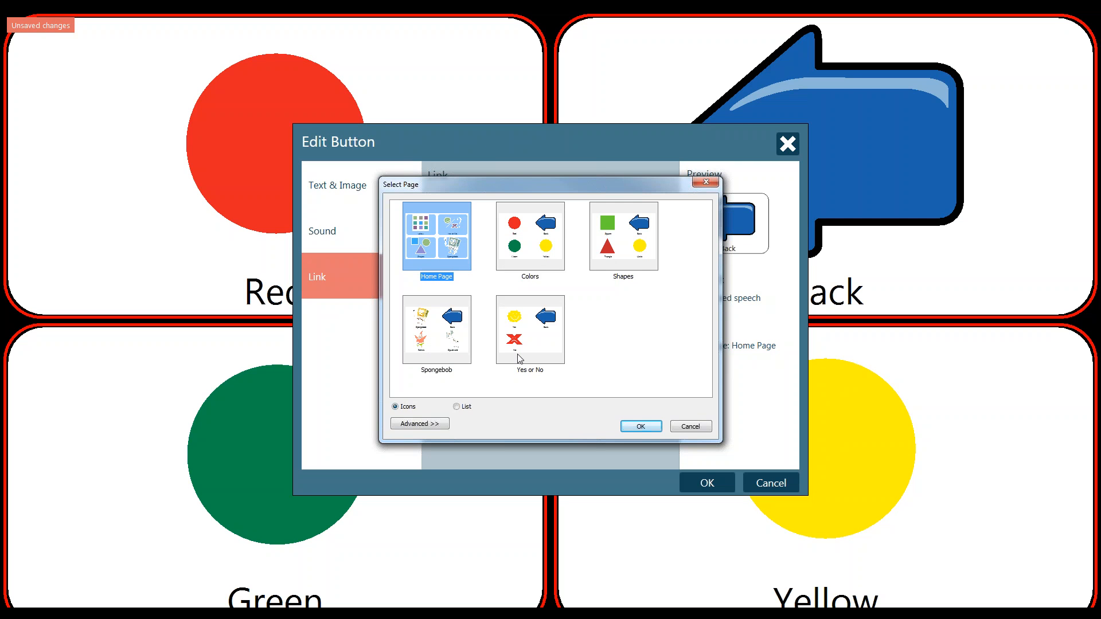
mouse_move(617, 369)
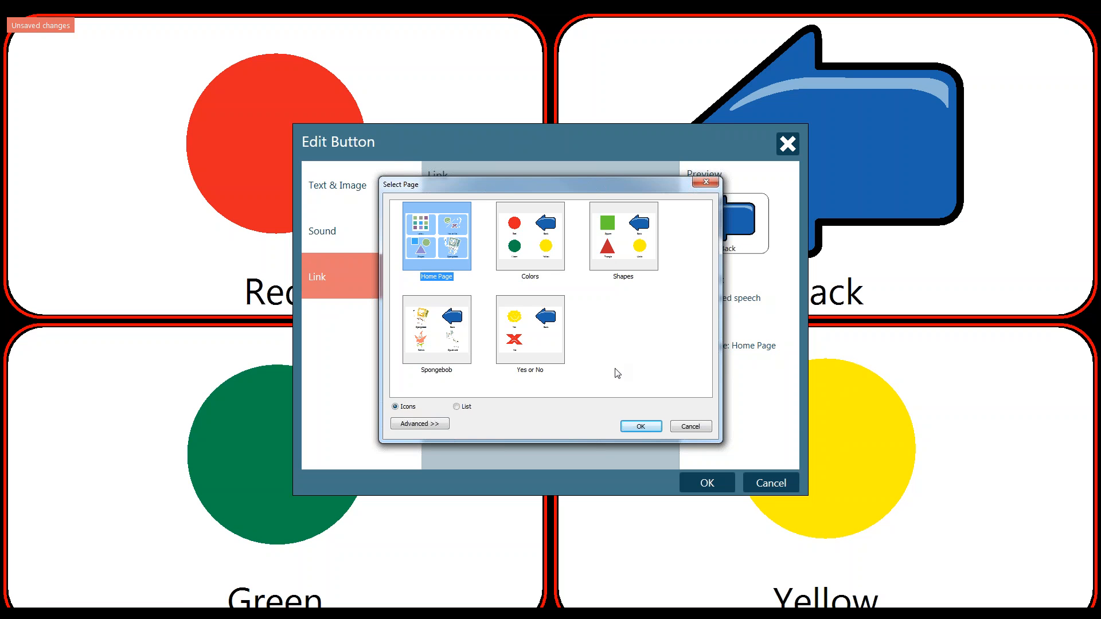
mouse_move(433, 219)
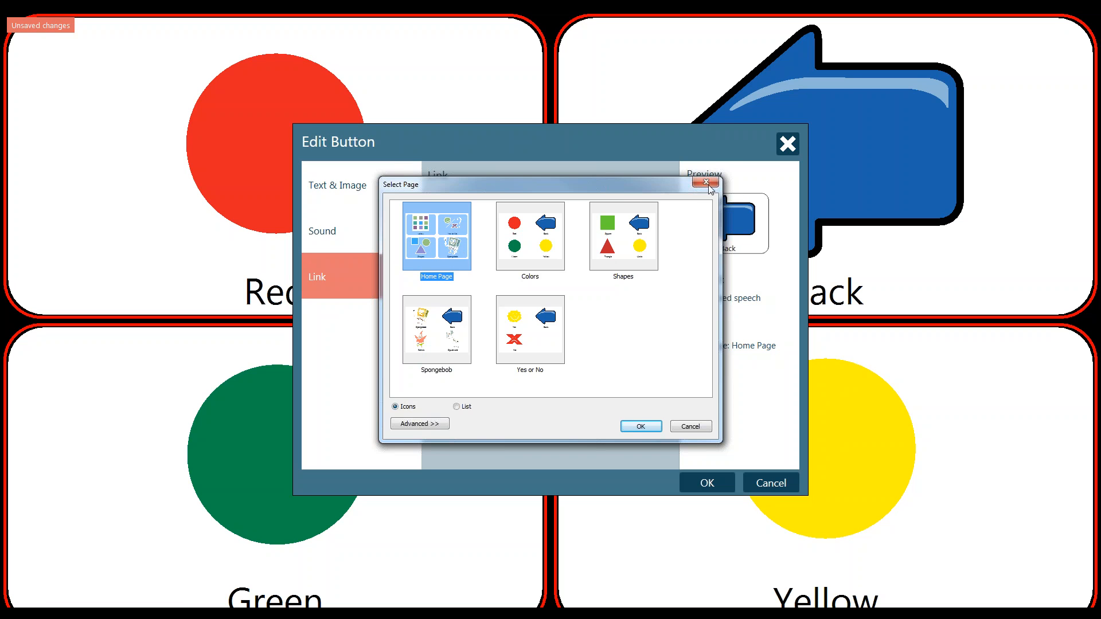
click(703, 183)
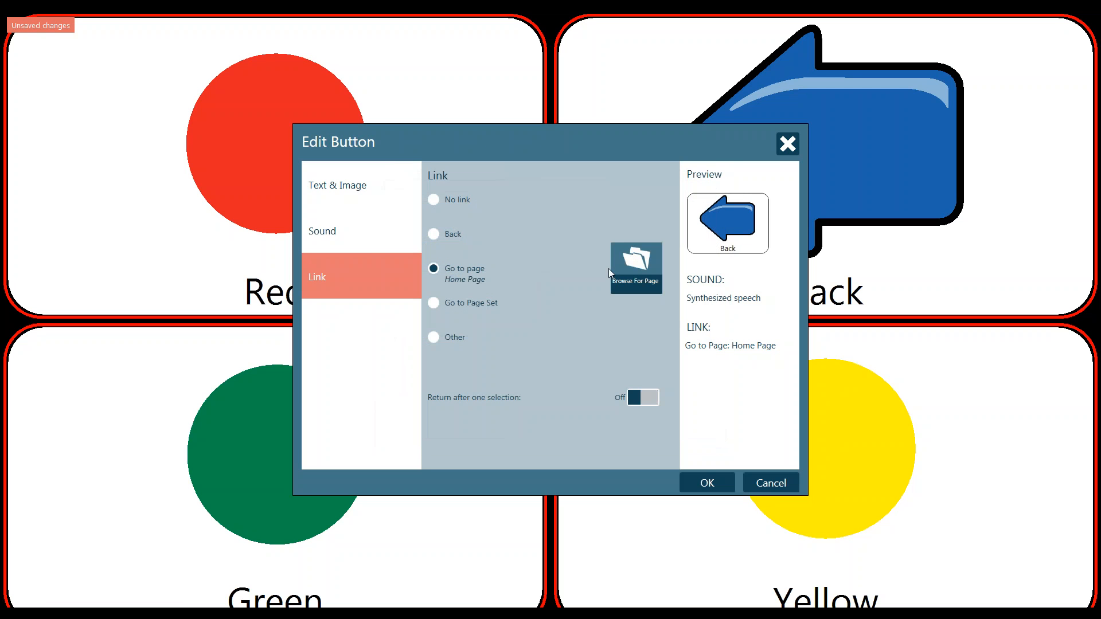
mouse_move(551, 281)
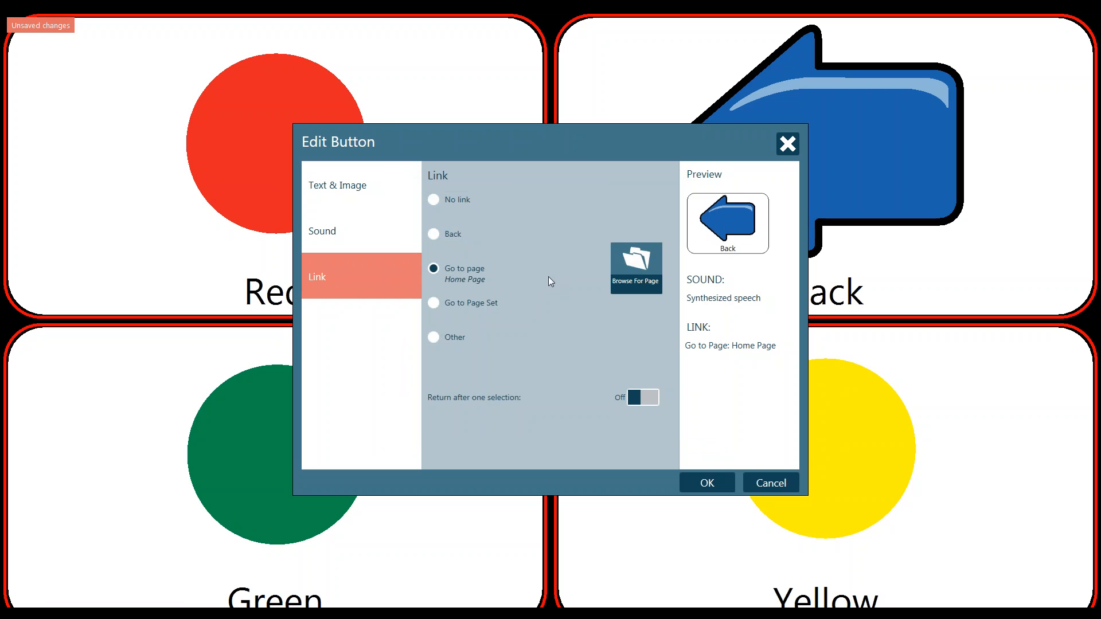
mouse_move(470, 317)
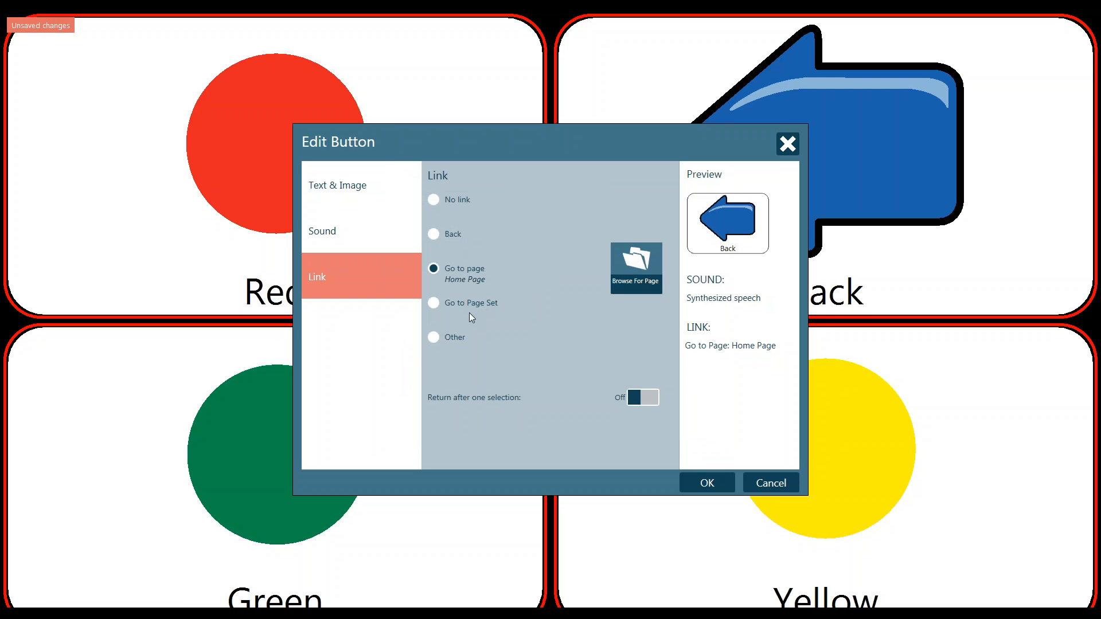
mouse_move(435, 311)
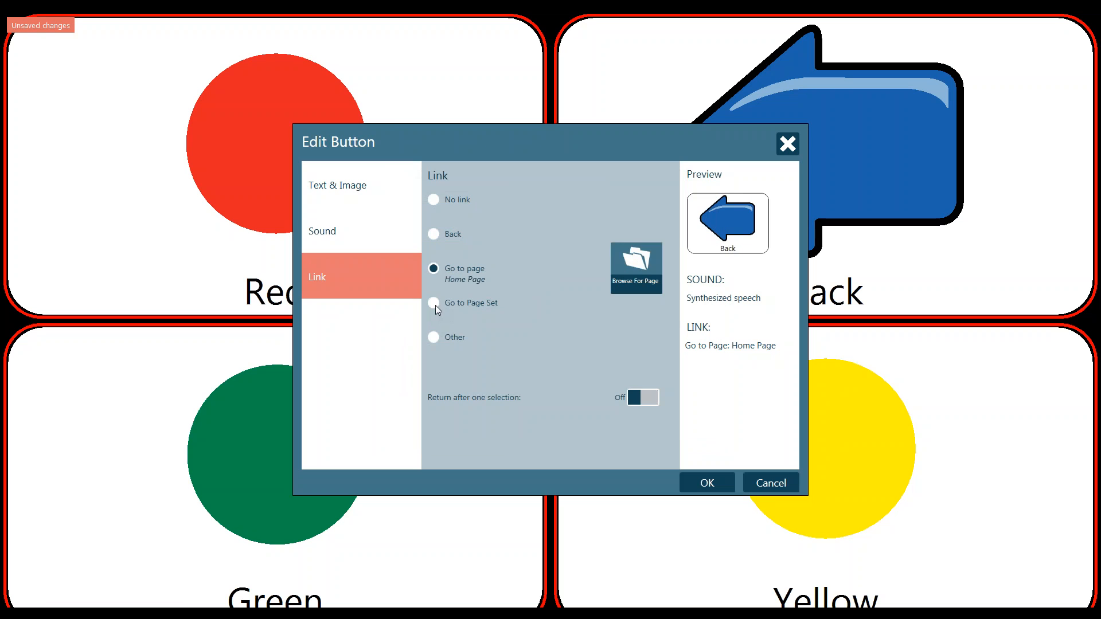
Set the Back link to 'Go to Page Set', browse to Emotions, then cancel without choosing
click(434, 303)
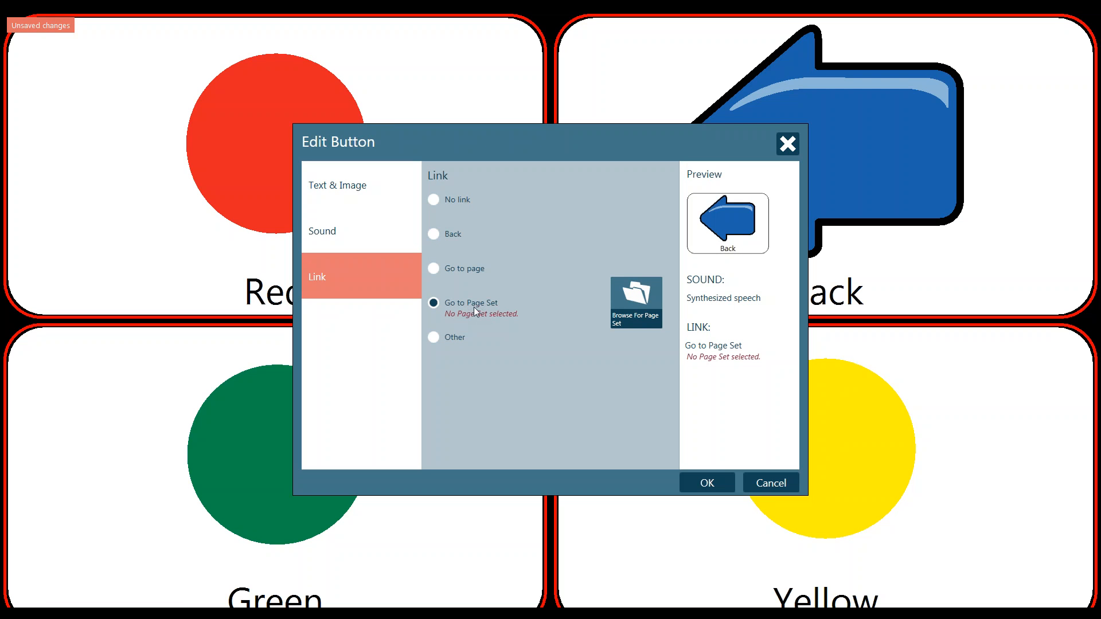
click(635, 303)
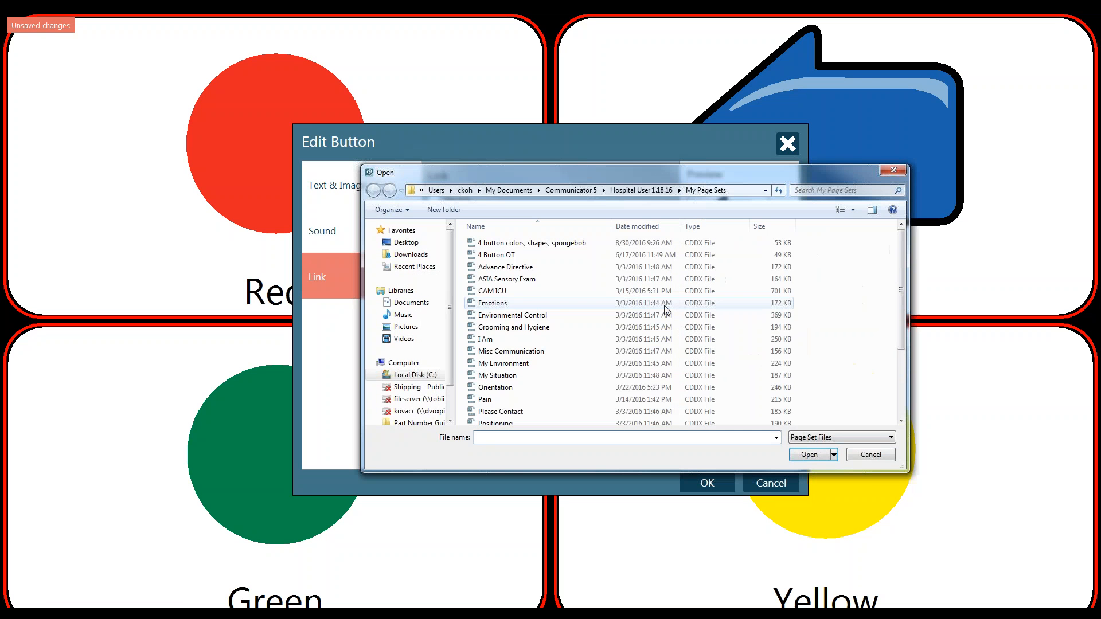
scroll(down, 3)
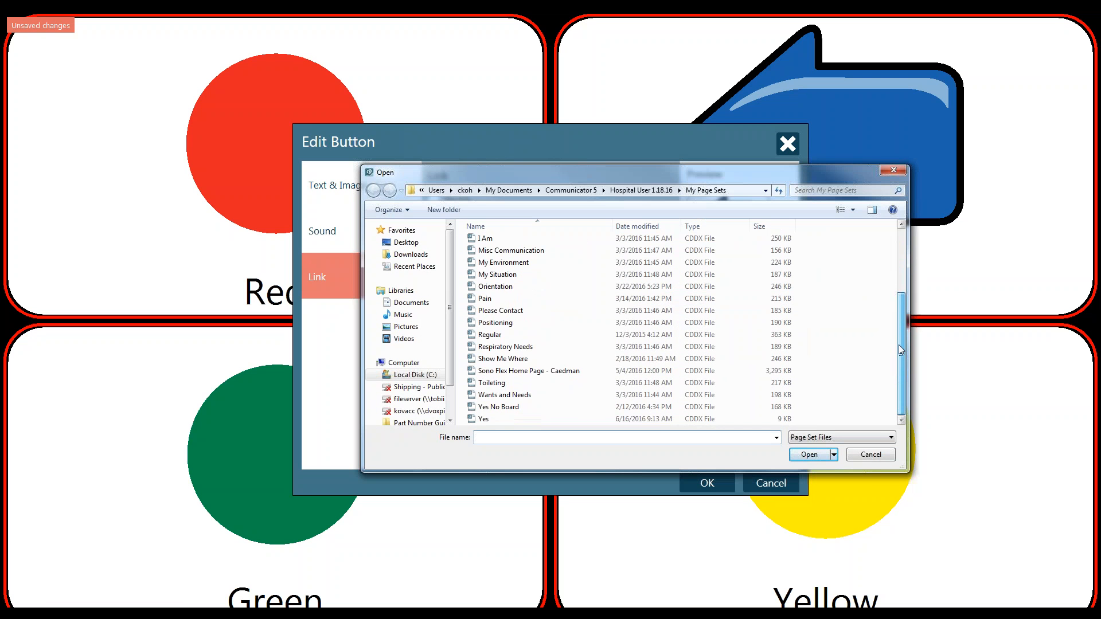
scroll(up, 3)
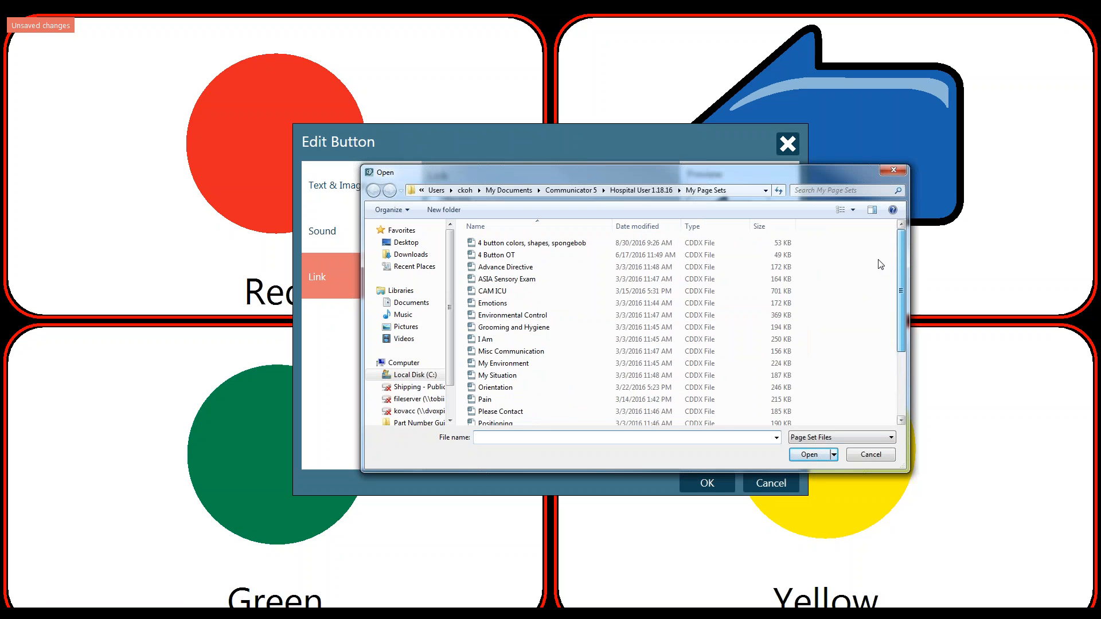
click(493, 303)
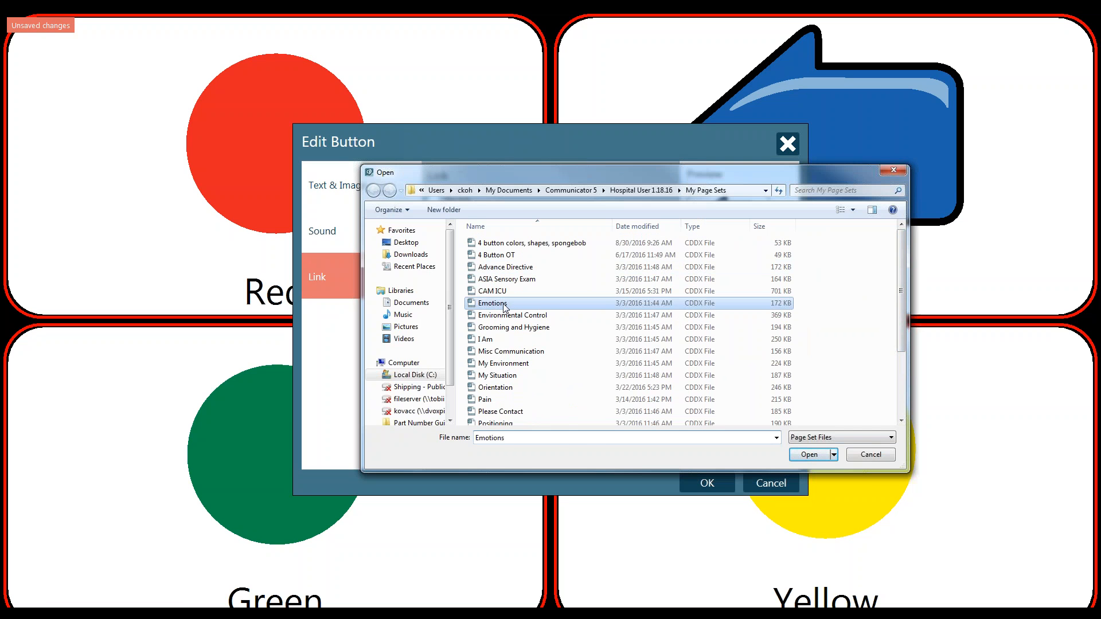
mouse_move(892, 172)
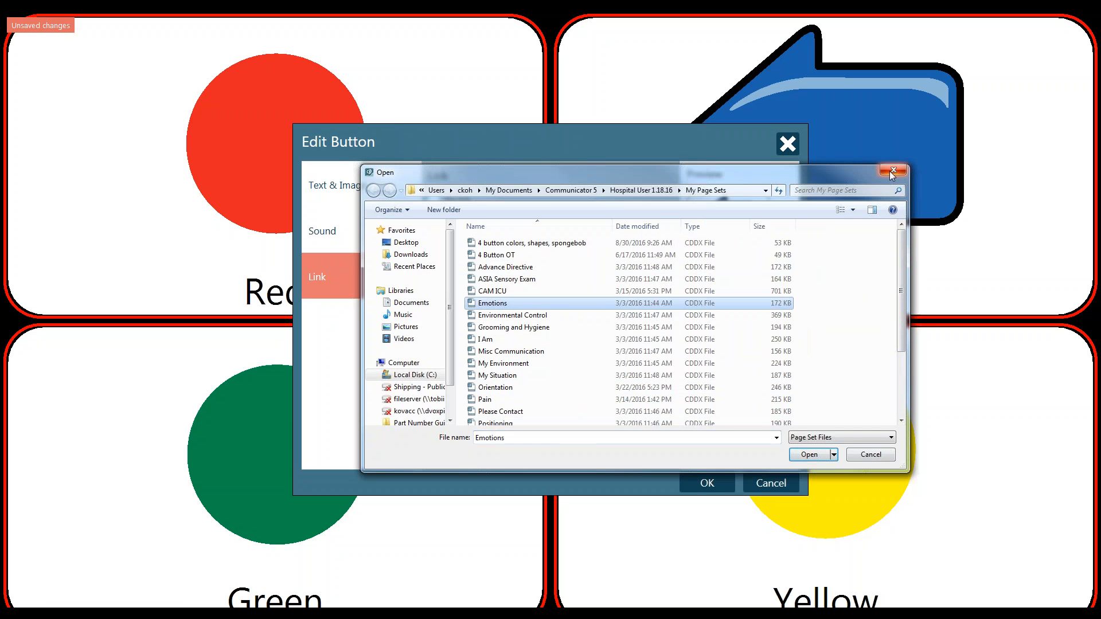
click(891, 171)
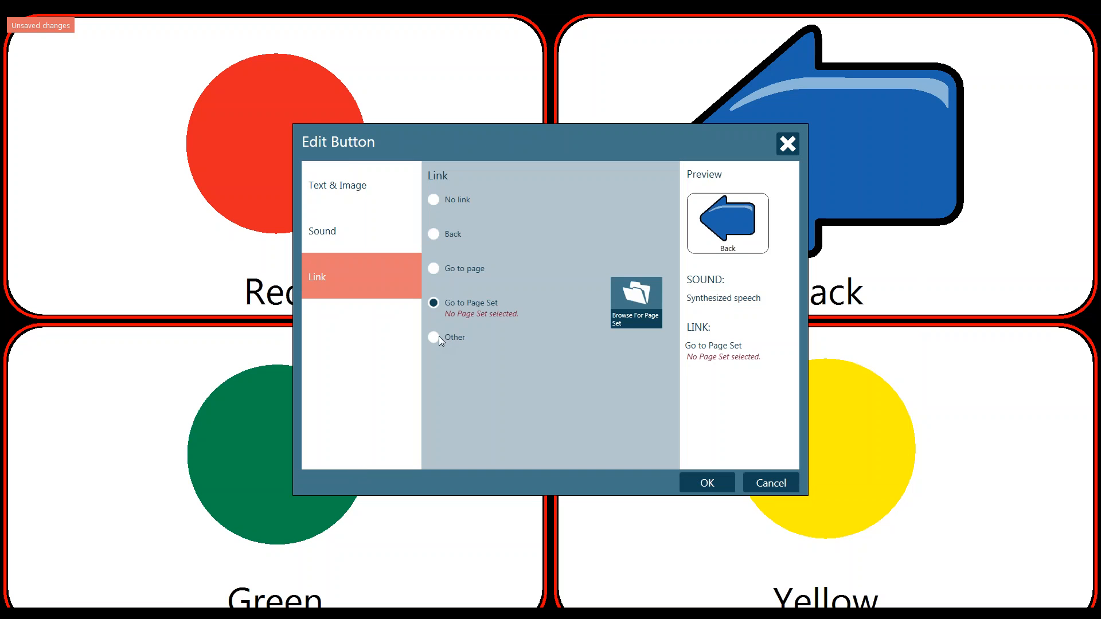
Browse the Other link actions, then set Back's link to Go to page: Home Page
click(433, 337)
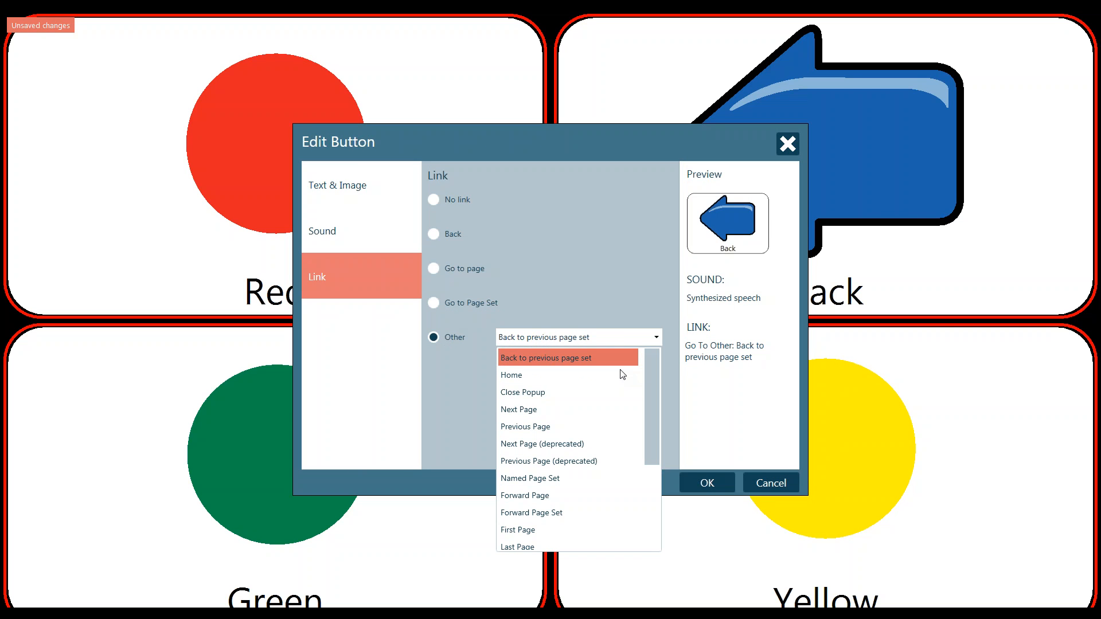
mouse_move(601, 363)
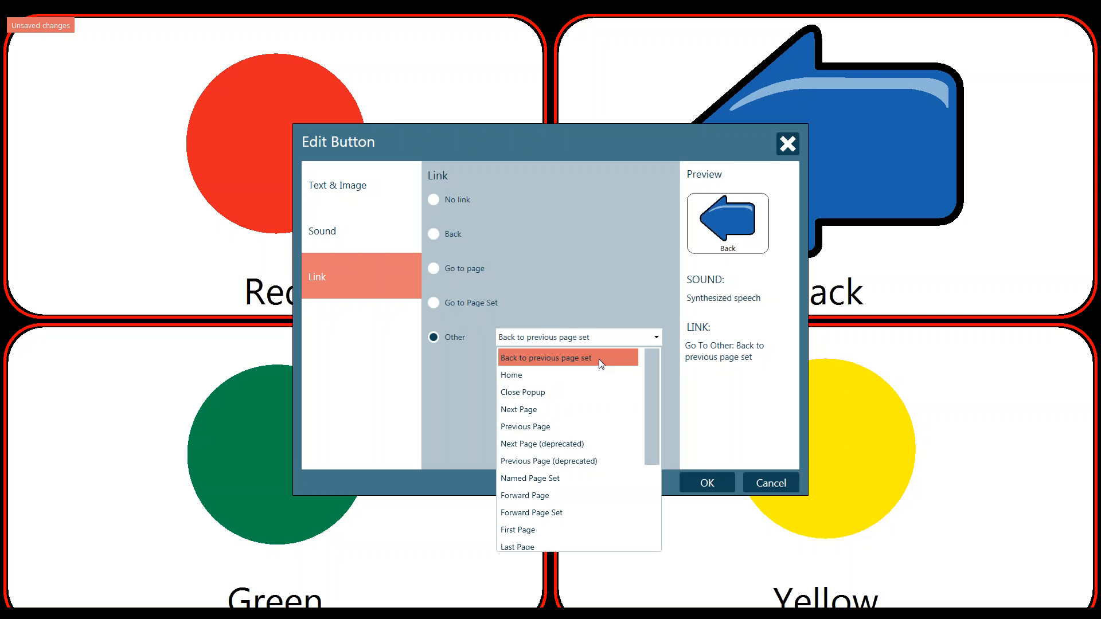
mouse_move(595, 375)
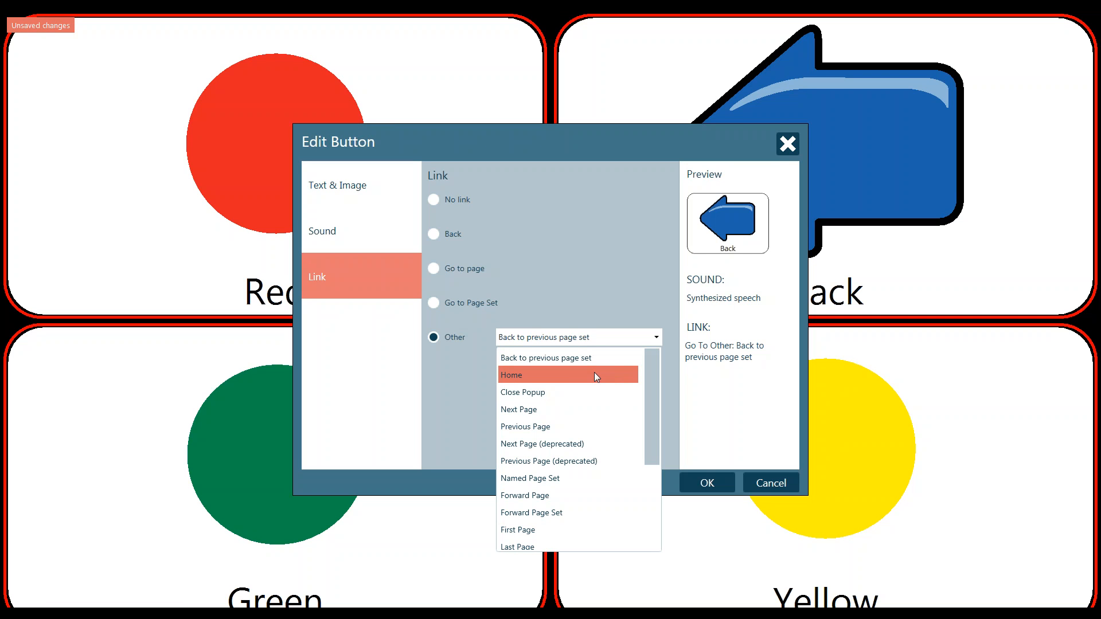
mouse_move(546, 379)
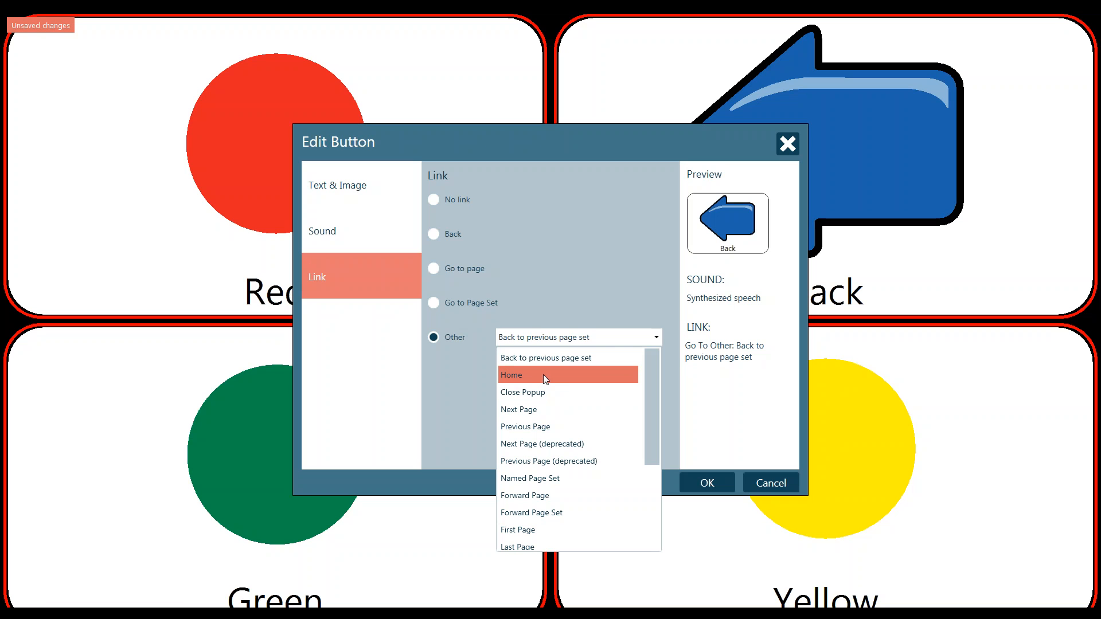
mouse_move(551, 379)
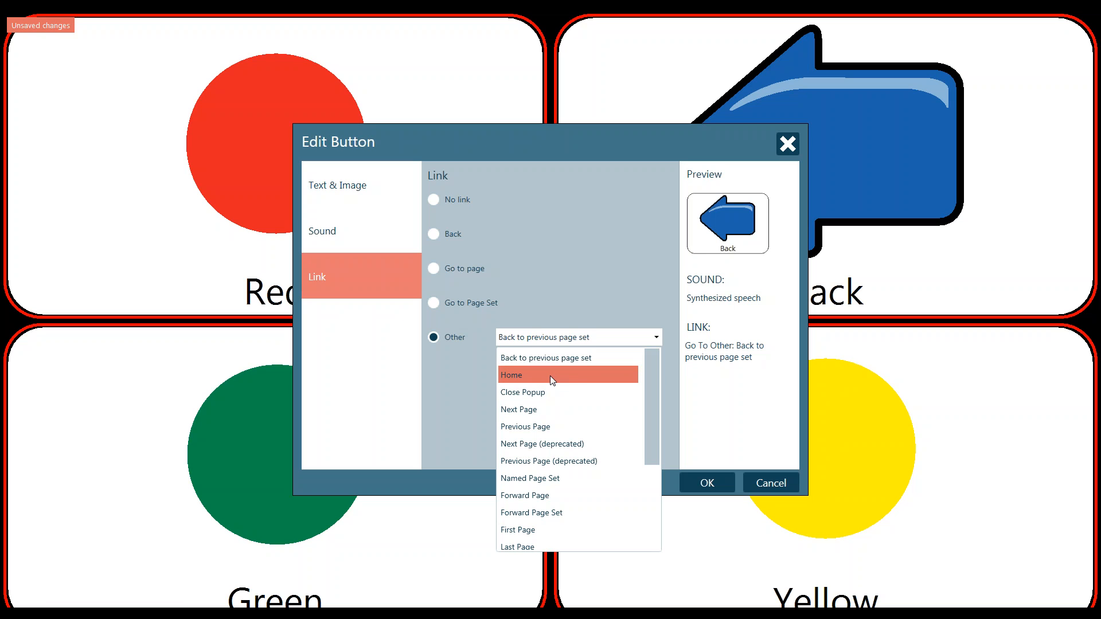
mouse_move(535, 340)
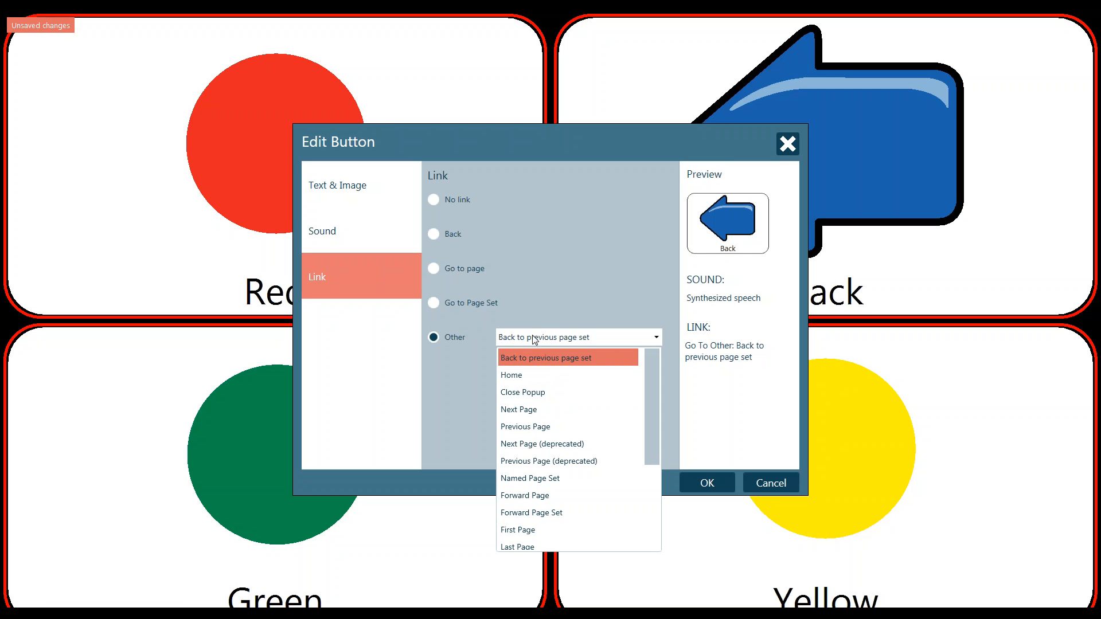
mouse_move(512, 374)
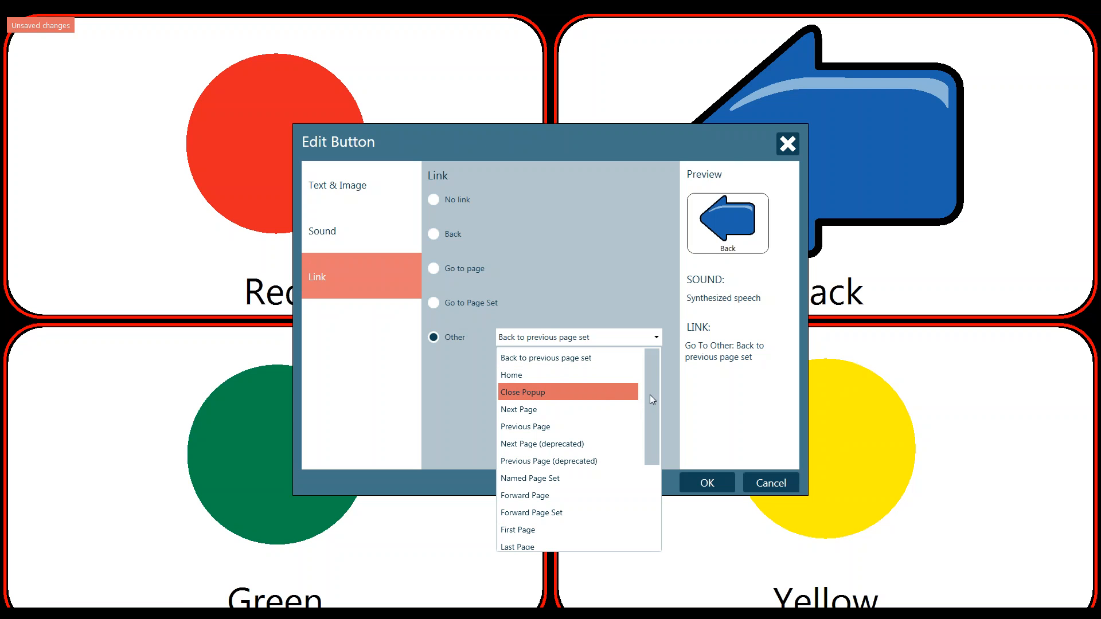
scroll(down, 3)
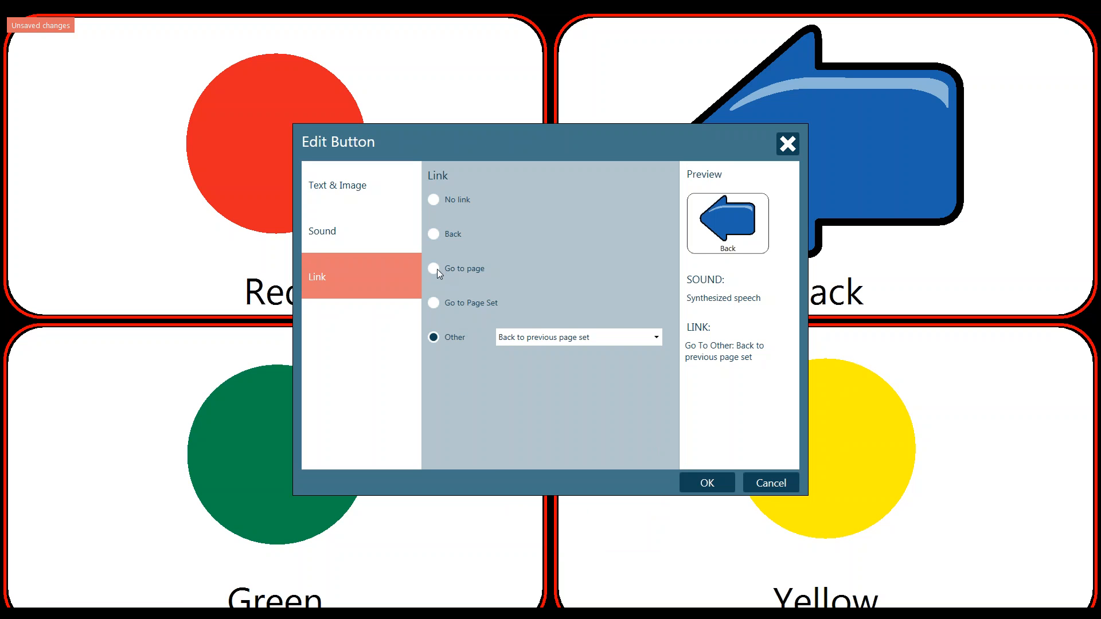
click(434, 268)
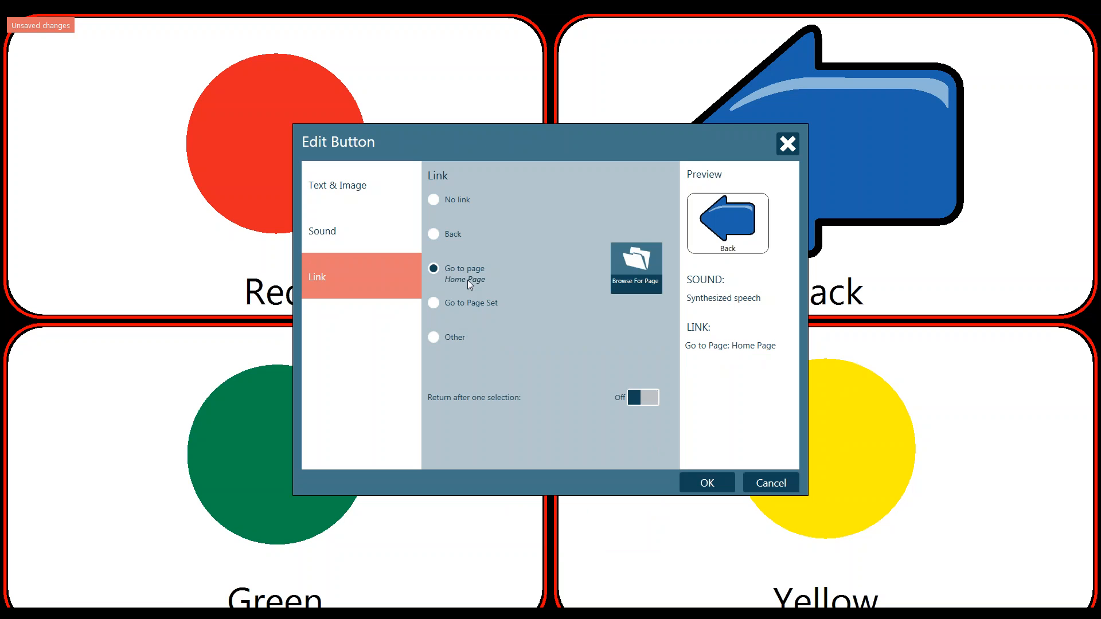
mouse_move(579, 372)
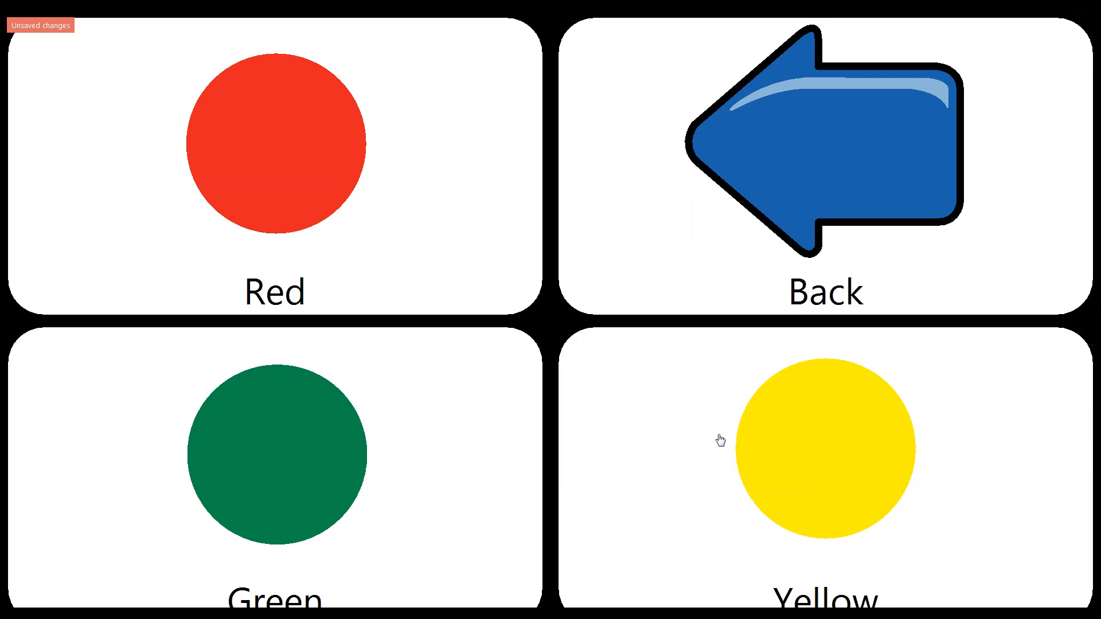
Save the edited Colors page set
click(827, 137)
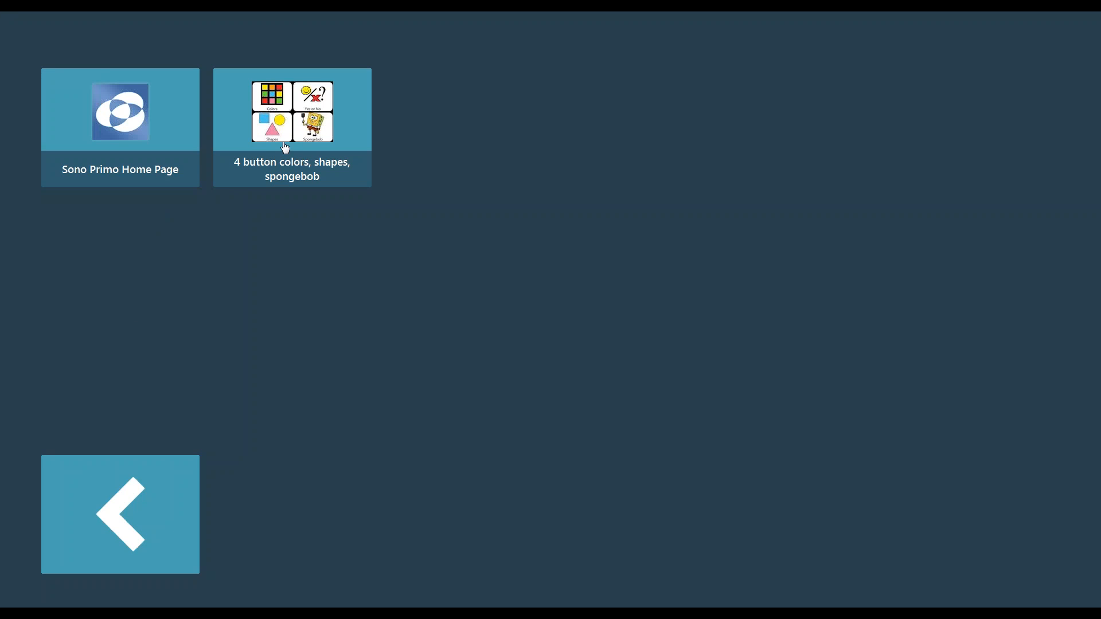
Open the '4 button colors, shapes, spongebob' page set
click(291, 126)
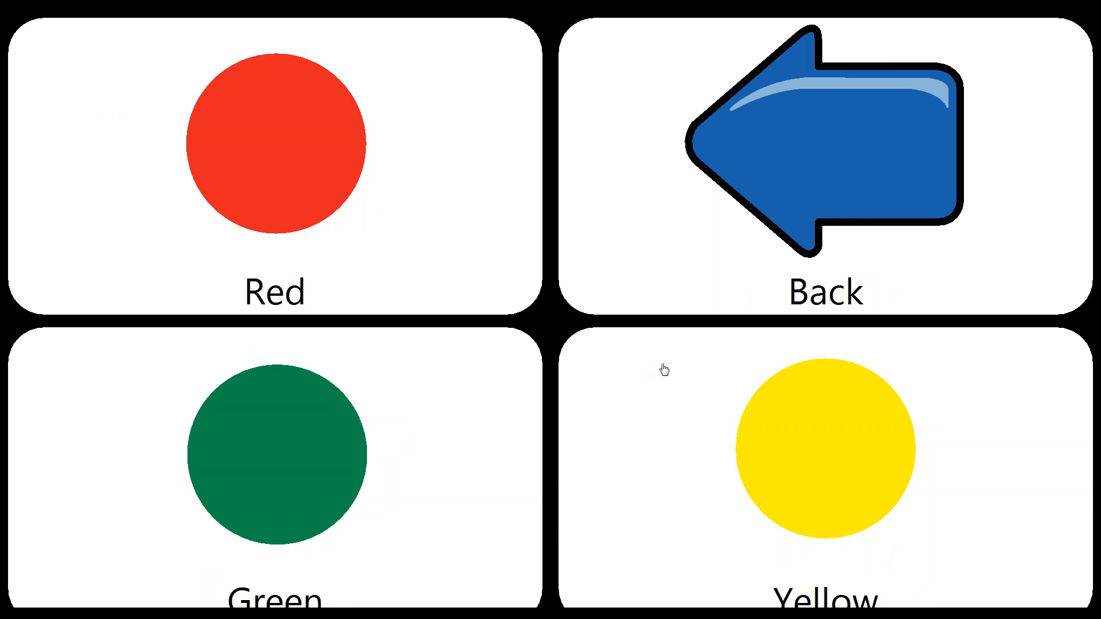